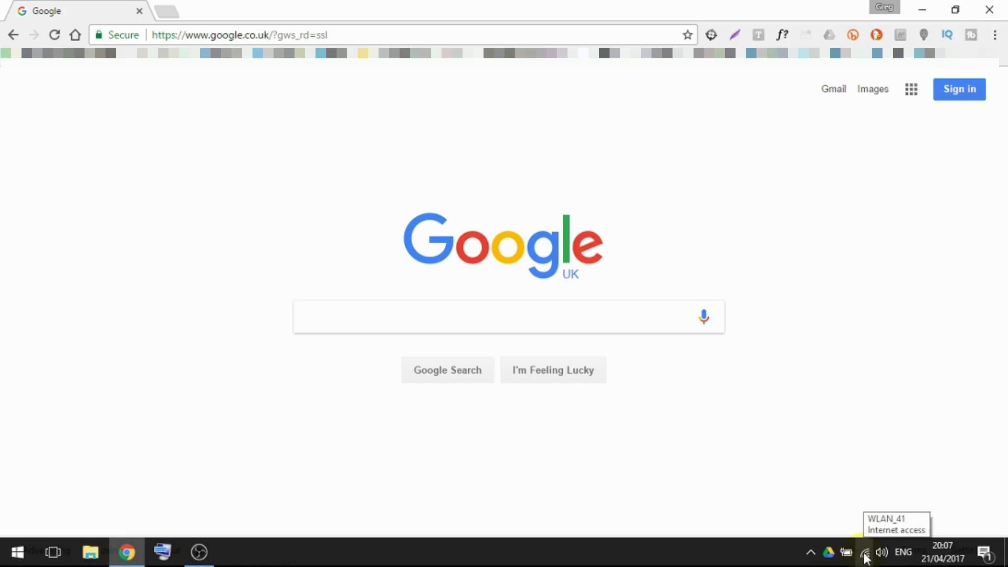
- Join the open NEXX_a26552 network from the tray flyout with Connect automatically enabled
{"action": "left_click", "coordinate": [864, 551]}
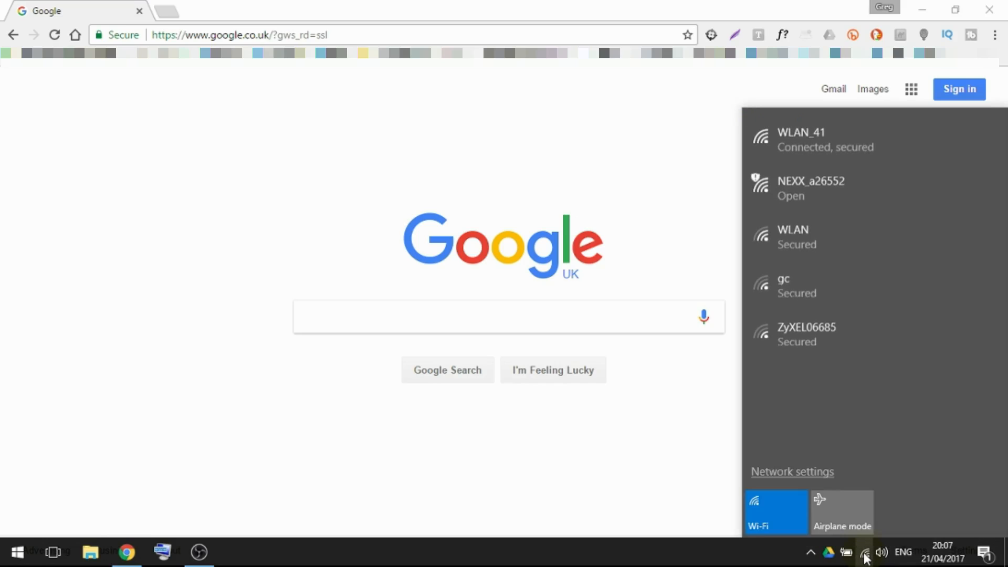
{"action": "mouse_move", "coordinate": [848, 191]}
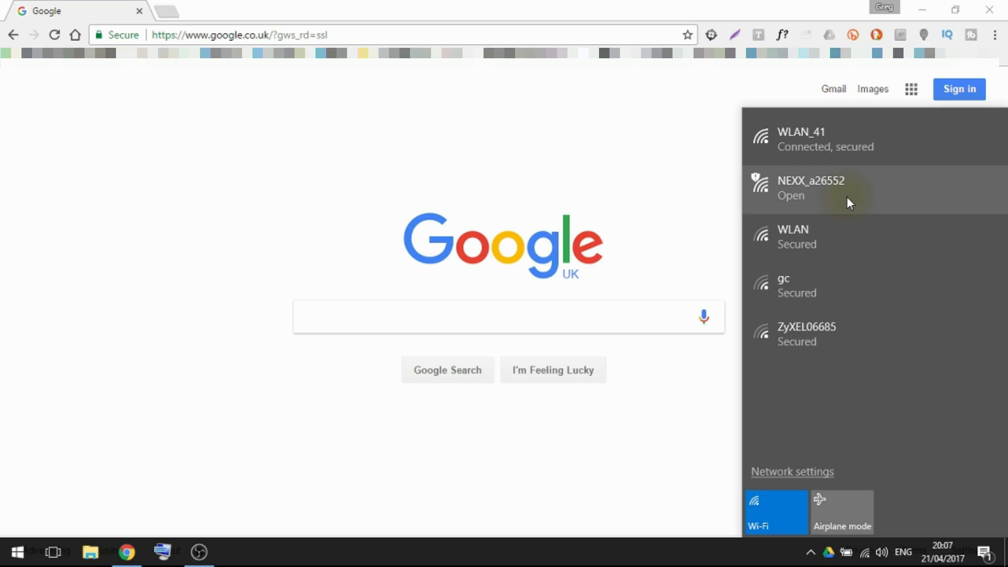
{"action": "left_click", "coordinate": [836, 187]}
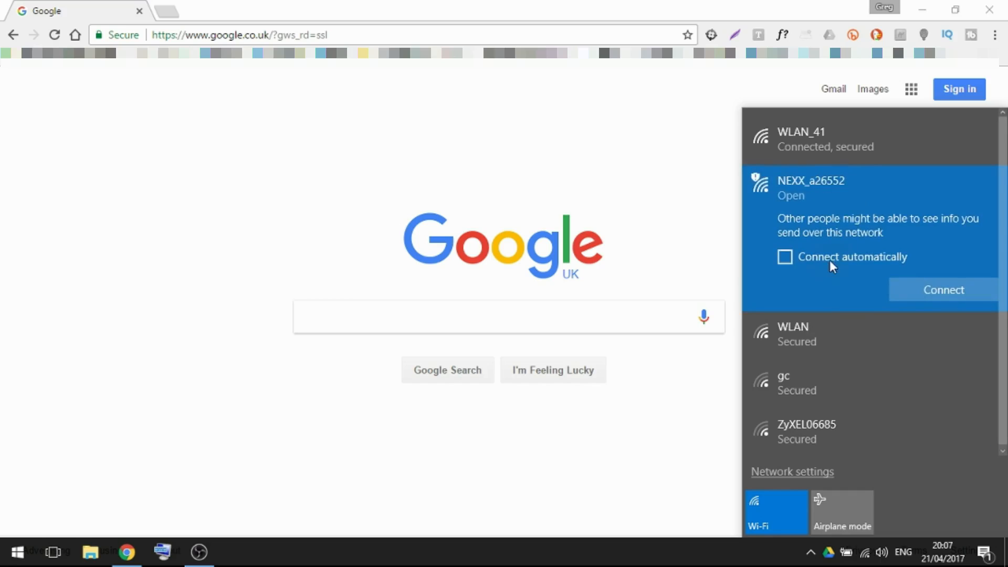
{"action": "left_click", "coordinate": [784, 256]}
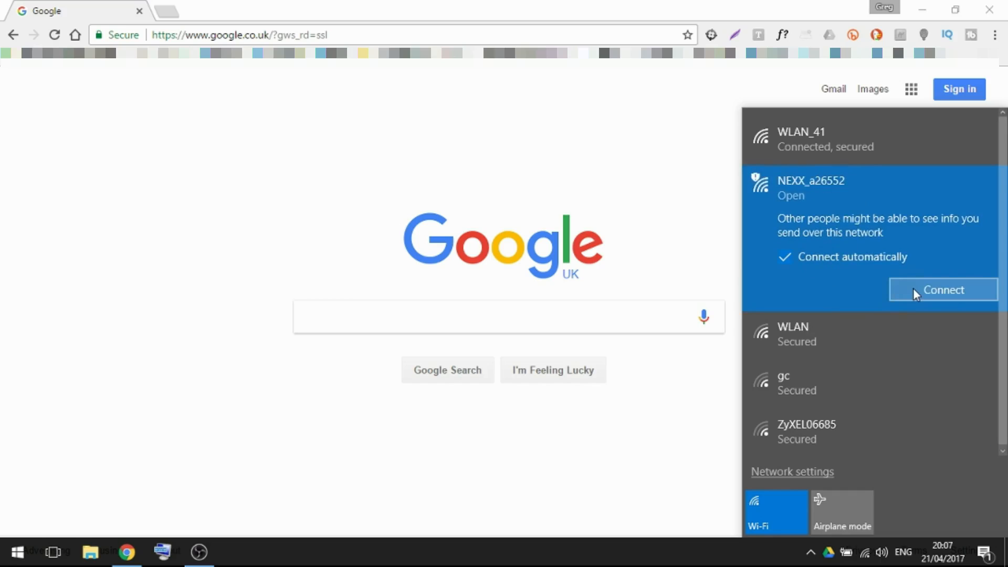
{"action": "left_click", "coordinate": [941, 290]}
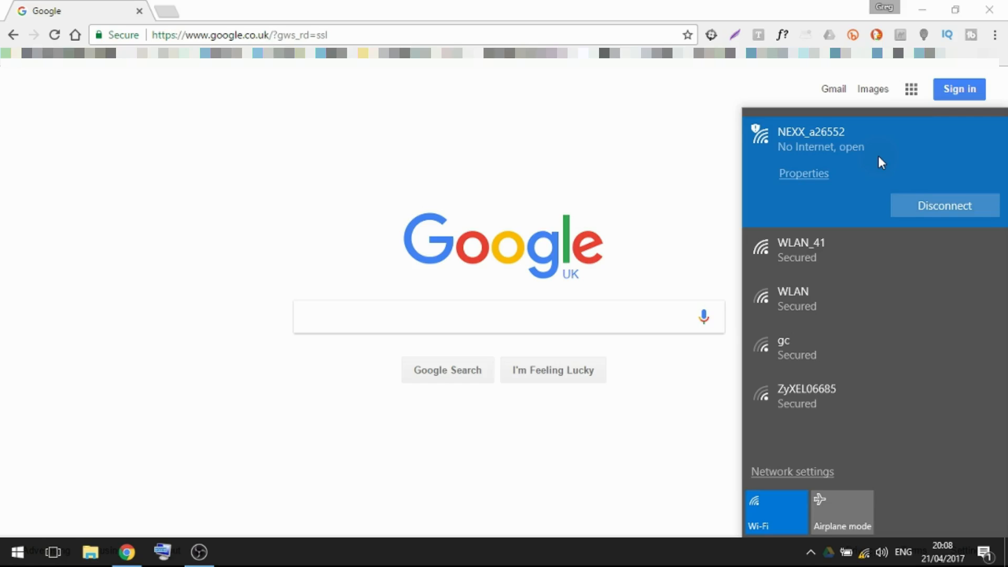
- Load the router admin page at 192.168.8.1 listing its four operating modes
{"action": "type", "text": "192.168.8.1"}
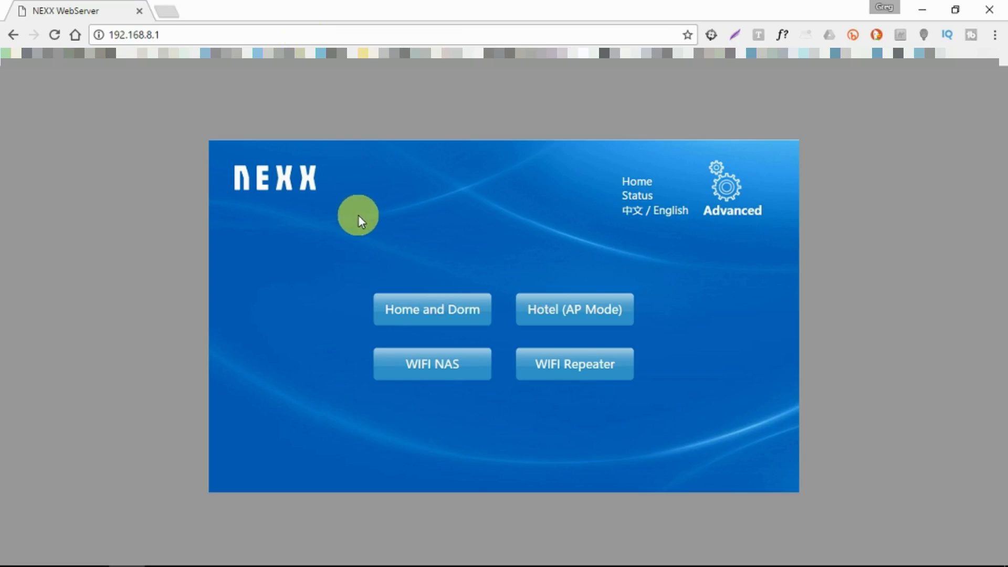
{"action": "mouse_move", "coordinate": [443, 248]}
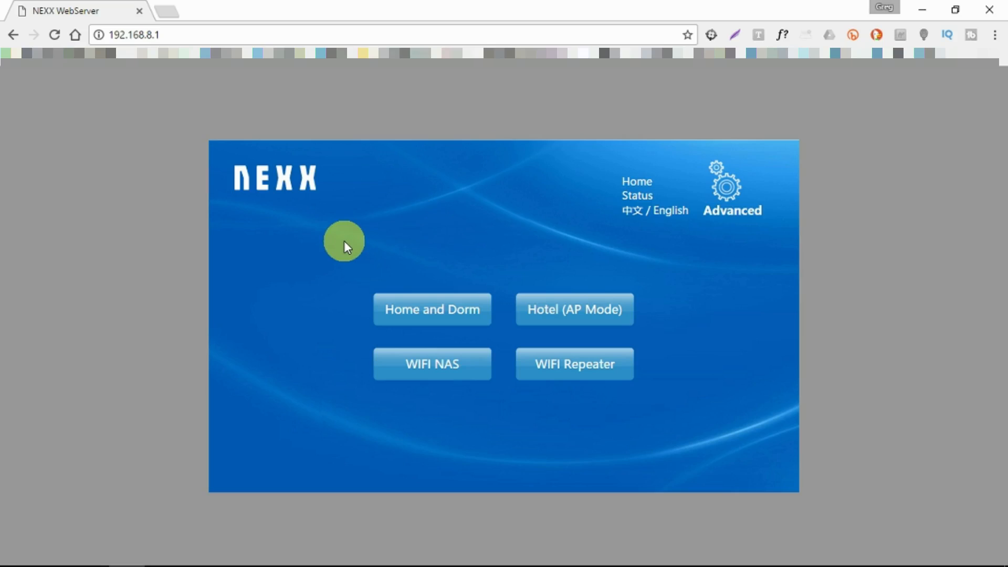
{"action": "mouse_move", "coordinate": [460, 324]}
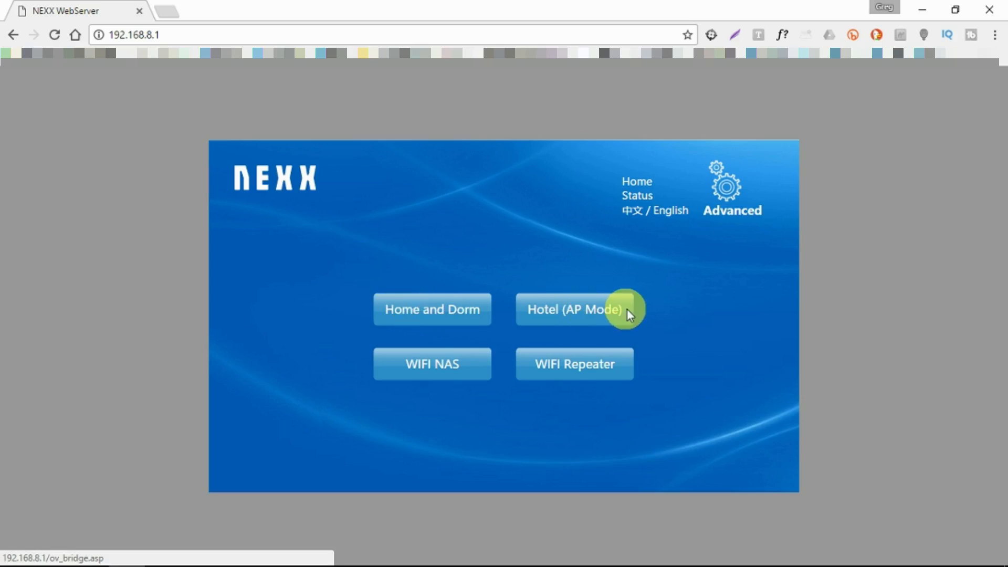
{"action": "mouse_move", "coordinate": [447, 385]}
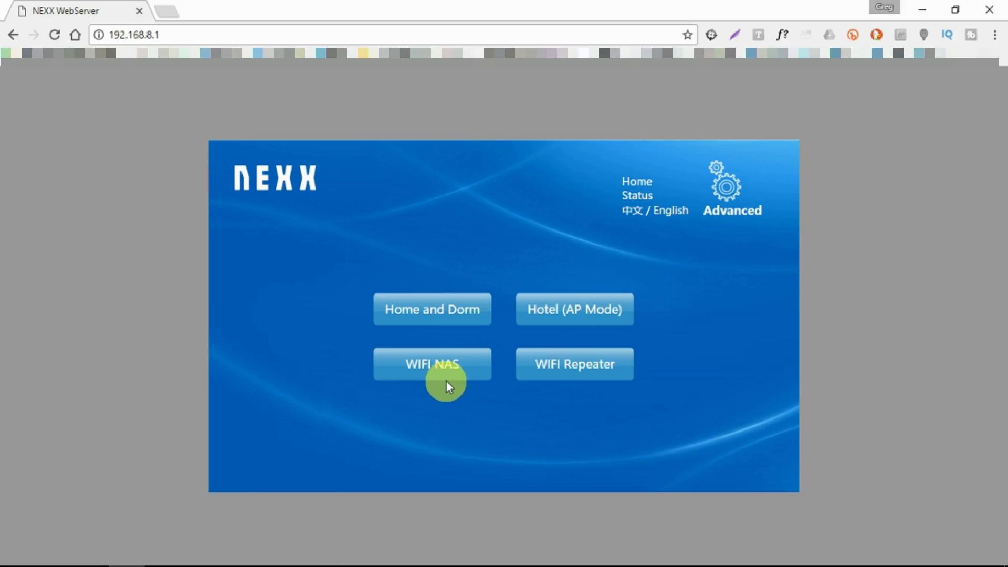
{"action": "mouse_move", "coordinate": [451, 405]}
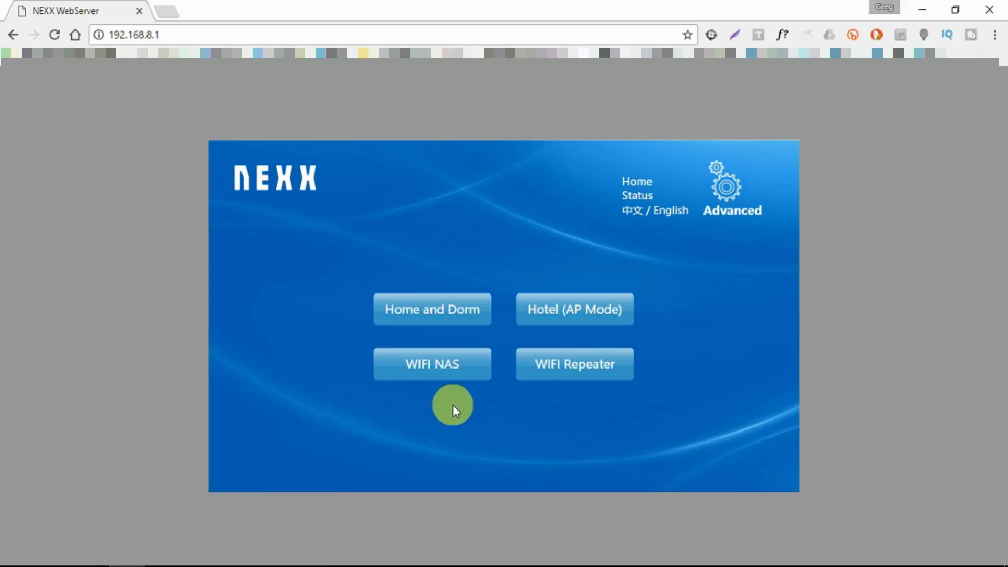
{"action": "mouse_move", "coordinate": [574, 364]}
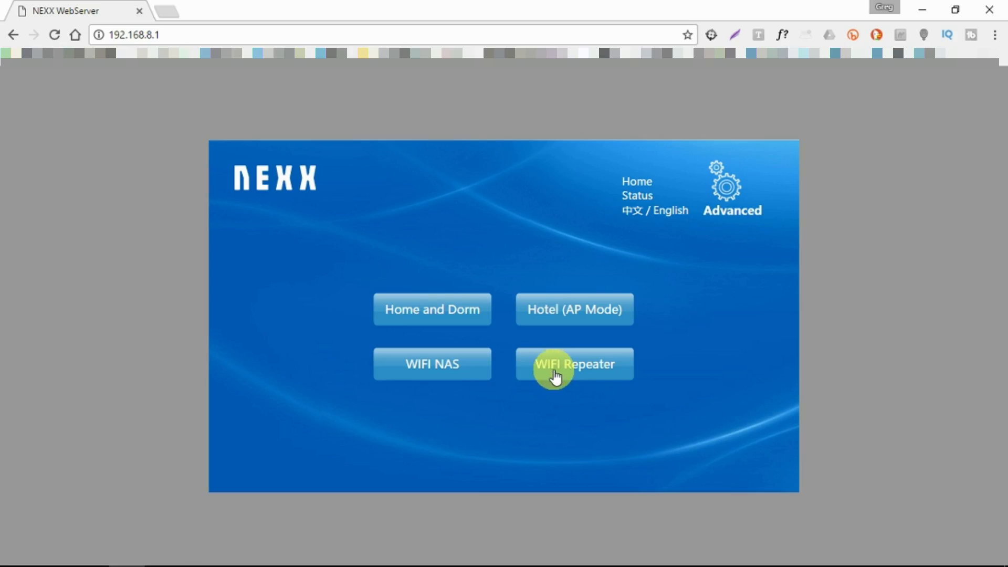
{"action": "left_click", "coordinate": [573, 364]}
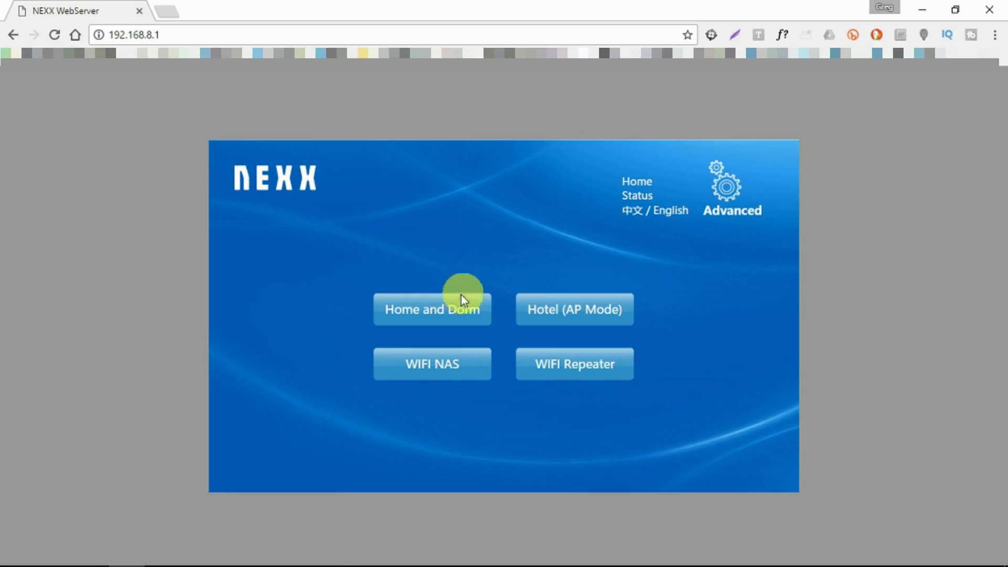
- Choose Home and Dorm mode keeping Dynamic IP (DHCP) and return to the home page
{"action": "left_click", "coordinate": [431, 308]}
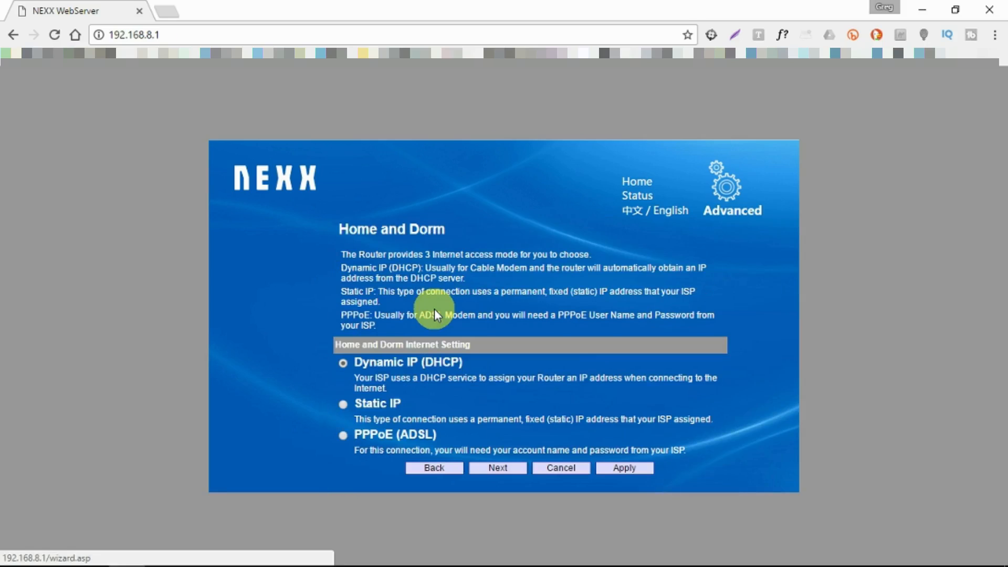
{"action": "mouse_move", "coordinate": [469, 319]}
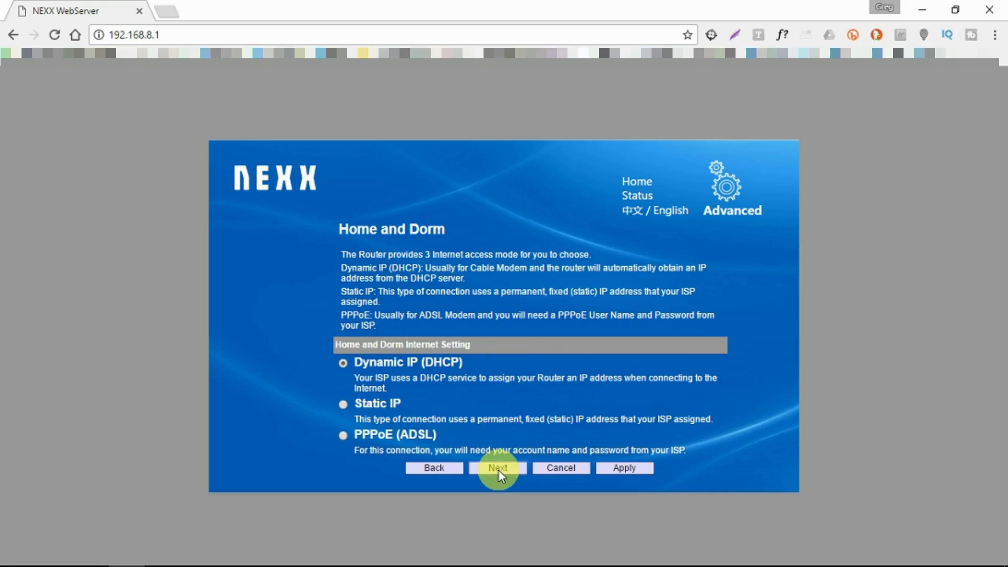
{"action": "left_click", "coordinate": [497, 467]}
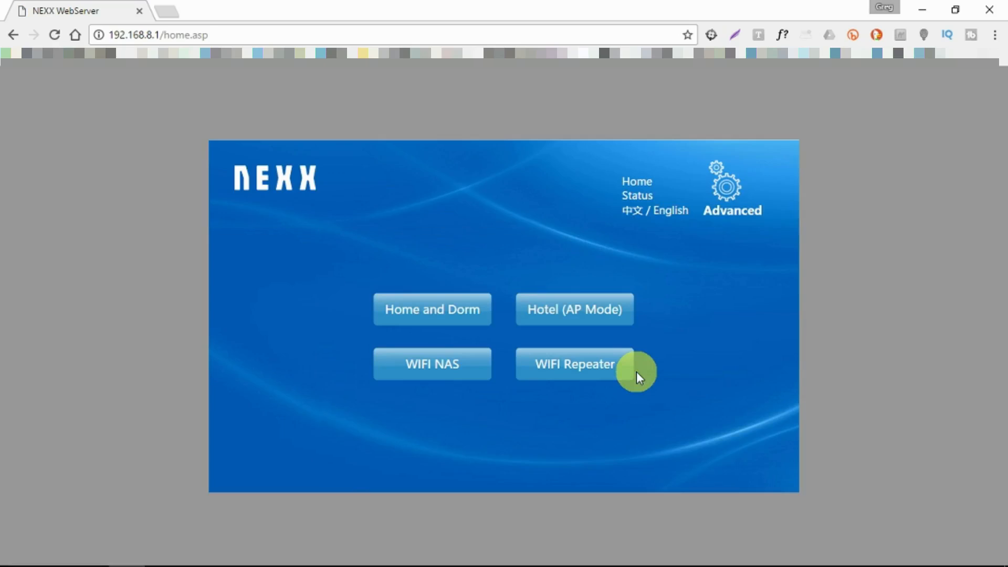
{"action": "mouse_move", "coordinate": [683, 377]}
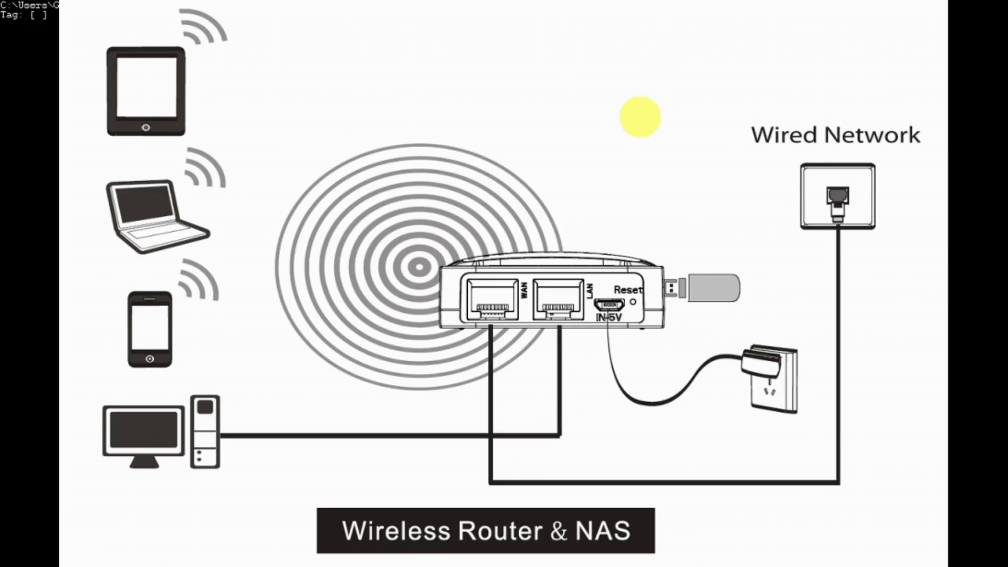
{"action": "mouse_move", "coordinate": [639, 164]}
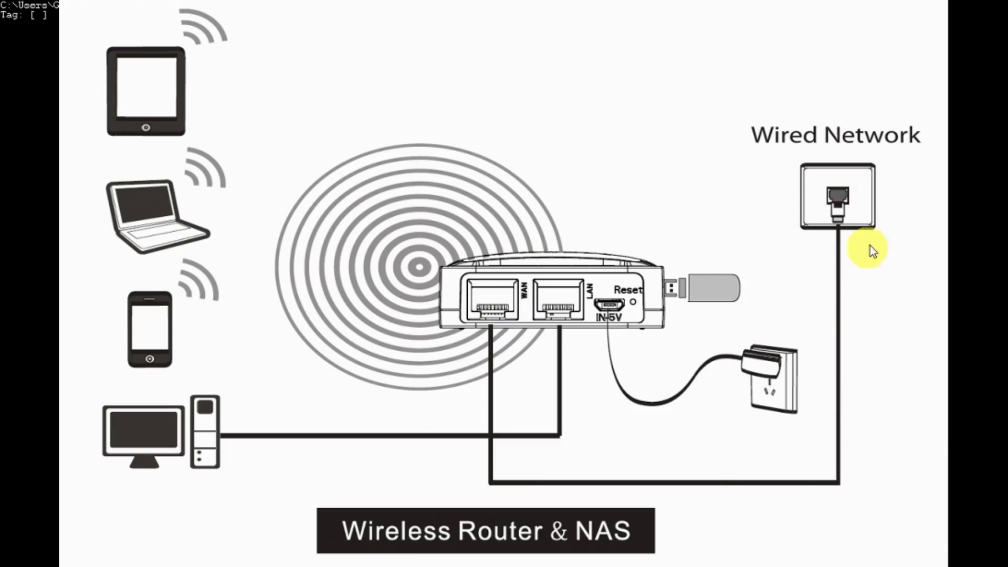
{"action": "mouse_move", "coordinate": [890, 283]}
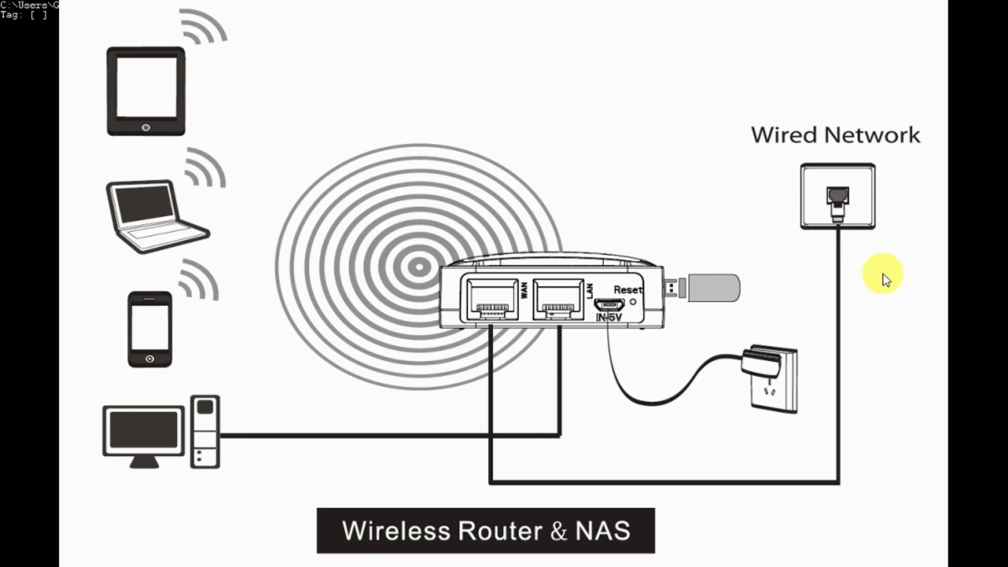
{"action": "mouse_move", "coordinate": [869, 250]}
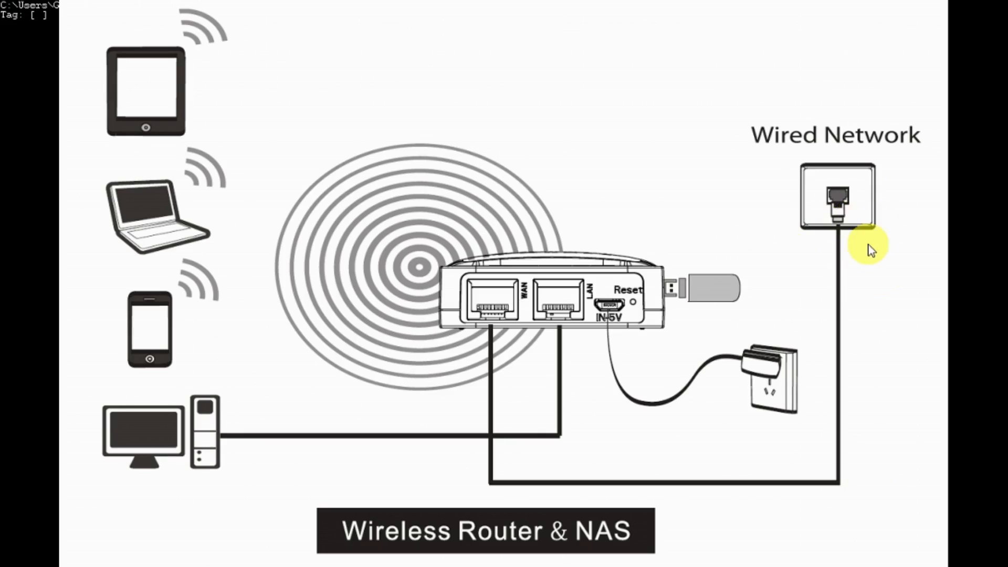
{"action": "mouse_move", "coordinate": [864, 262]}
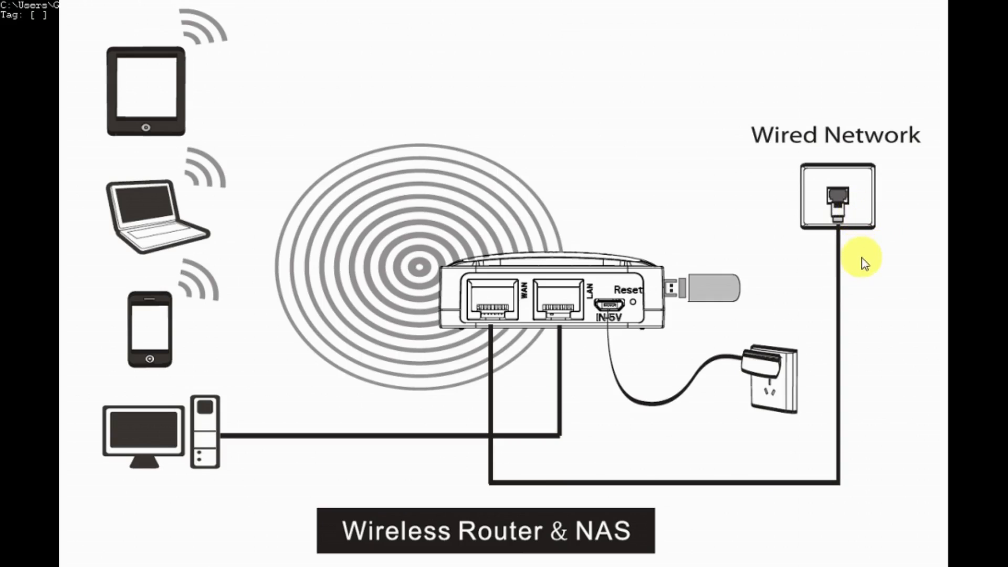
{"action": "mouse_move", "coordinate": [643, 472]}
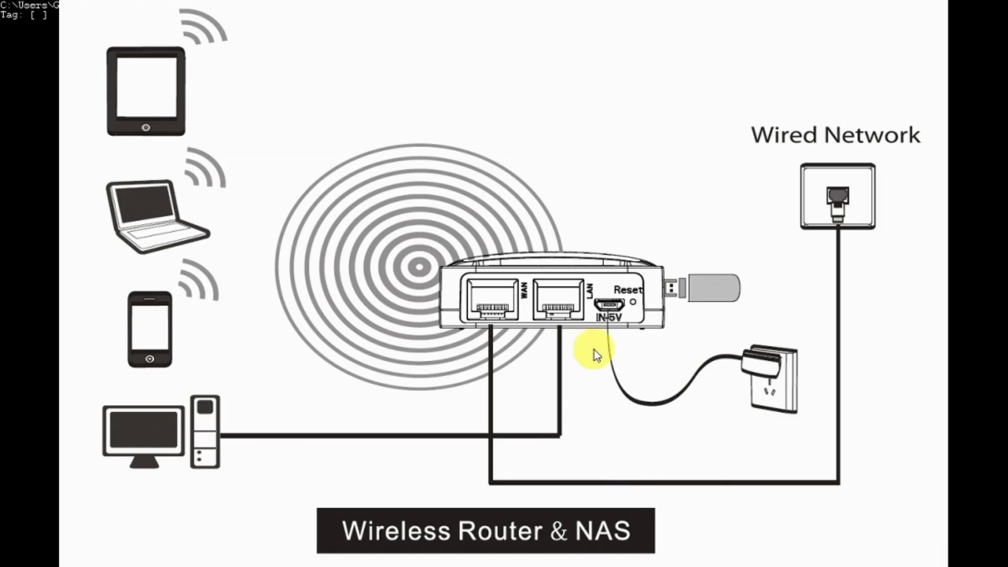
{"action": "mouse_move", "coordinate": [572, 308]}
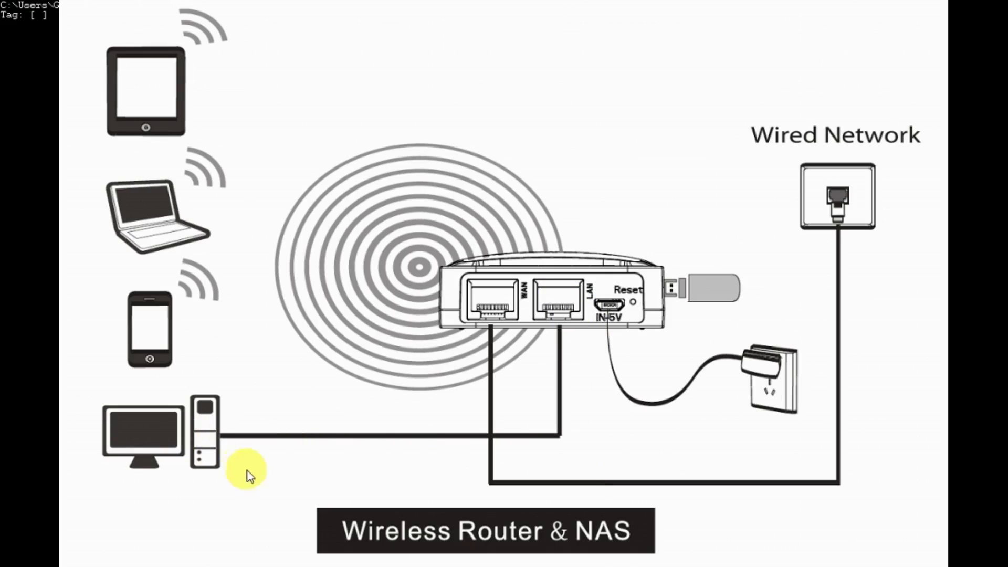
{"action": "mouse_move", "coordinate": [250, 476]}
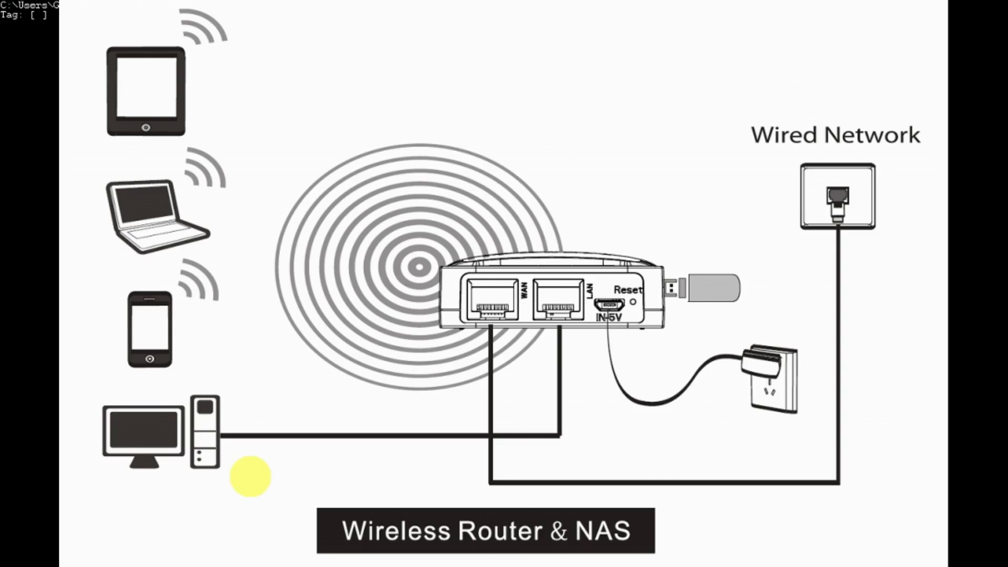
{"action": "mouse_move", "coordinate": [176, 215]}
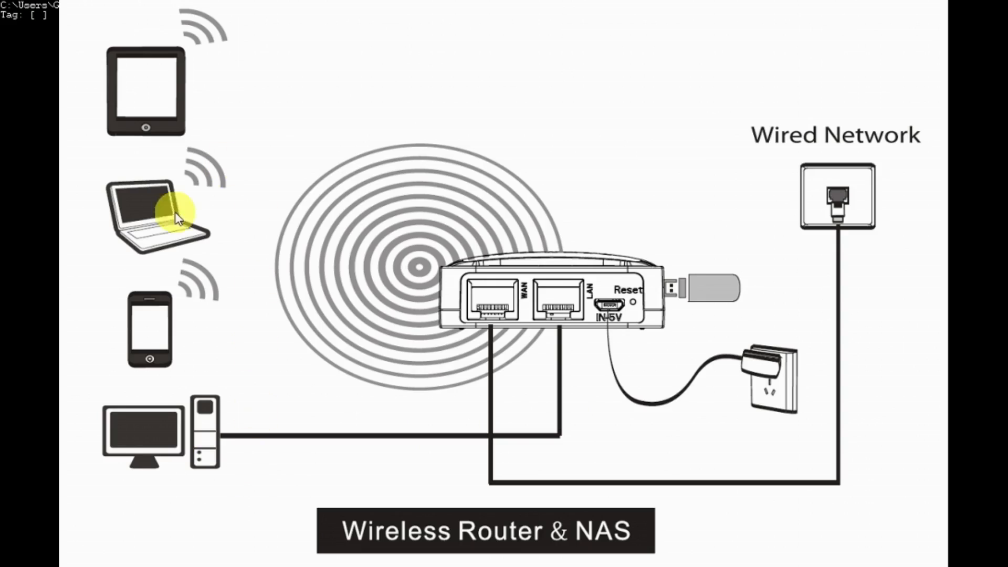
{"action": "mouse_move", "coordinate": [167, 196]}
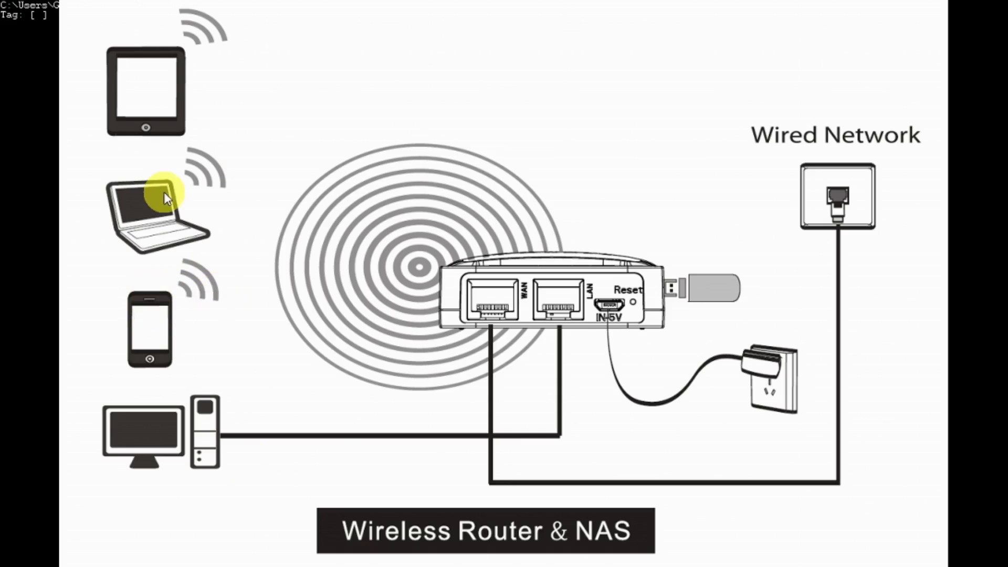
{"action": "mouse_move", "coordinate": [233, 122]}
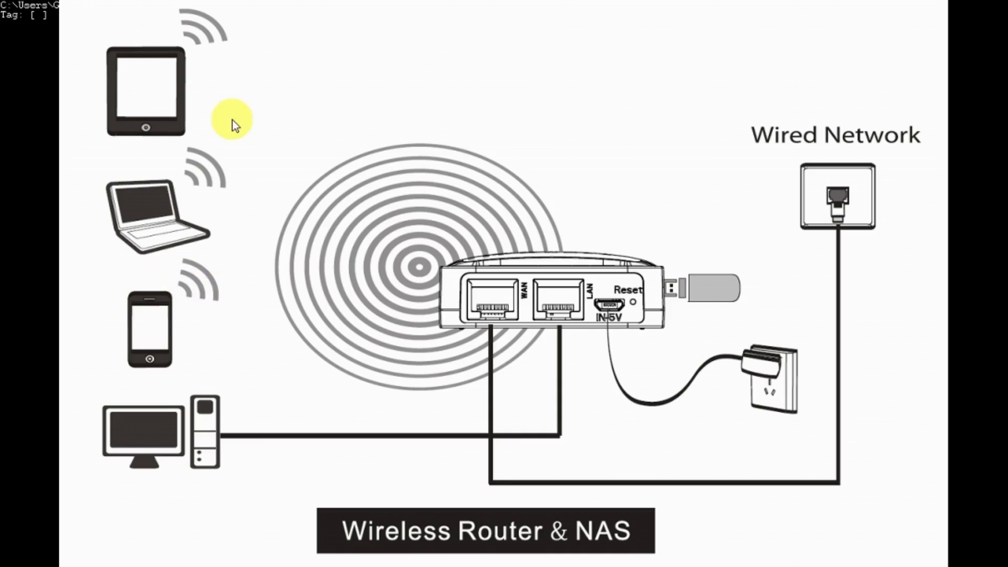
{"action": "mouse_move", "coordinate": [424, 115]}
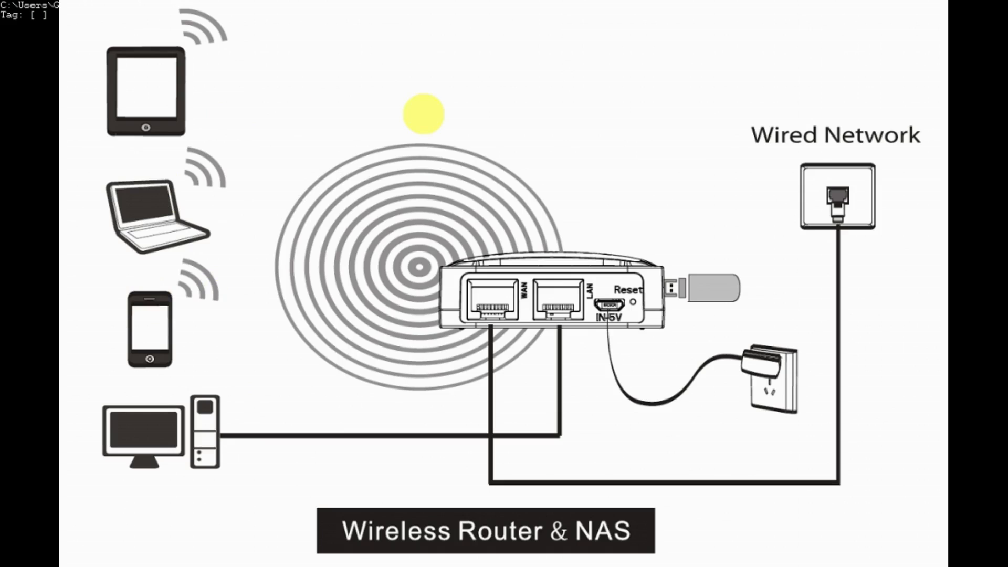
{"action": "mouse_move", "coordinate": [551, 132]}
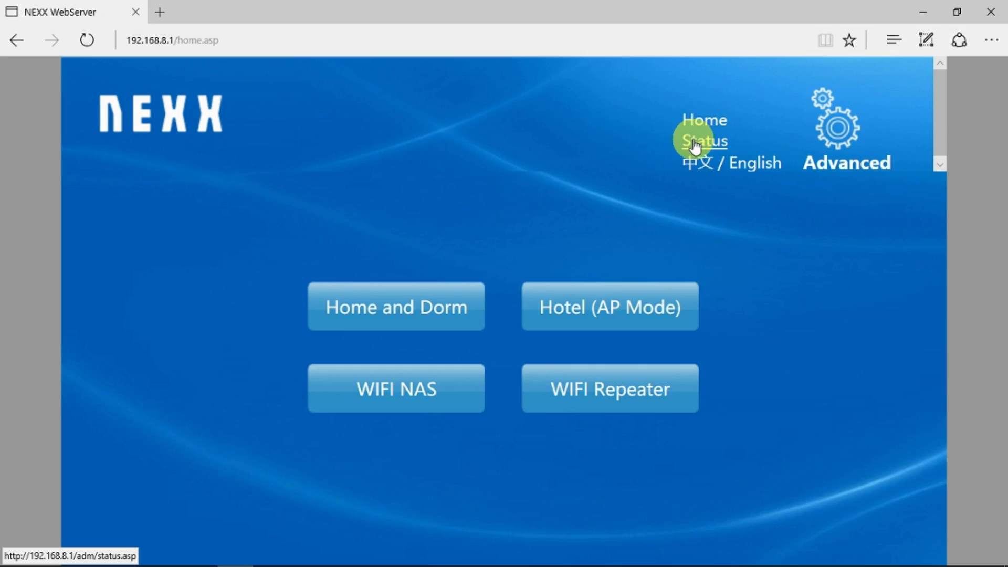
- Review the Status page: DHCP WAN address, local network and open NEXX_a26552 wireless details
{"action": "left_click", "coordinate": [703, 139]}
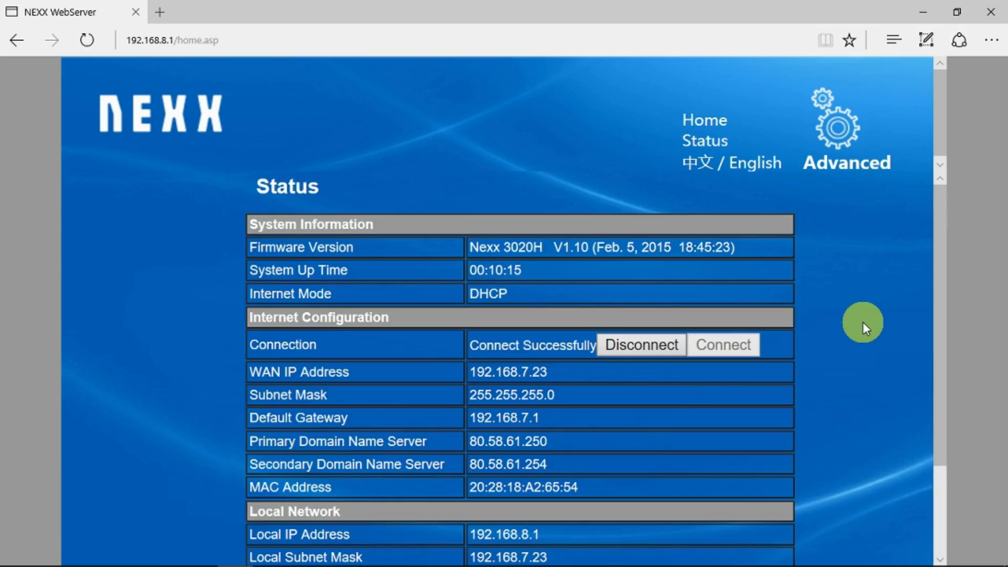
{"action": "mouse_move", "coordinate": [418, 385]}
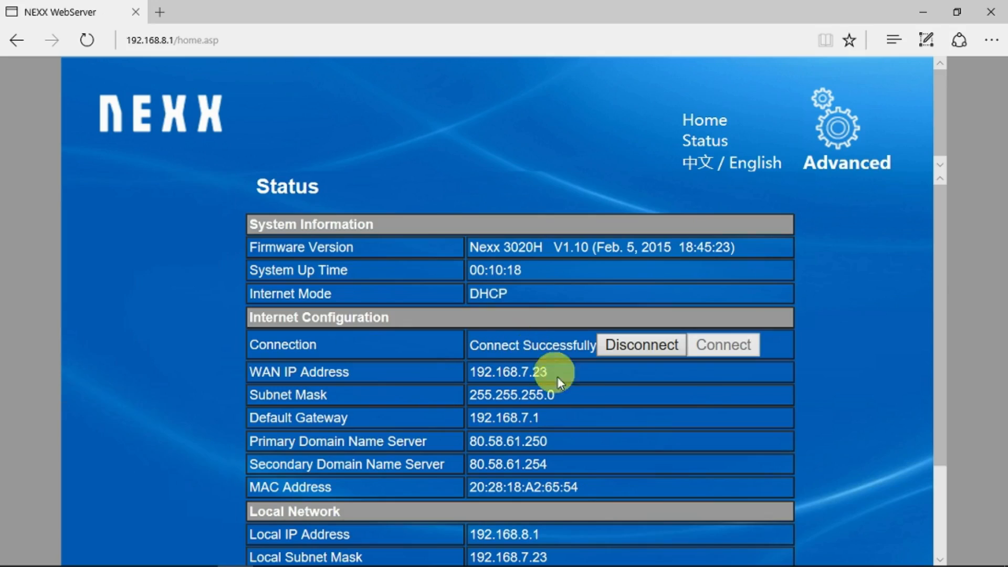
{"action": "mouse_move", "coordinate": [585, 394]}
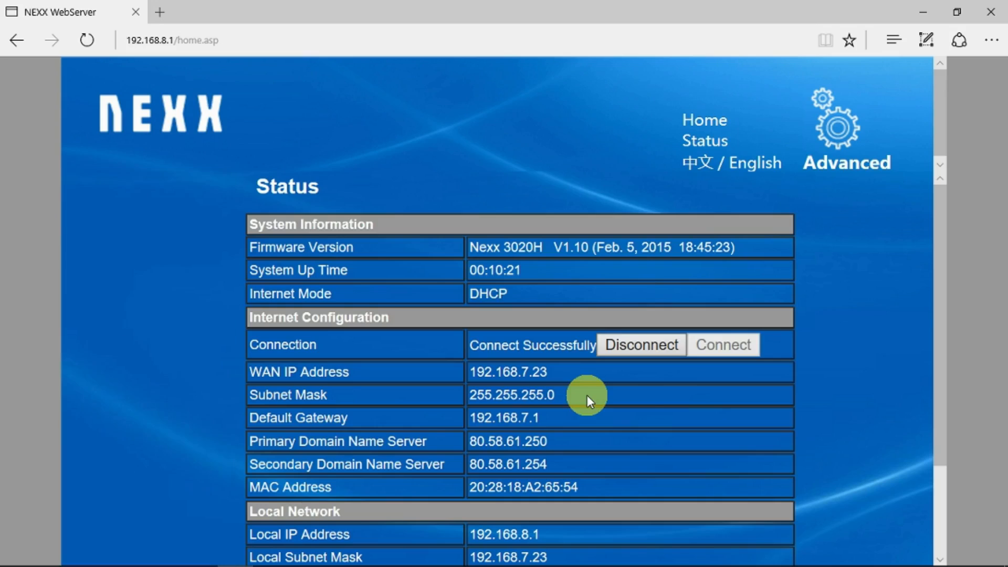
{"action": "mouse_move", "coordinate": [646, 429]}
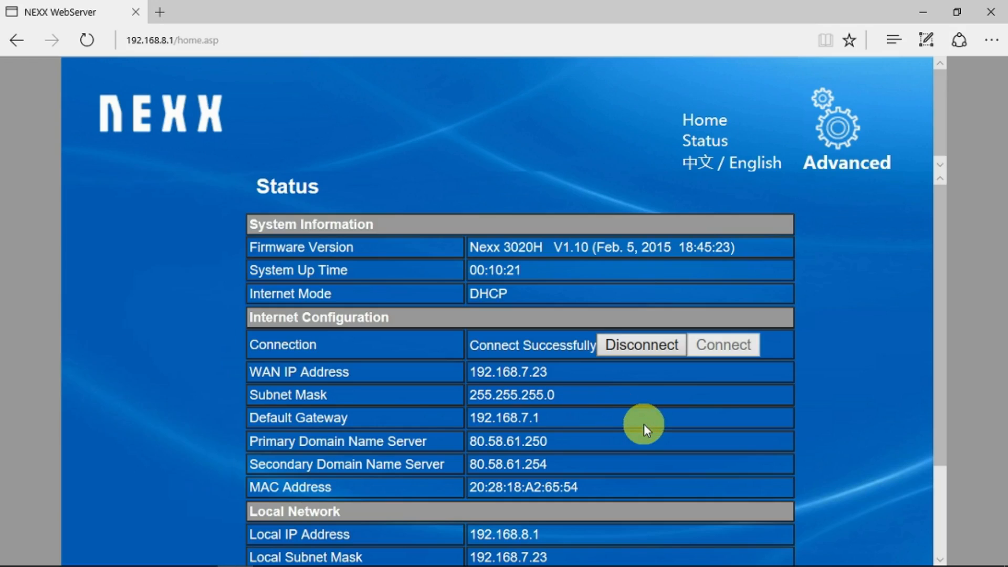
{"action": "mouse_move", "coordinate": [611, 460]}
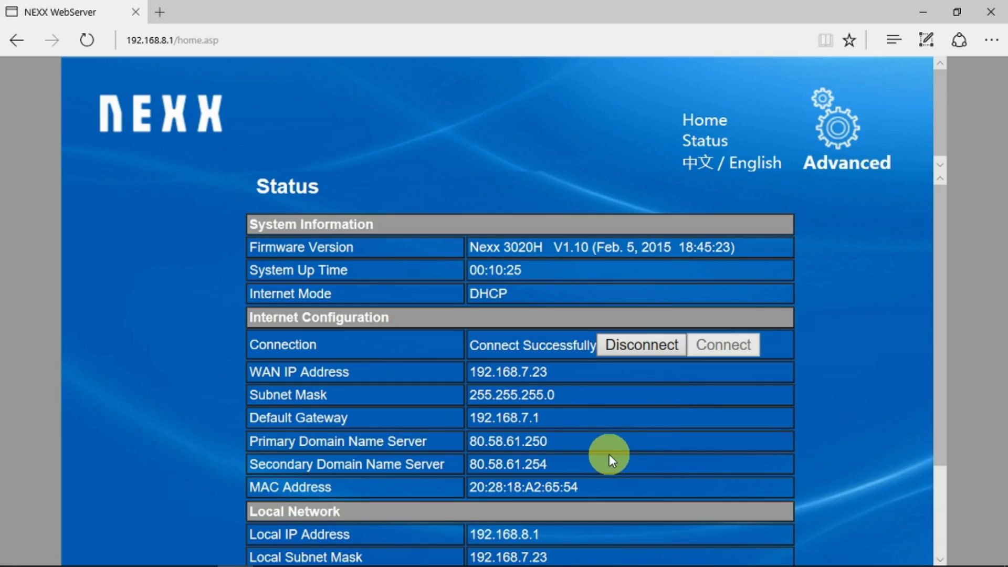
{"action": "mouse_move", "coordinate": [668, 531]}
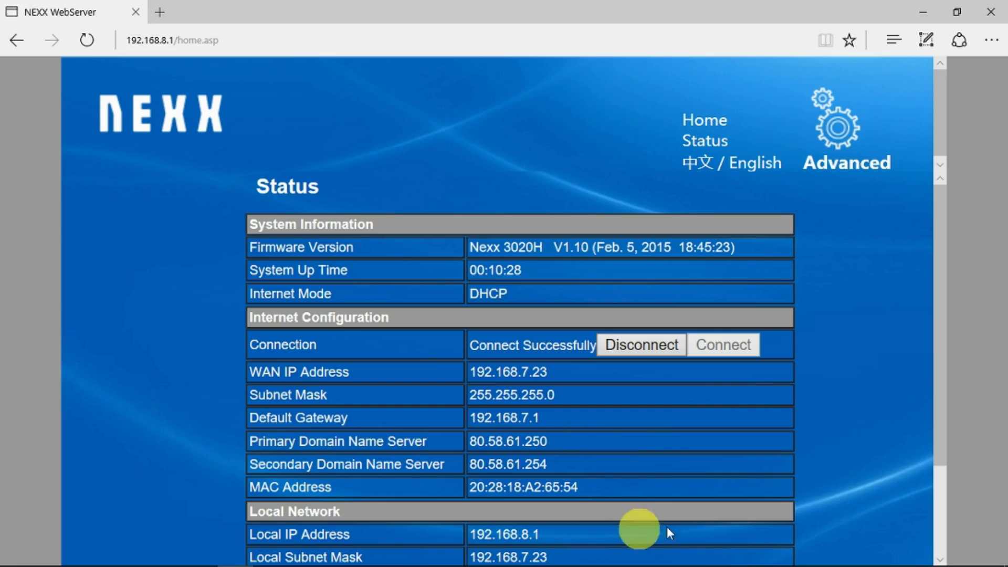
{"action": "scroll", "scroll_direction": "down", "scroll_amount": 3}
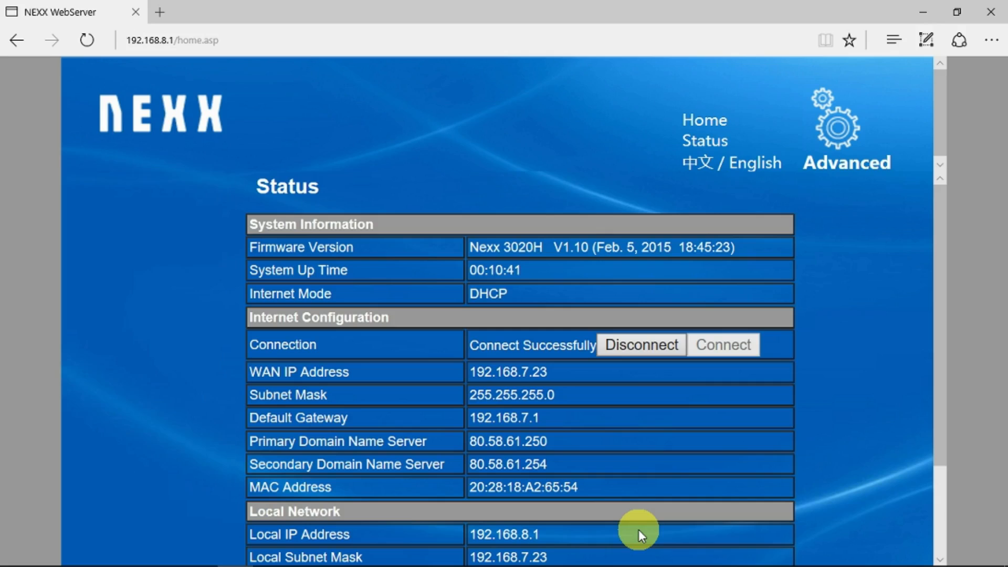
{"action": "scroll", "scroll_direction": "down", "scroll_amount": 3}
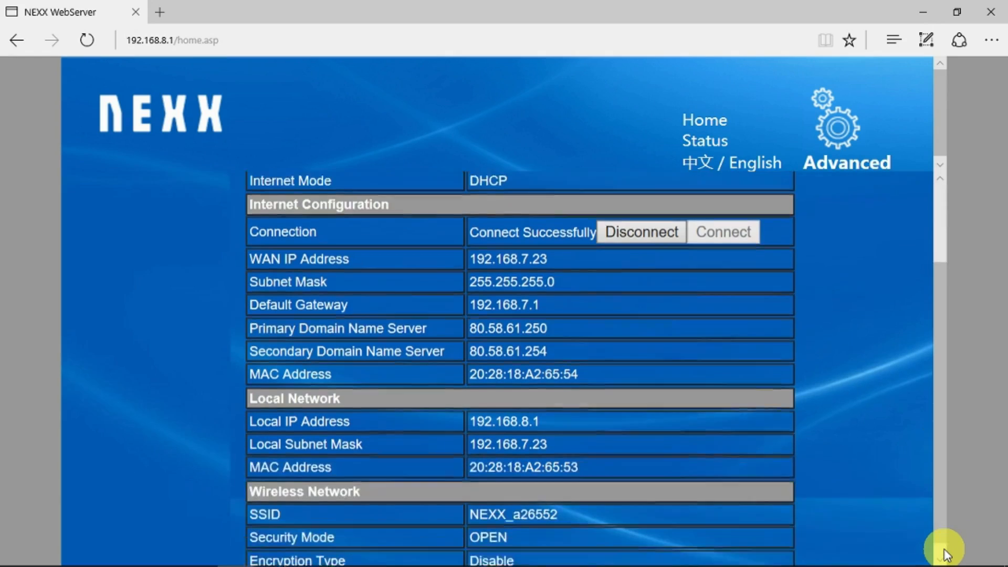
{"action": "scroll", "scroll_direction": "down", "scroll_amount": 3}
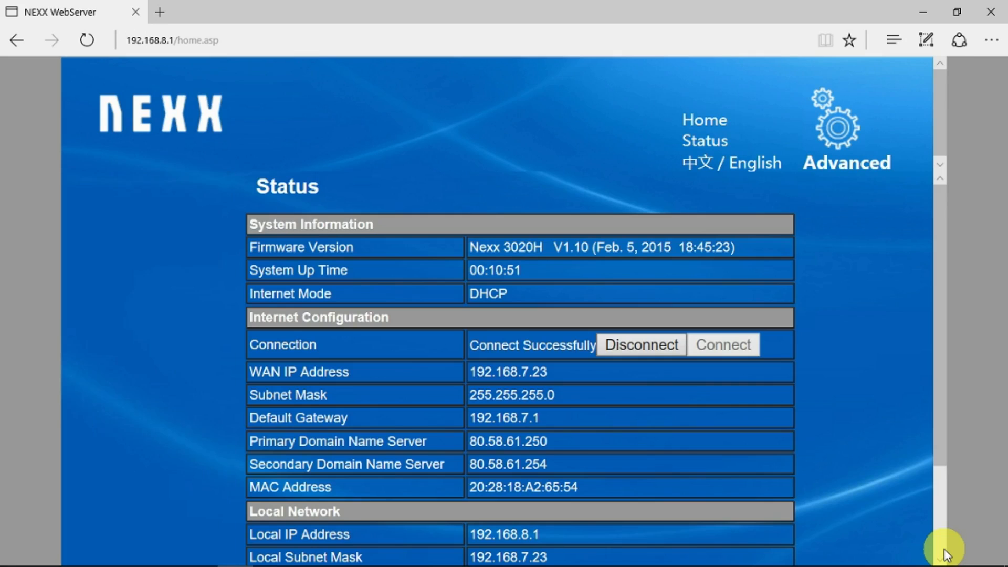
{"action": "mouse_move", "coordinate": [557, 229]}
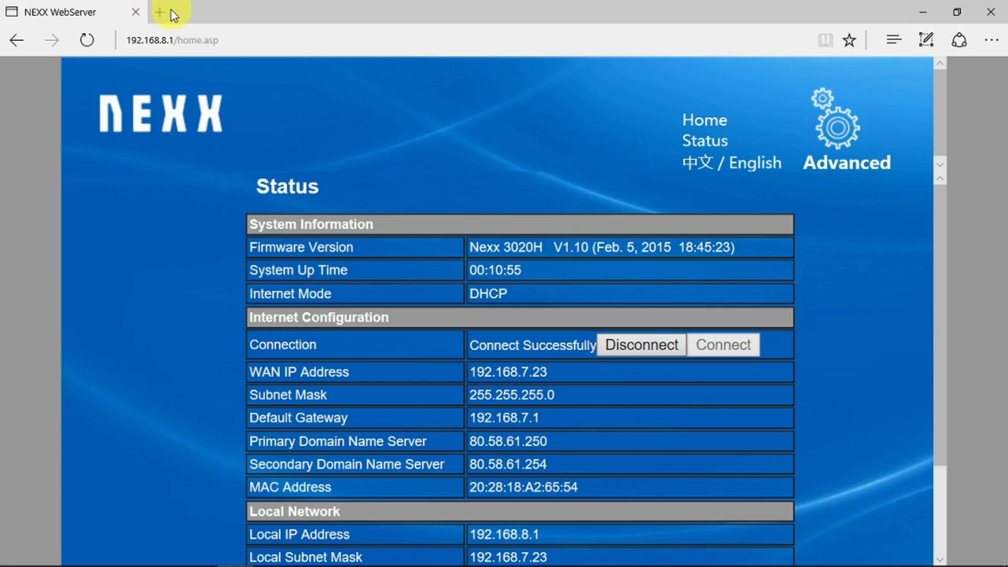
- Start a new Edge tab and begin entering 'googl' to reach Google
{"action": "left_click", "coordinate": [158, 12]}
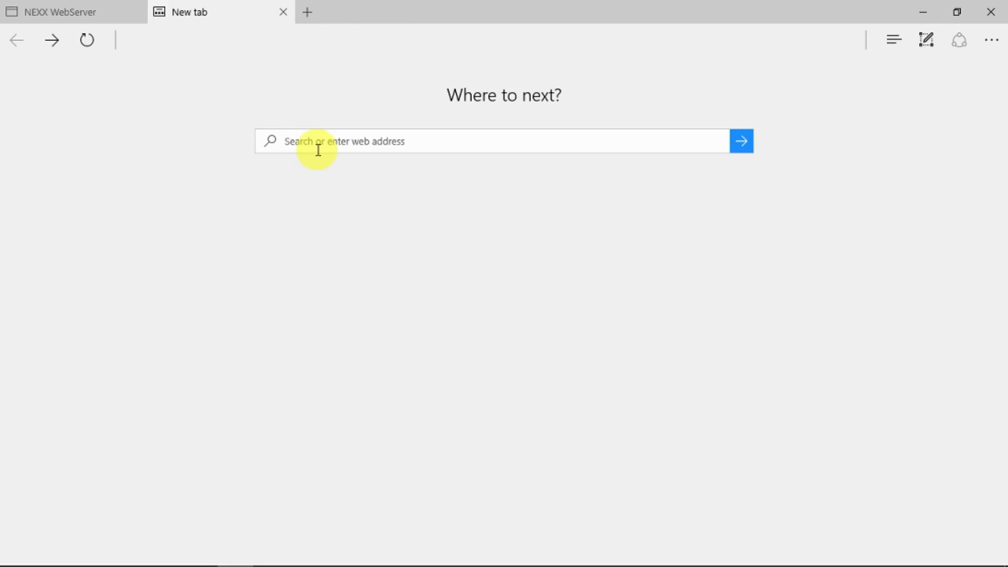
{"action": "type", "text": "googl"}
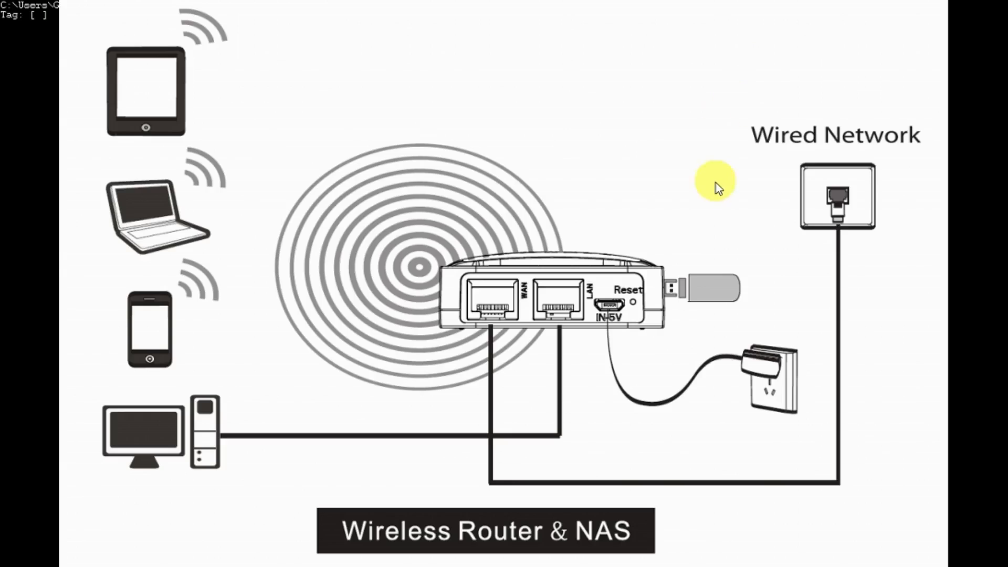
{"action": "mouse_move", "coordinate": [732, 228]}
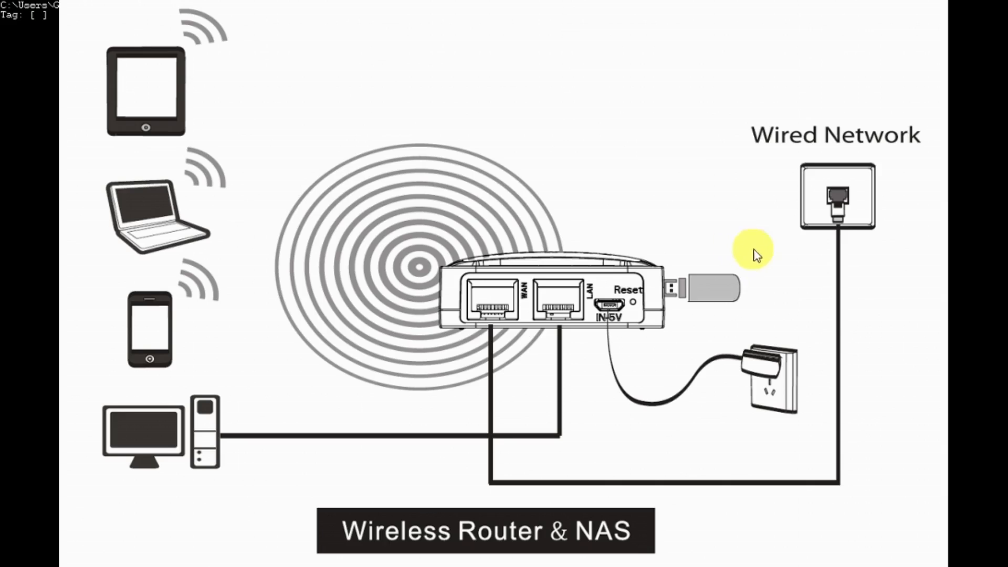
{"action": "mouse_move", "coordinate": [768, 296]}
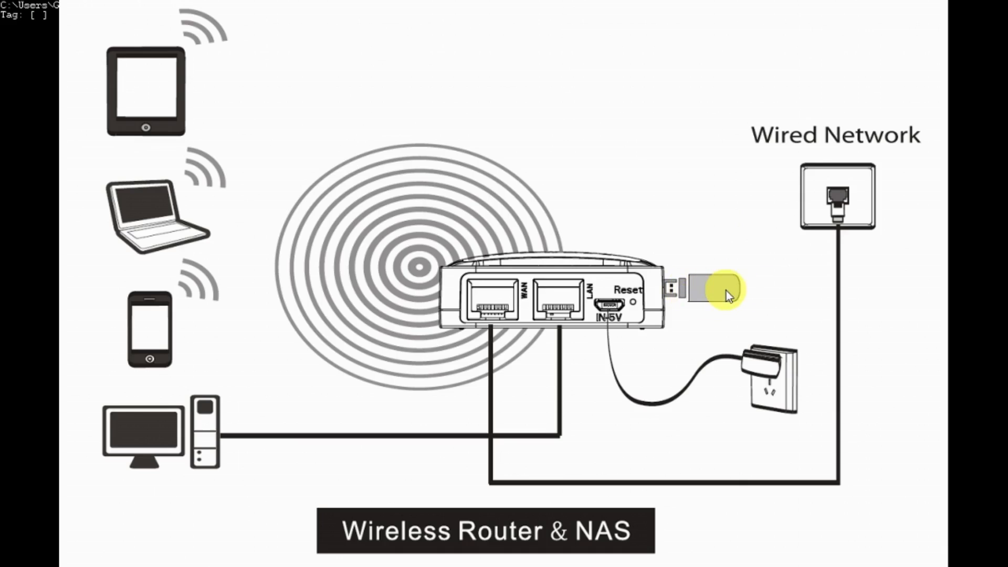
{"action": "mouse_move", "coordinate": [766, 288]}
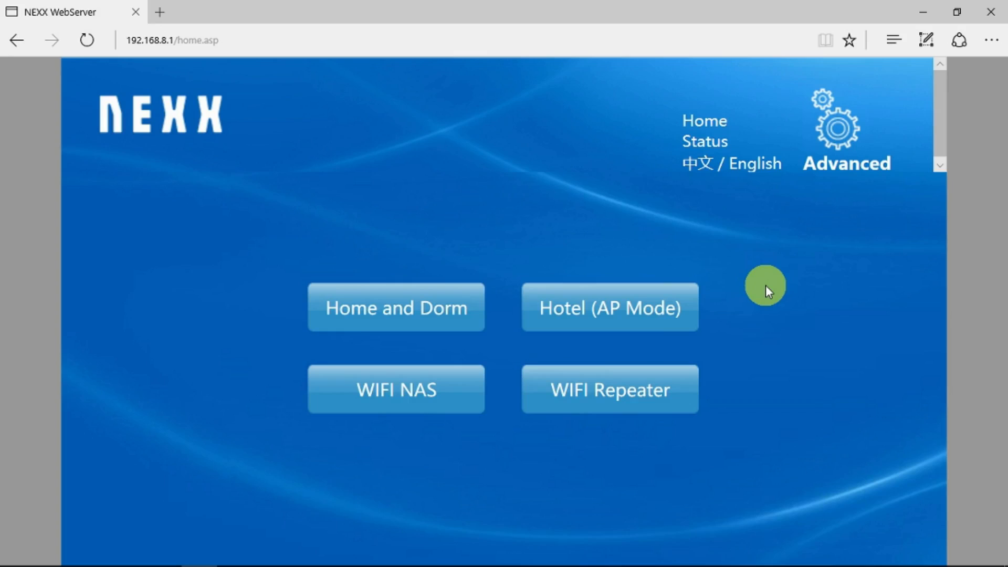
{"action": "mouse_move", "coordinate": [397, 388]}
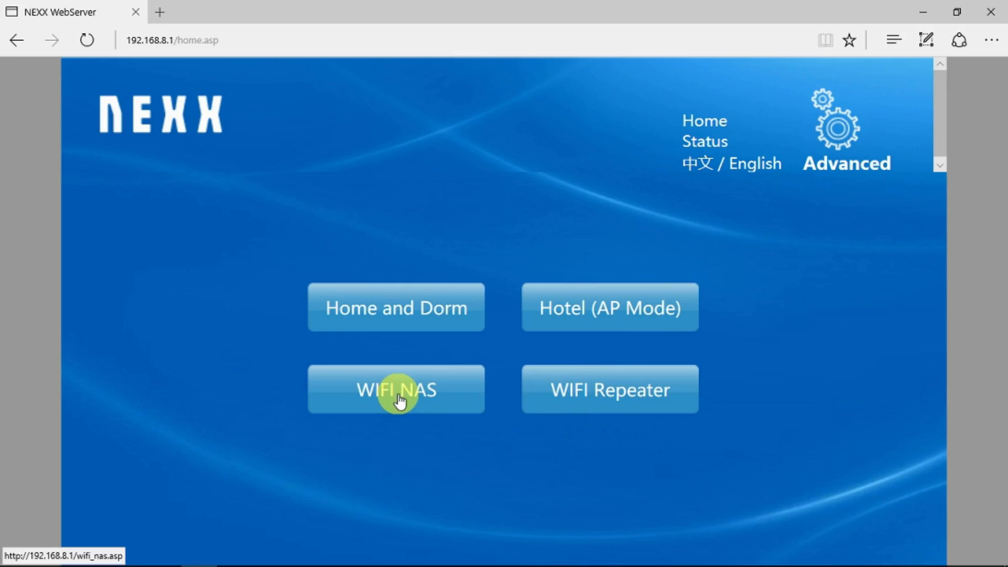
- View the WIFI NAS page with SAMBA, FTP and DLNA enabled and the USB drive directory list
{"action": "left_click", "coordinate": [396, 388]}
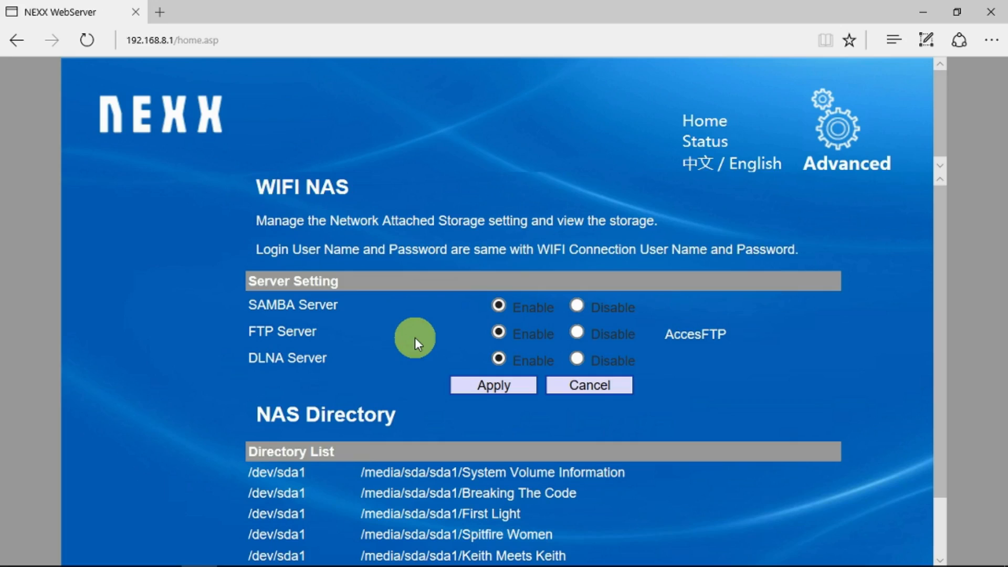
{"action": "mouse_move", "coordinate": [388, 315]}
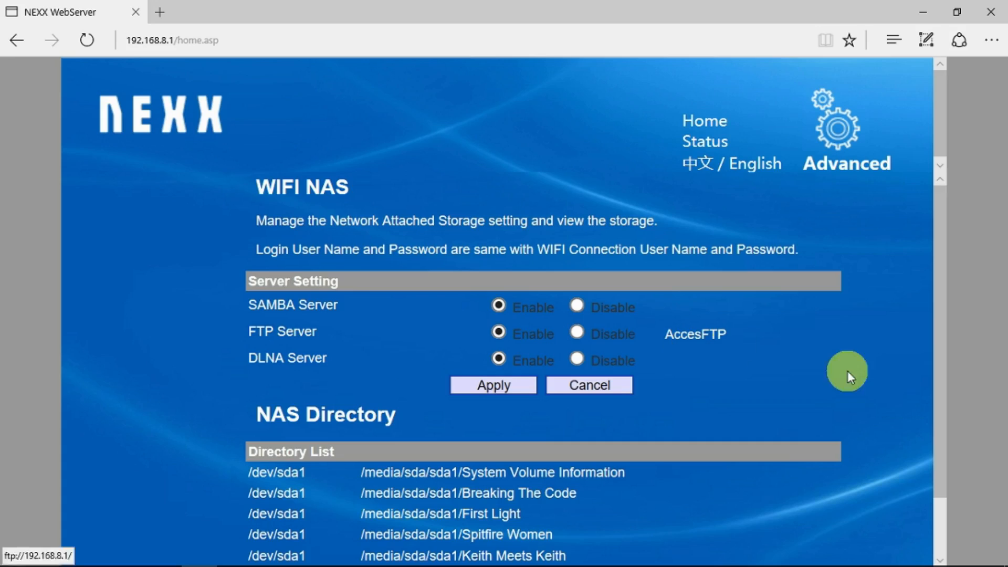
{"action": "scroll", "scroll_direction": "down", "scroll_amount": 3}
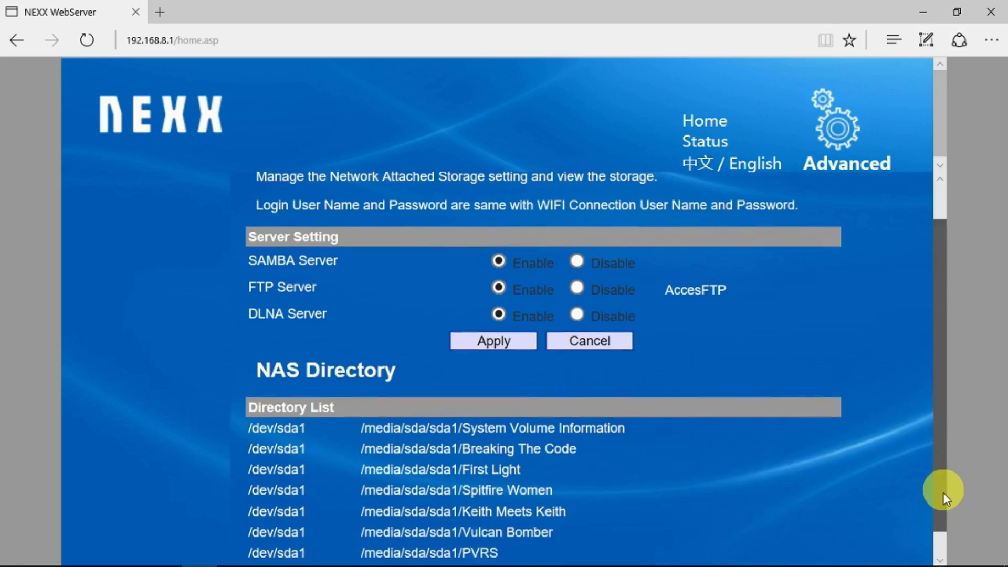
{"action": "scroll", "scroll_direction": "down", "scroll_amount": 3}
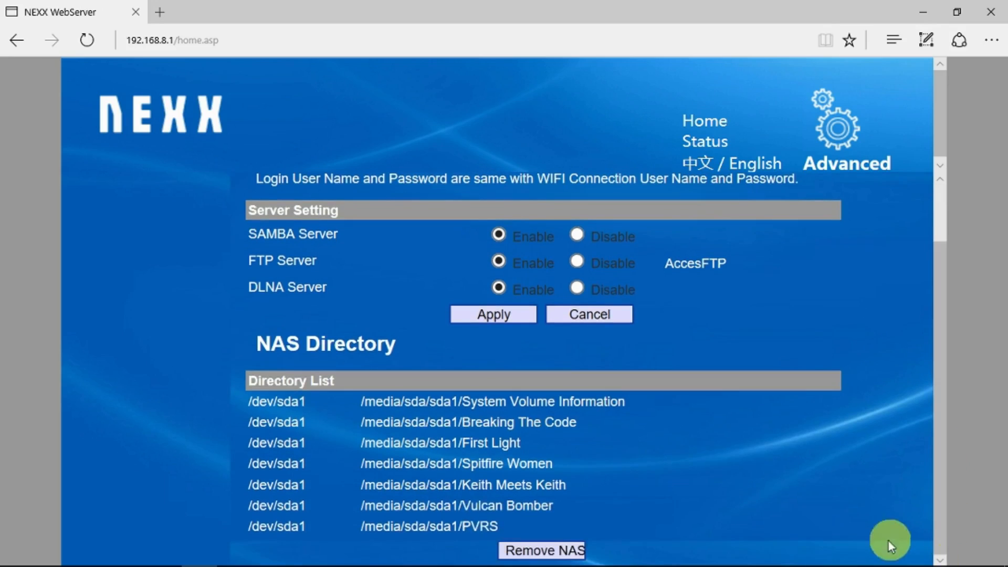
{"action": "mouse_move", "coordinate": [723, 505]}
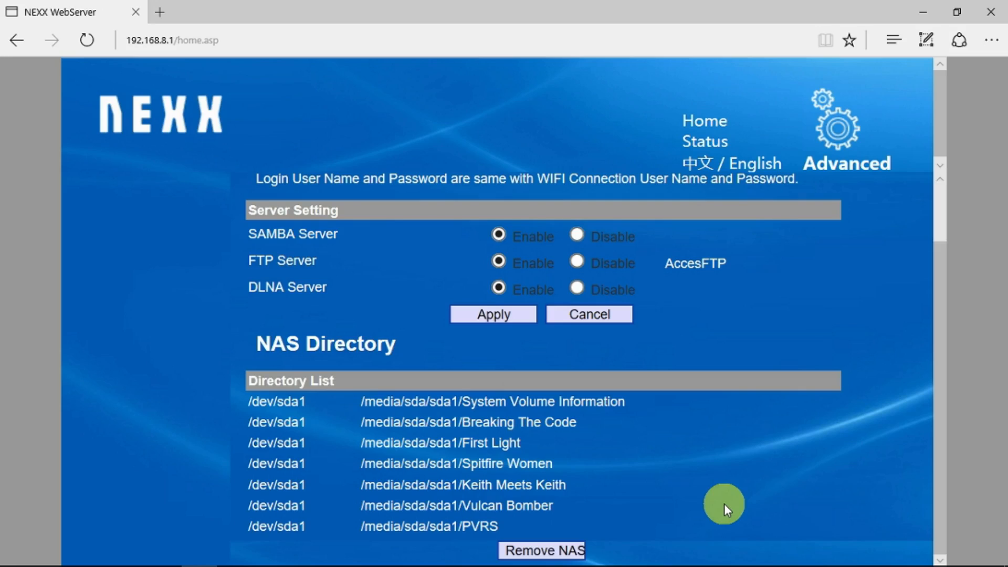
{"action": "mouse_move", "coordinate": [434, 374]}
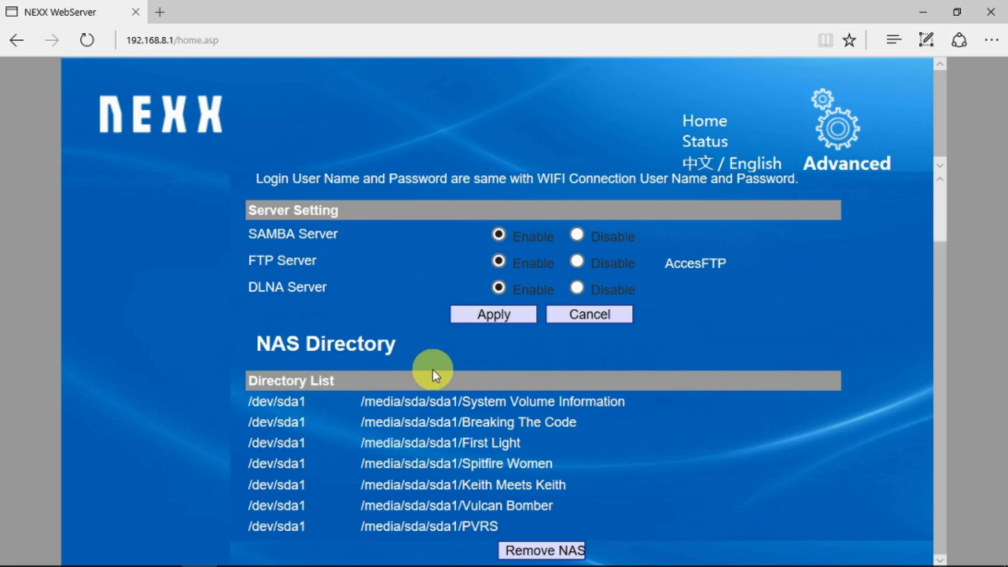
{"action": "mouse_move", "coordinate": [533, 384]}
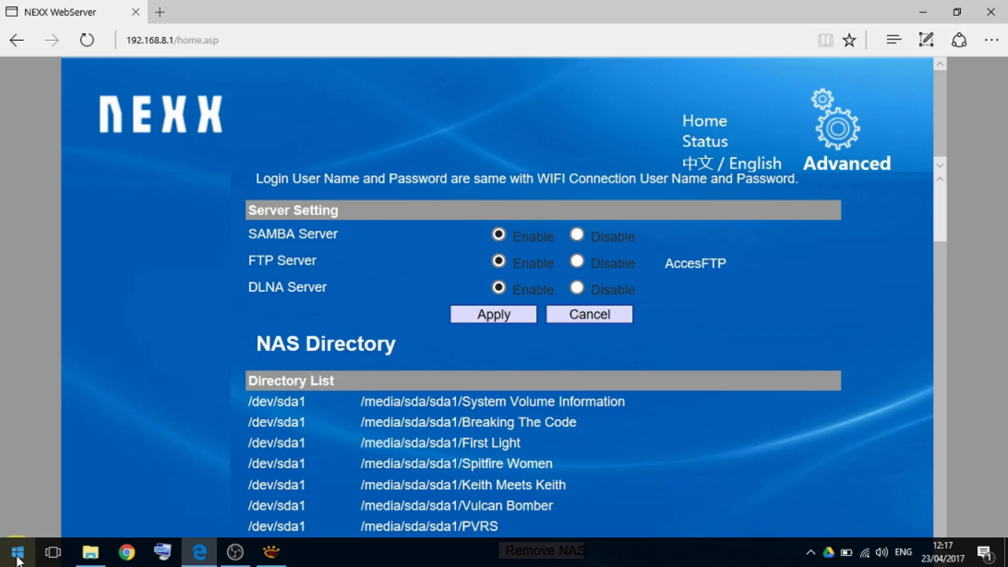
- Run \\192.168.8.1 from Start search, bringing up the network credentials prompt
{"action": "left_click", "coordinate": [16, 552]}
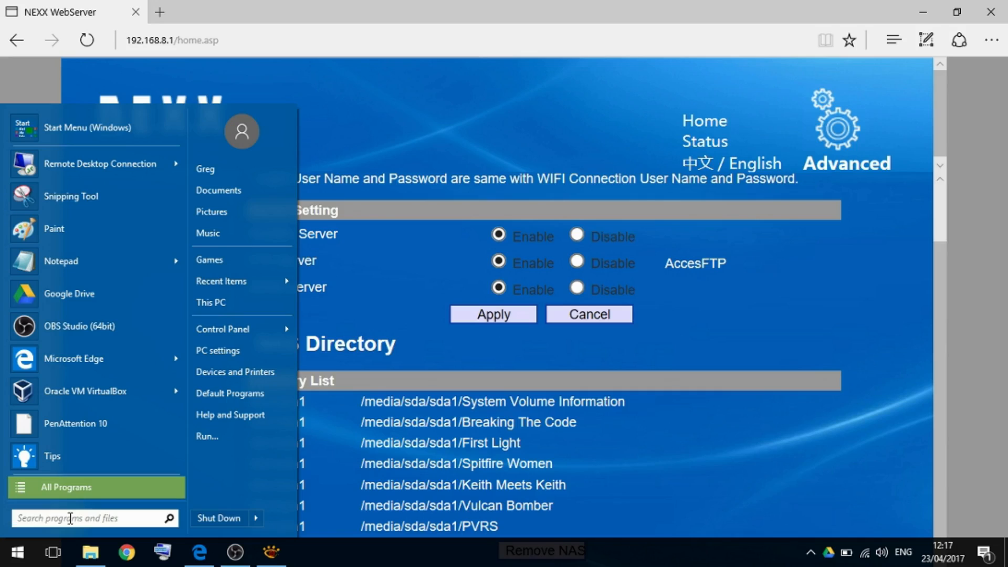
{"action": "type", "text": "\\\\192."}
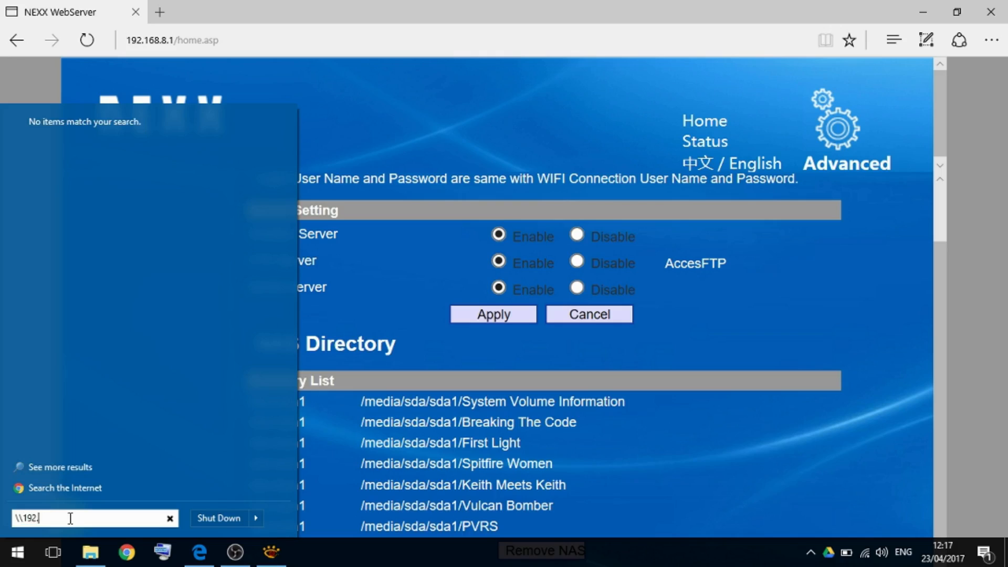
{"action": "type", "text": "168.8"}
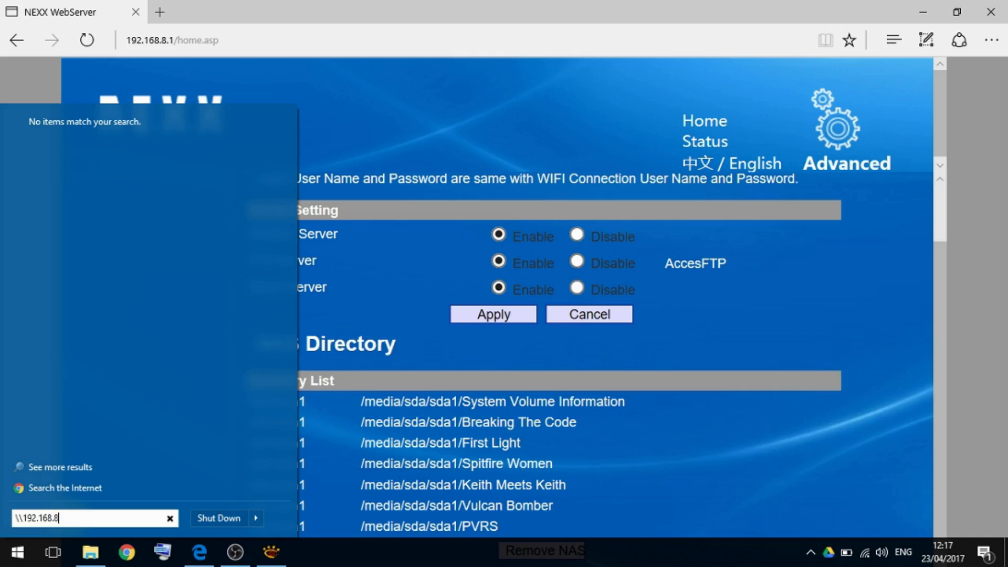
{"action": "left_click", "coordinate": [70, 518]}
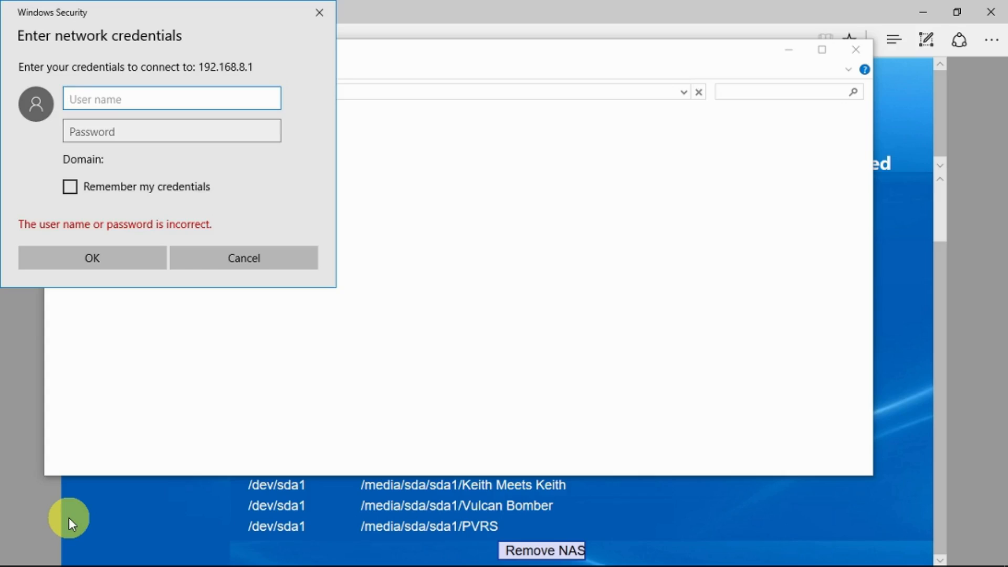
- Log in to the share as admin and browse into public > sda1
{"action": "type", "text": "admin"}
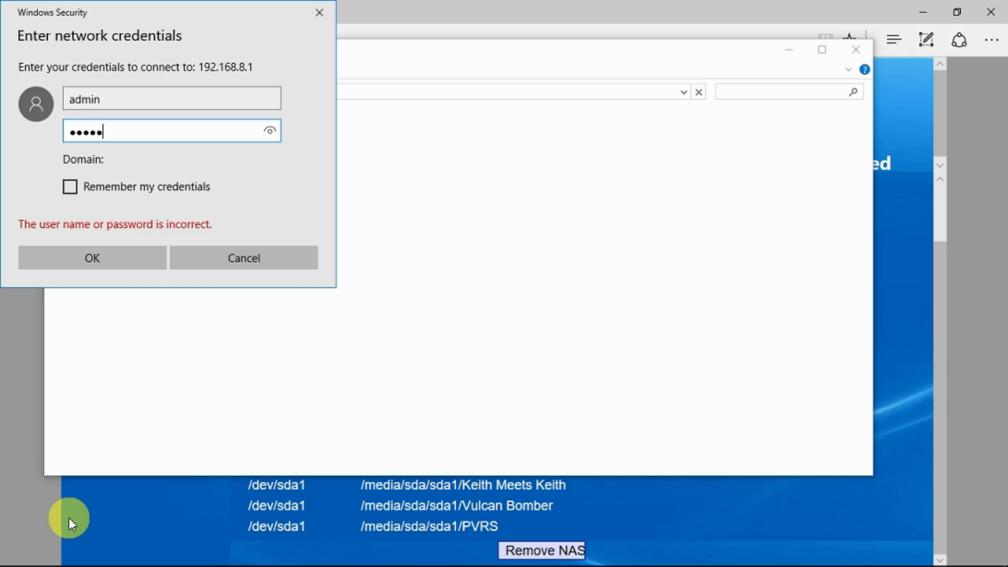
{"action": "left_click", "coordinate": [91, 258]}
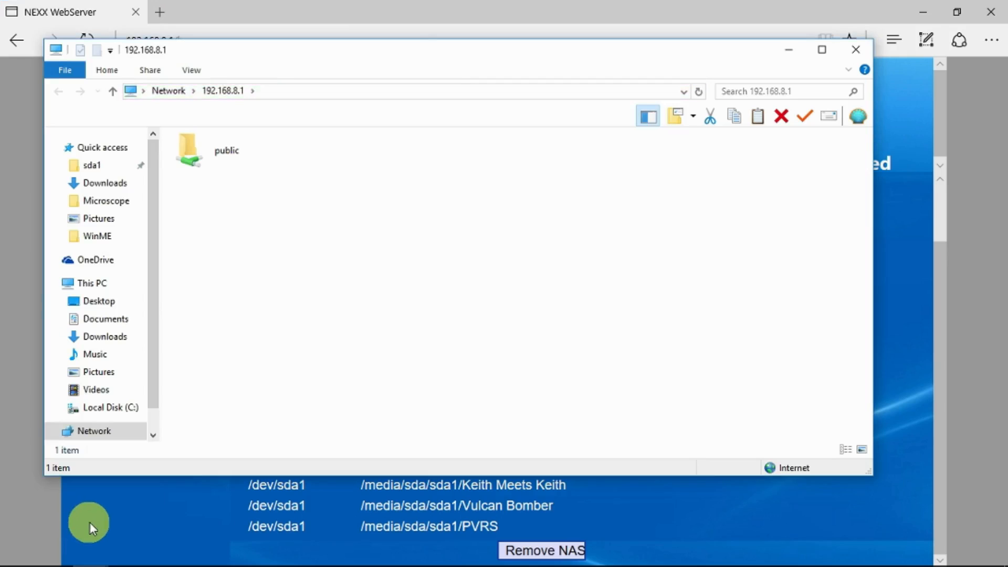
{"action": "left_click", "coordinate": [226, 151]}
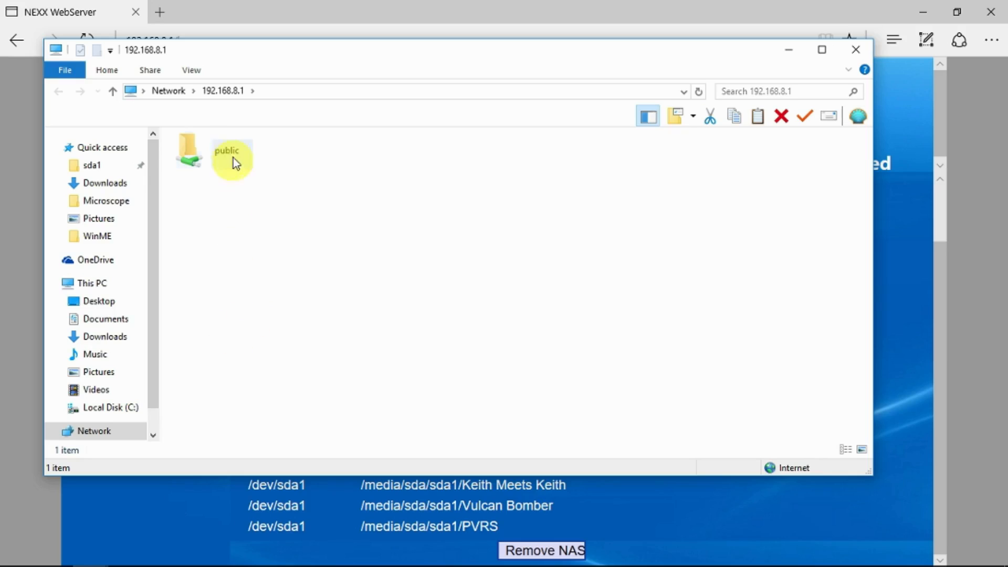
{"action": "double_click", "coordinate": [226, 154]}
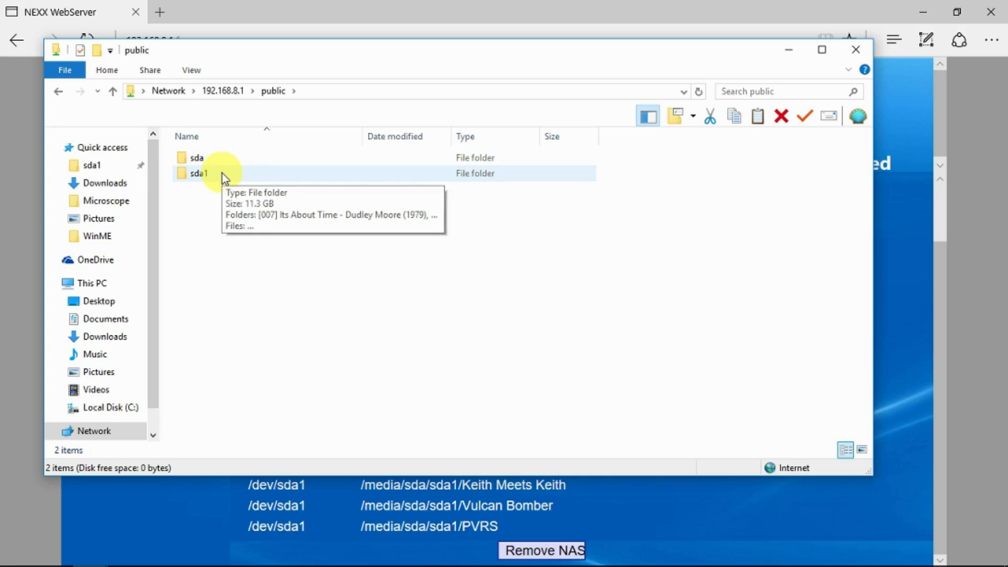
{"action": "double_click", "coordinate": [196, 173]}
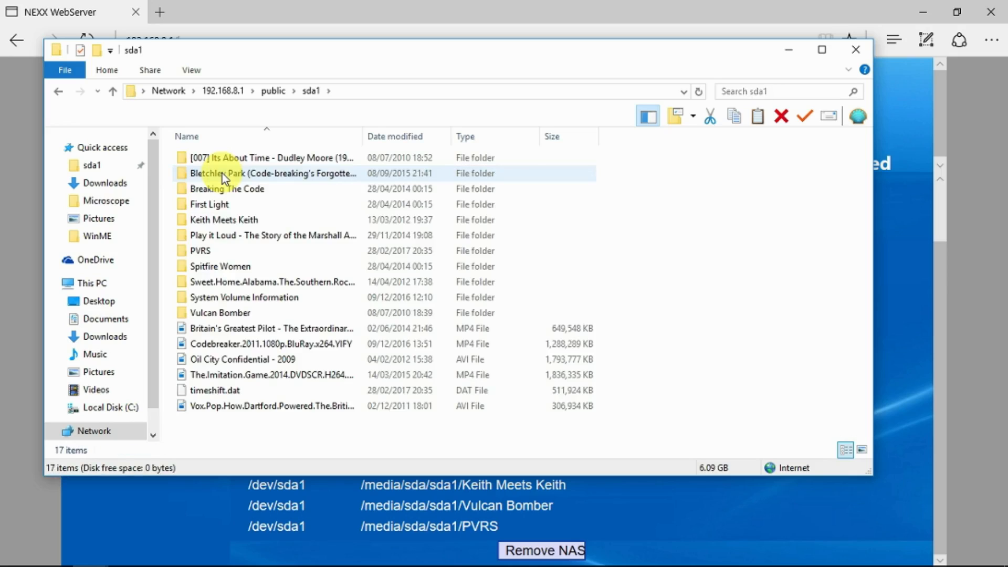
- Play the Sweet Home Alabama AVI from its folder in Films & TV
{"action": "left_click", "coordinate": [269, 158]}
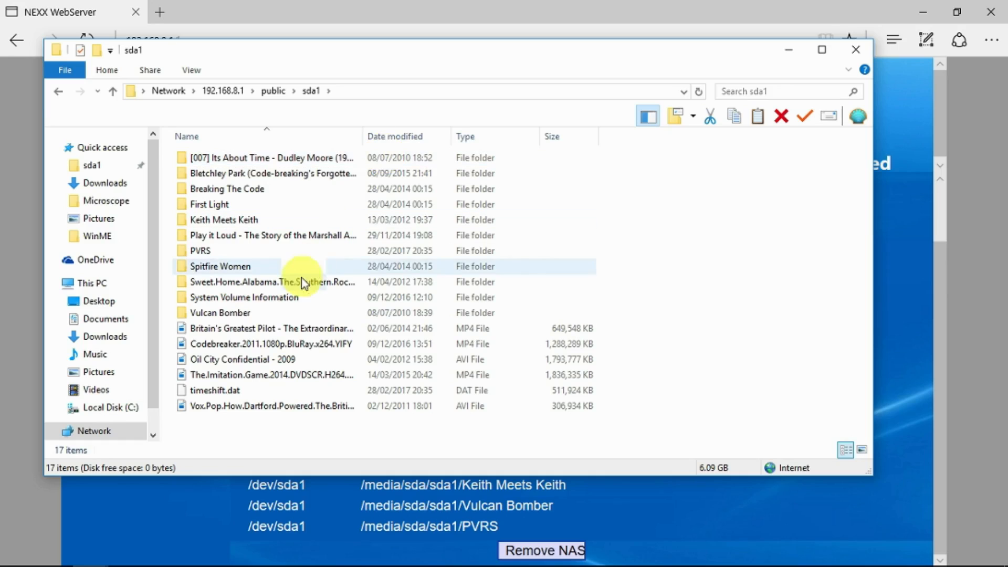
{"action": "double_click", "coordinate": [269, 281]}
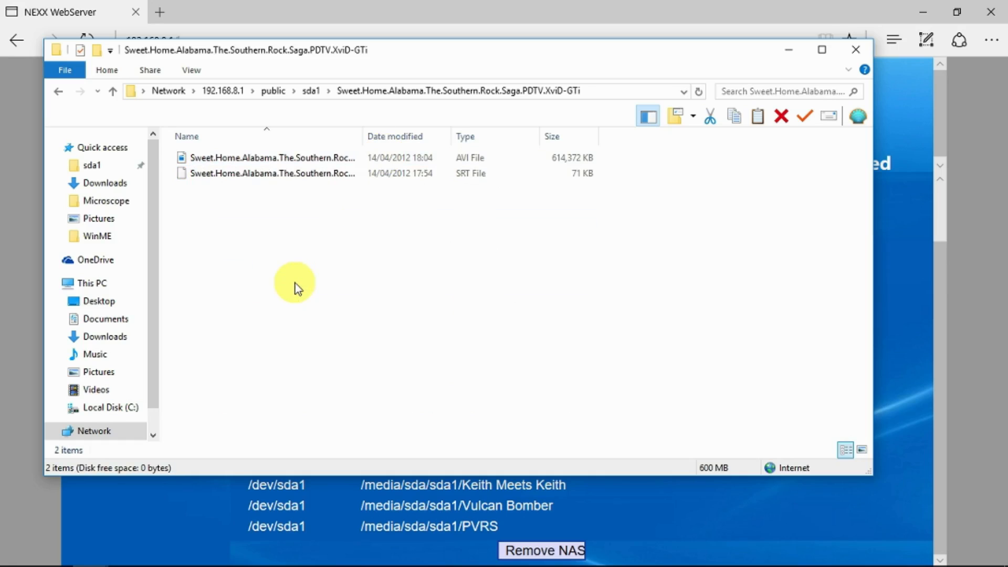
{"action": "left_click", "coordinate": [270, 157]}
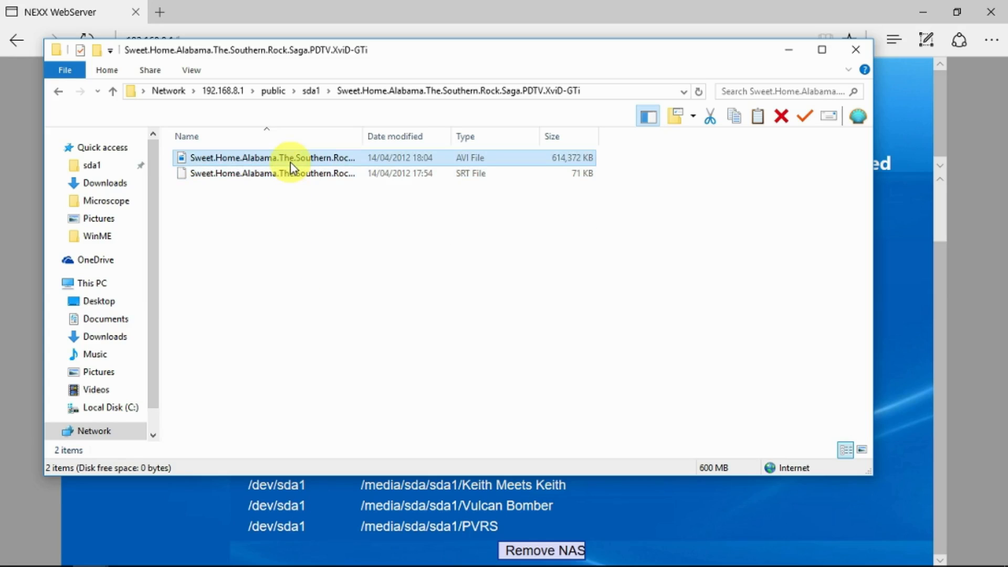
{"action": "double_click", "coordinate": [273, 157]}
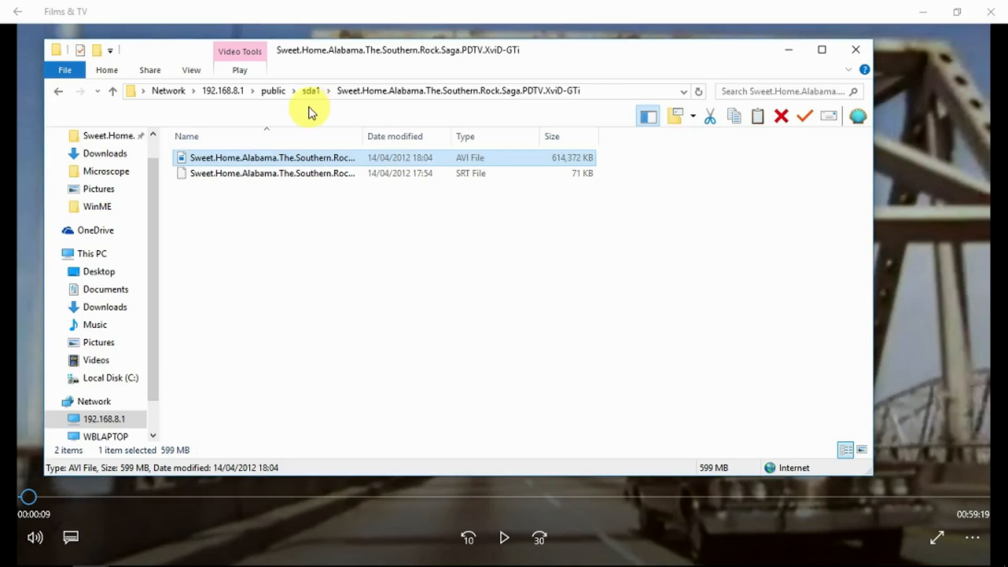
{"action": "left_click", "coordinate": [311, 90]}
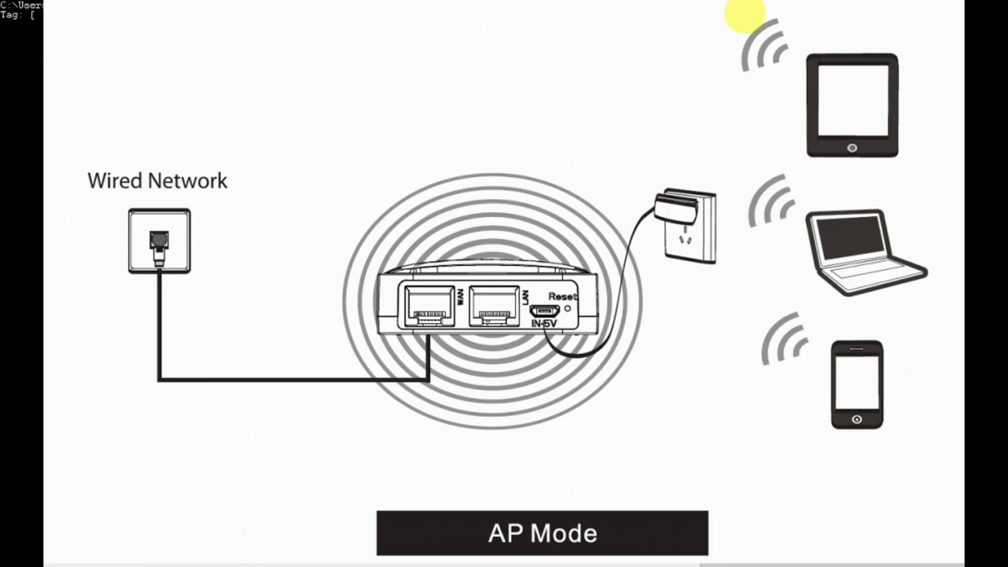
{"action": "mouse_move", "coordinate": [688, 109]}
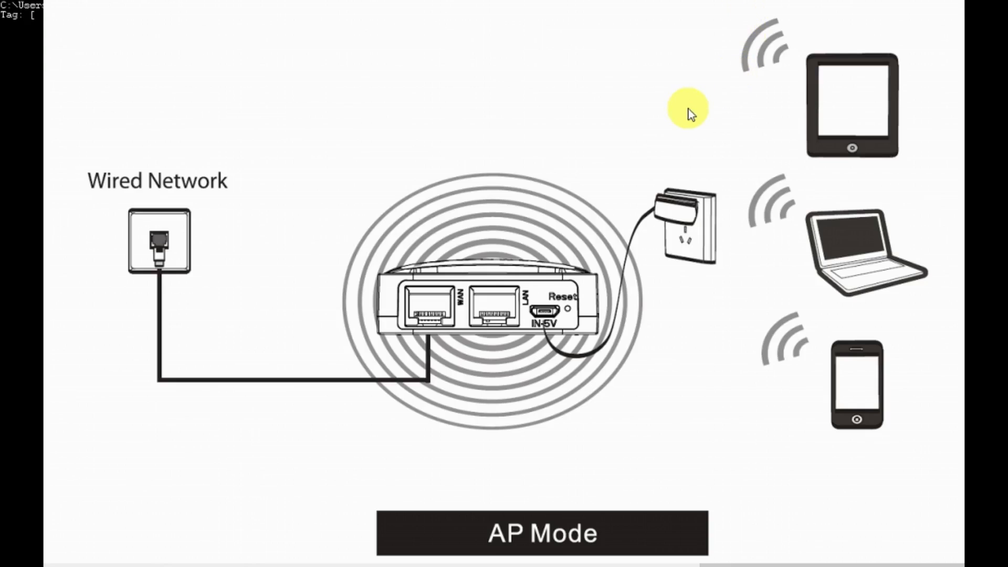
{"action": "mouse_move", "coordinate": [657, 415]}
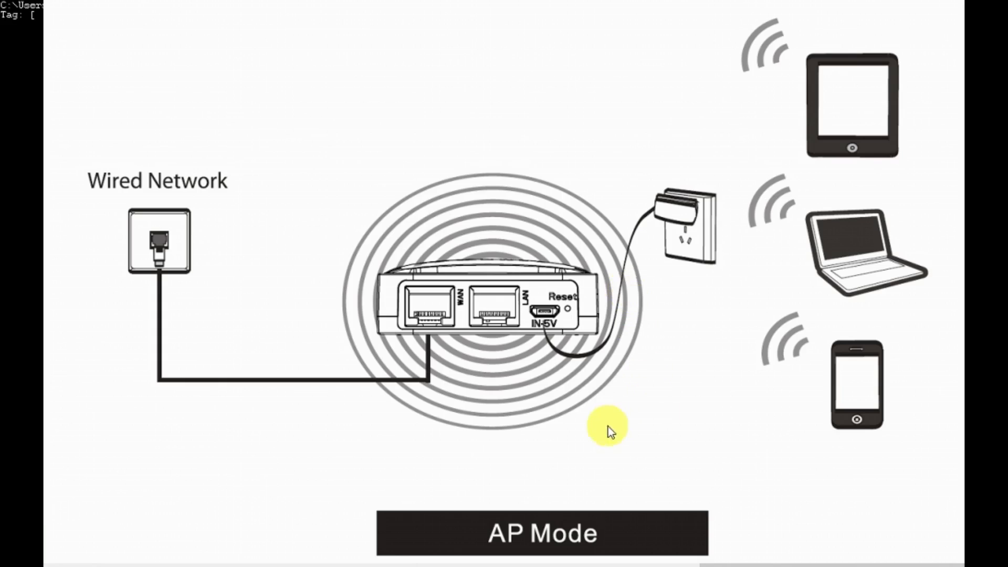
{"action": "mouse_move", "coordinate": [285, 384]}
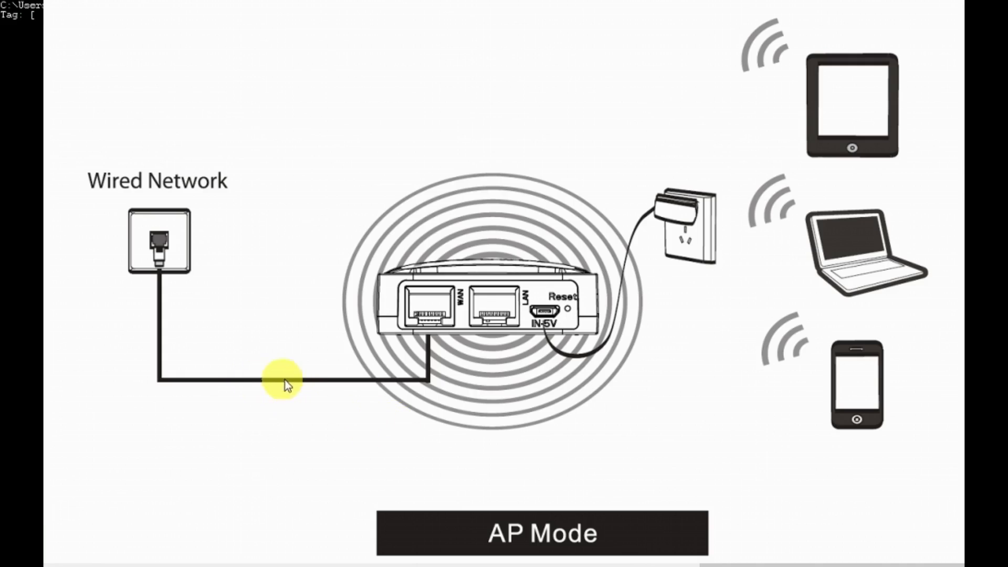
{"action": "mouse_move", "coordinate": [581, 367]}
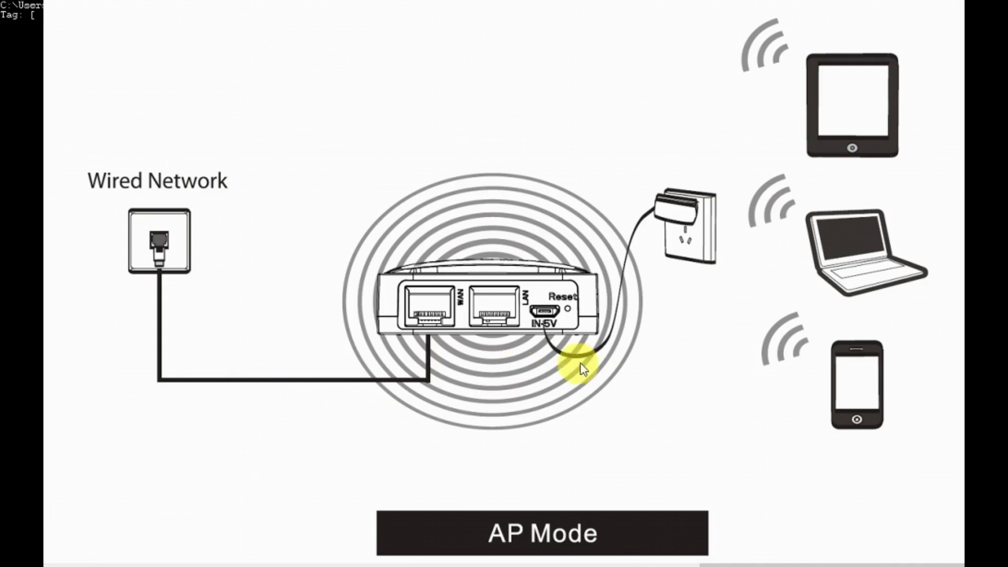
{"action": "mouse_move", "coordinate": [787, 360]}
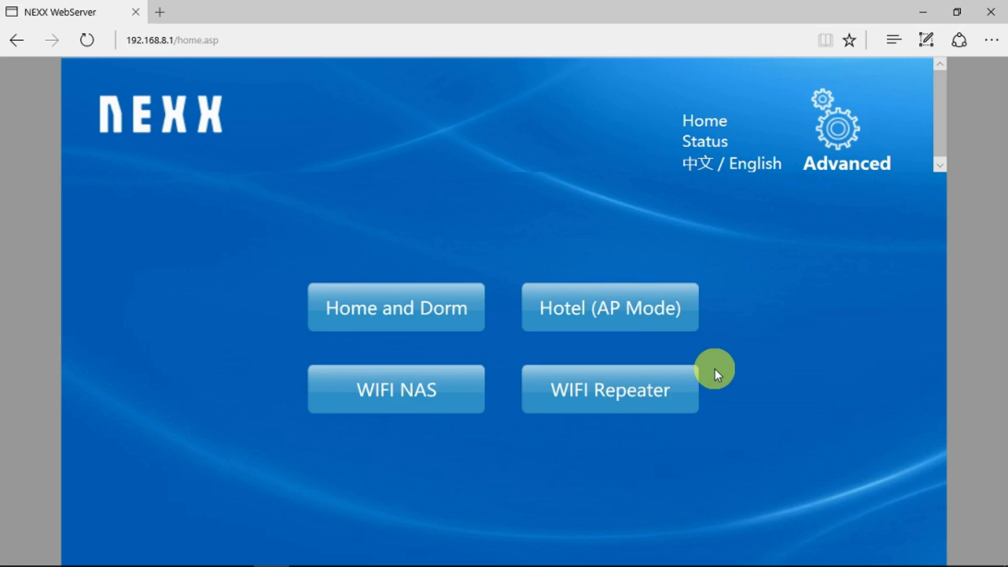
{"action": "mouse_move", "coordinate": [650, 307]}
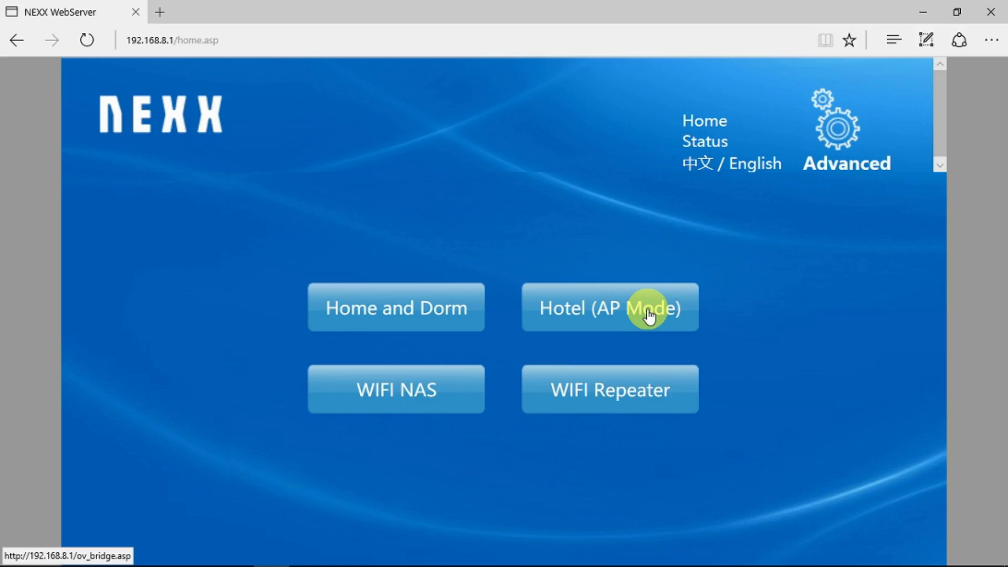
- Apply Hotel (AP Mode) with SSID NEXX_a26552 and security disabled; 192.168.8.1 becomes unreachable
{"action": "left_click", "coordinate": [609, 308]}
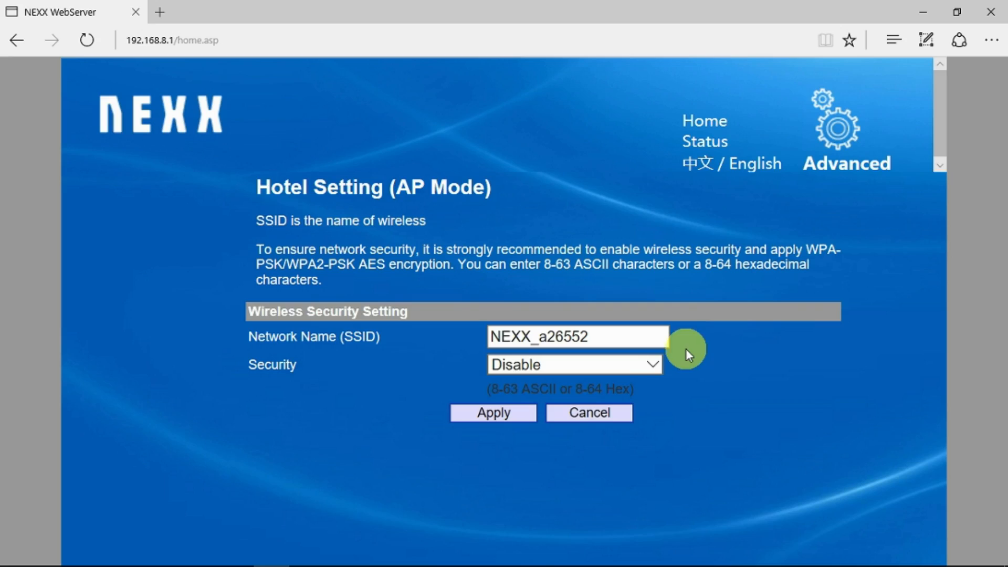
{"action": "mouse_move", "coordinate": [705, 371]}
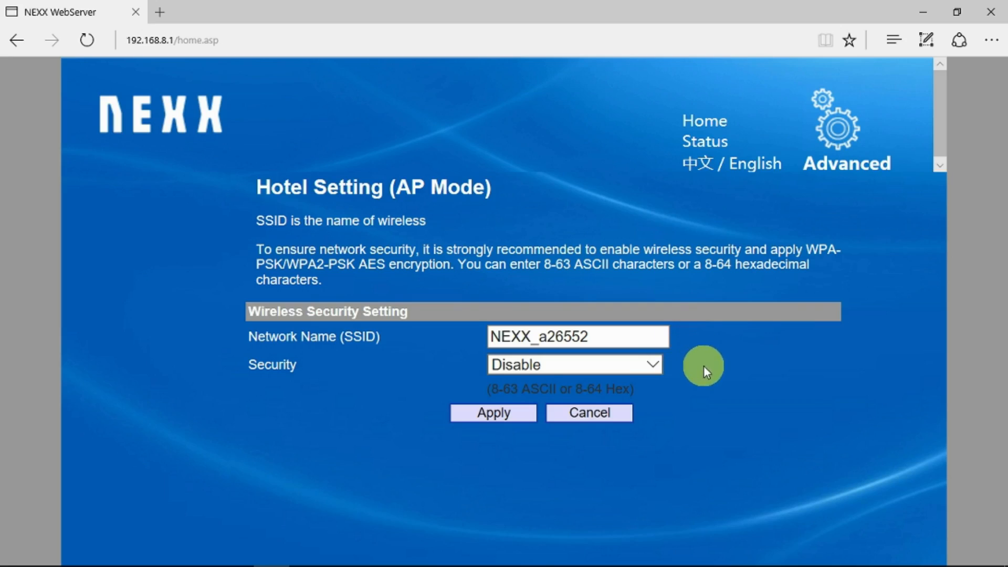
{"action": "left_click", "coordinate": [574, 365]}
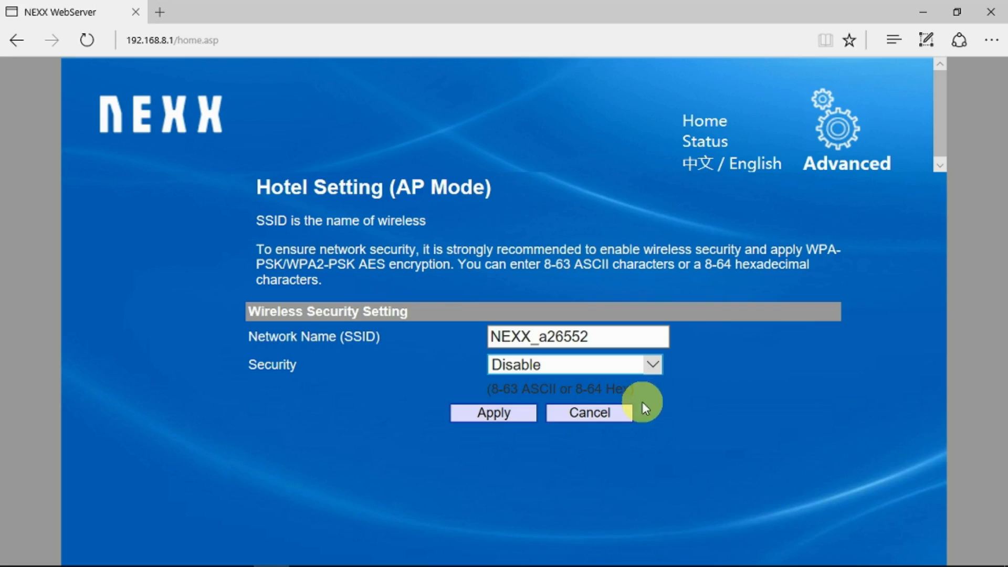
{"action": "mouse_move", "coordinate": [493, 413]}
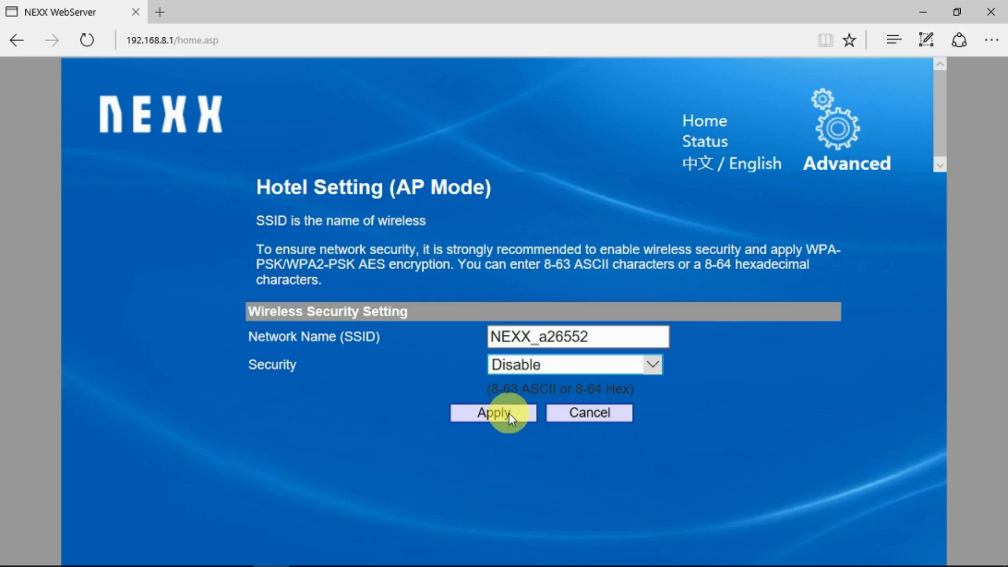
{"action": "left_click", "coordinate": [491, 411]}
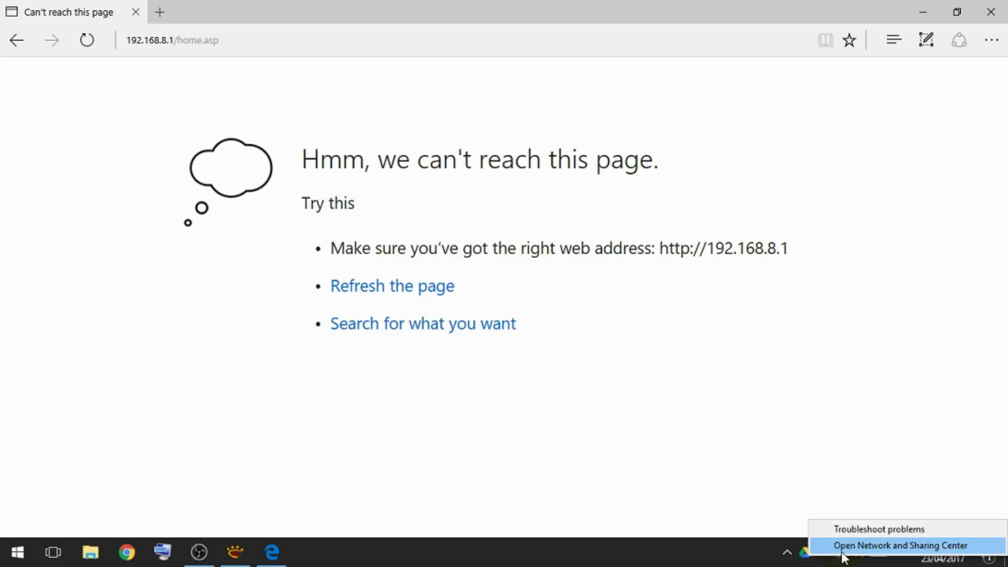
{"action": "left_click", "coordinate": [899, 545]}
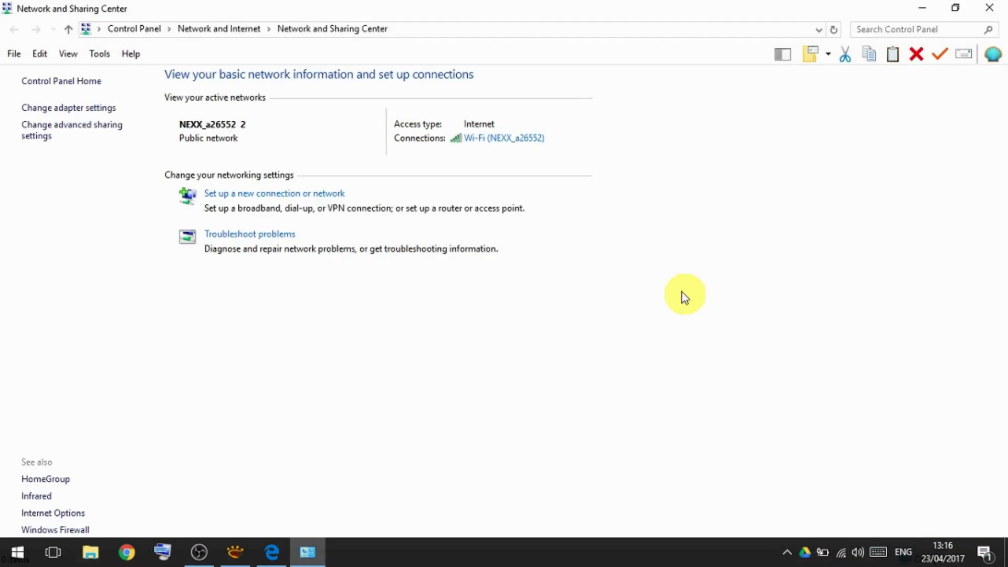
{"action": "left_click", "coordinate": [503, 137]}
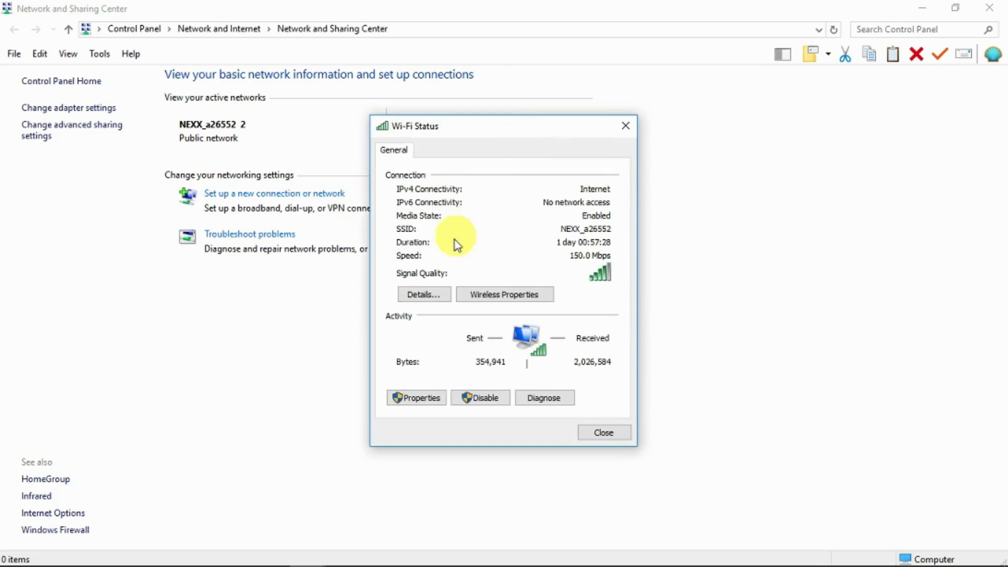
{"action": "left_click", "coordinate": [423, 294]}
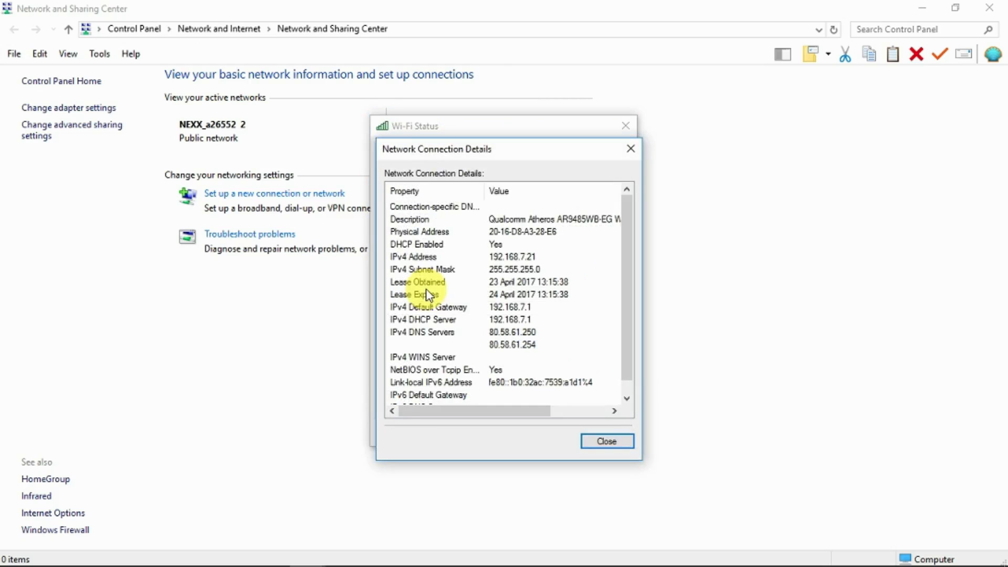
{"action": "mouse_move", "coordinate": [575, 263]}
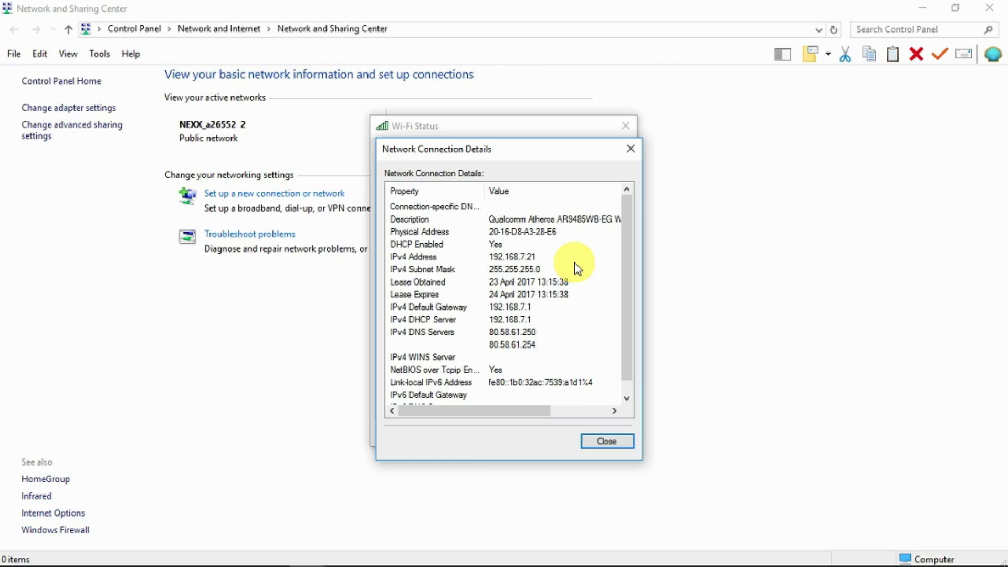
{"action": "mouse_move", "coordinate": [567, 322]}
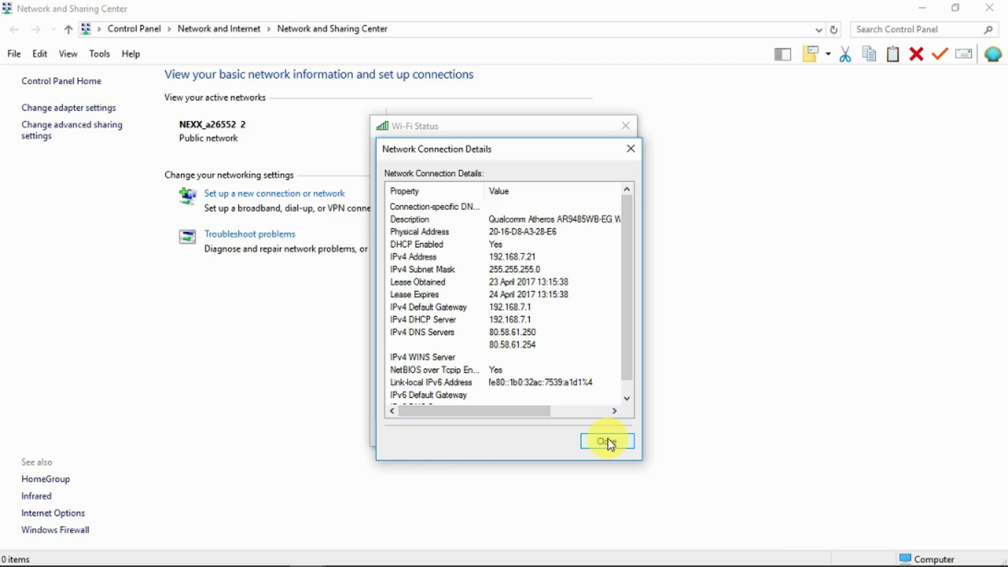
{"action": "left_click", "coordinate": [606, 442]}
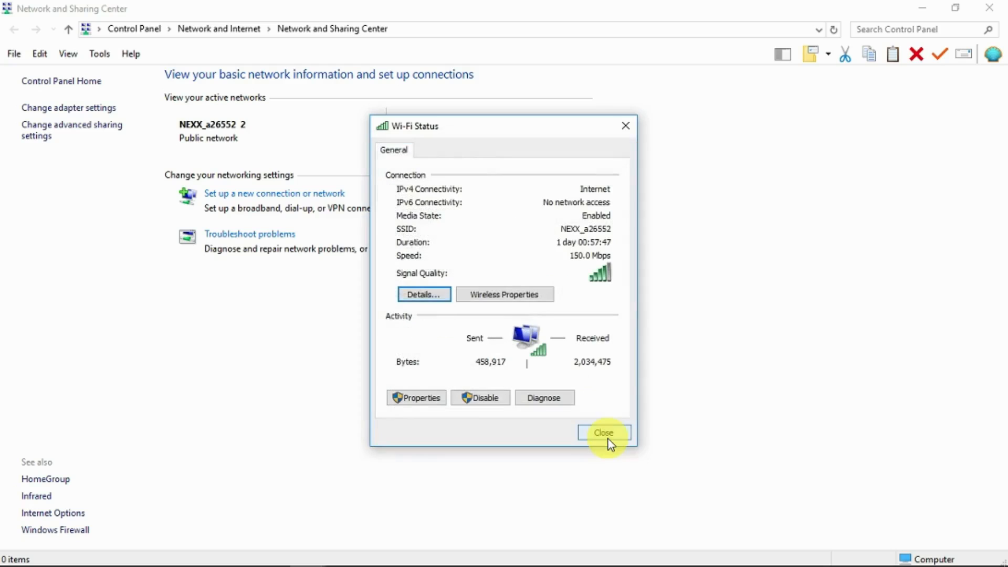
{"action": "left_click", "coordinate": [602, 433]}
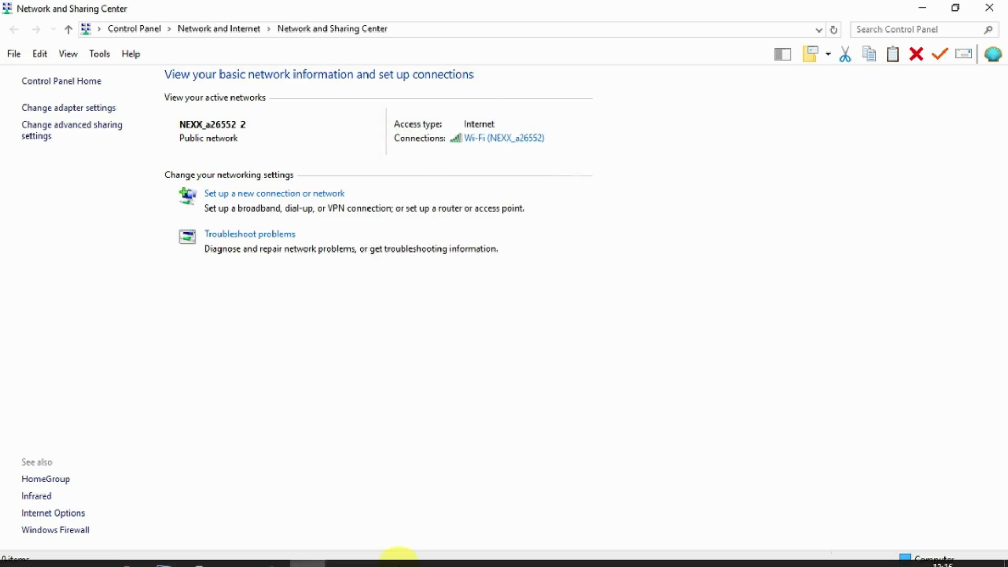
{"action": "left_click", "coordinate": [271, 551]}
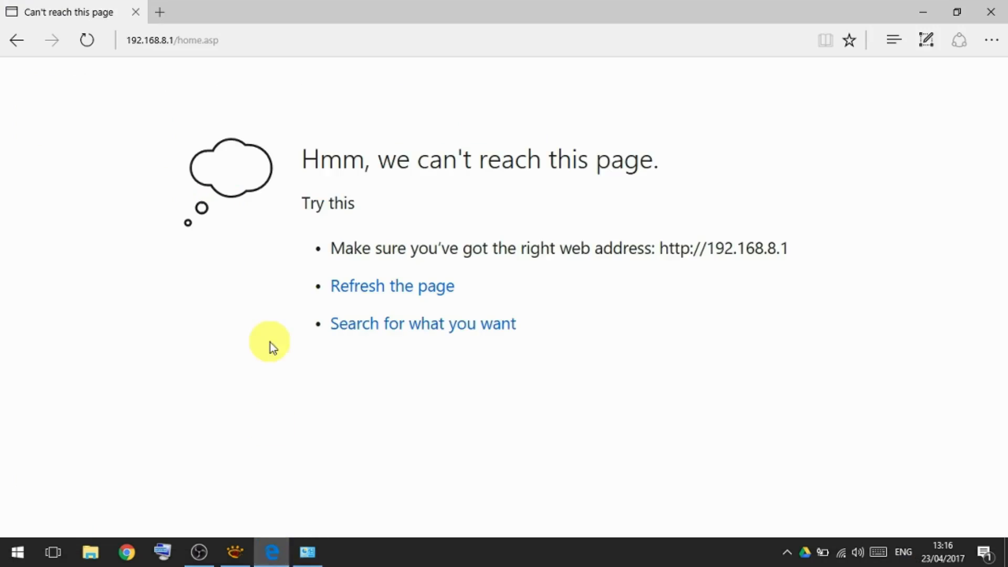
{"action": "mouse_move", "coordinate": [266, 133]}
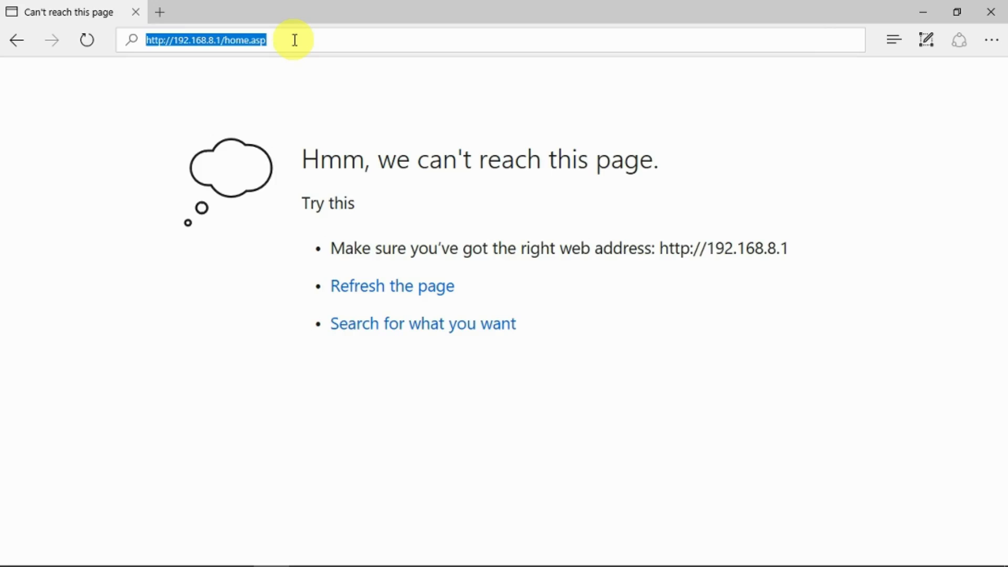
- Load Google España to confirm internet access, then choose Maps from the Google apps grid
{"action": "key", "text": "Delete"}
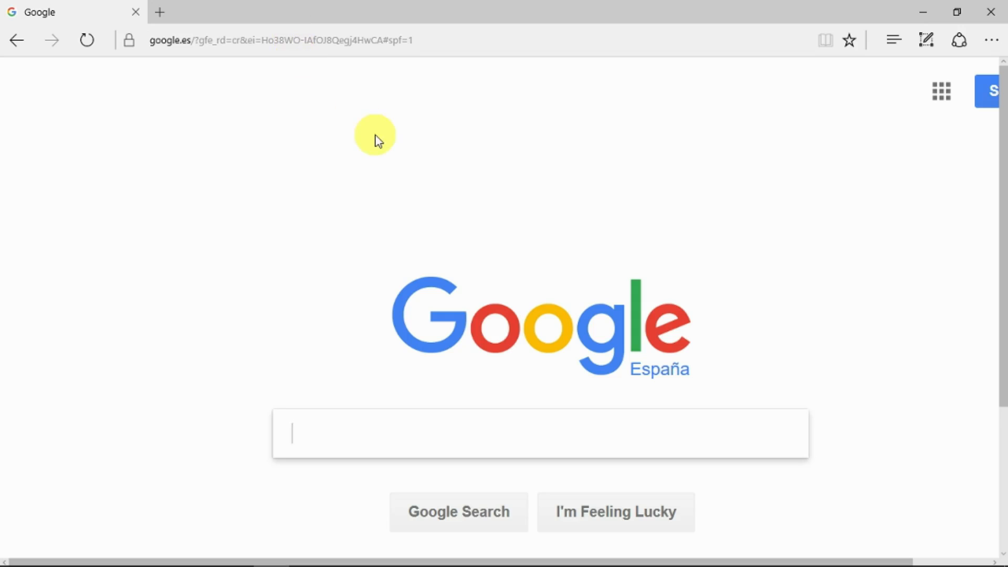
{"action": "mouse_move", "coordinate": [505, 125]}
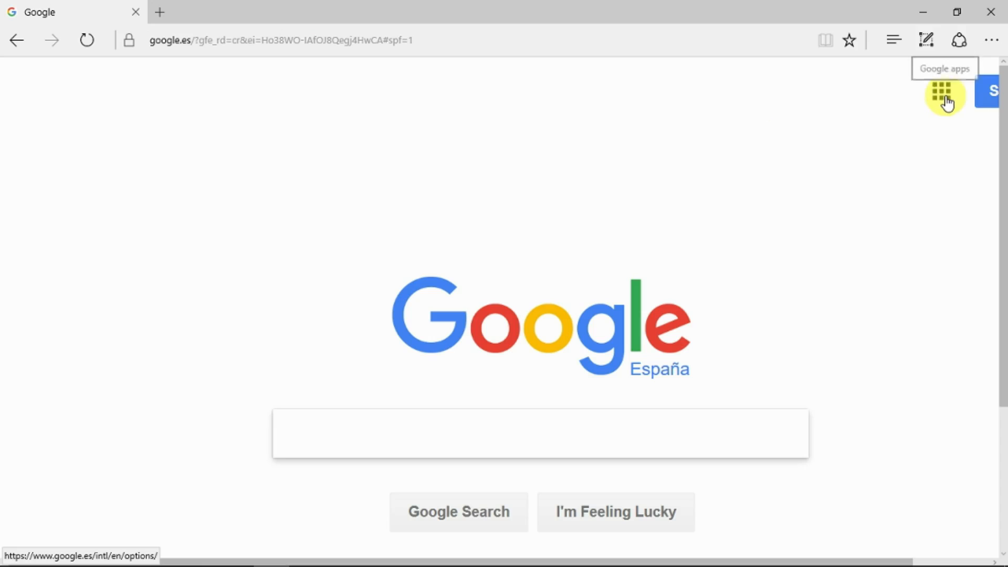
{"action": "left_click", "coordinate": [941, 92]}
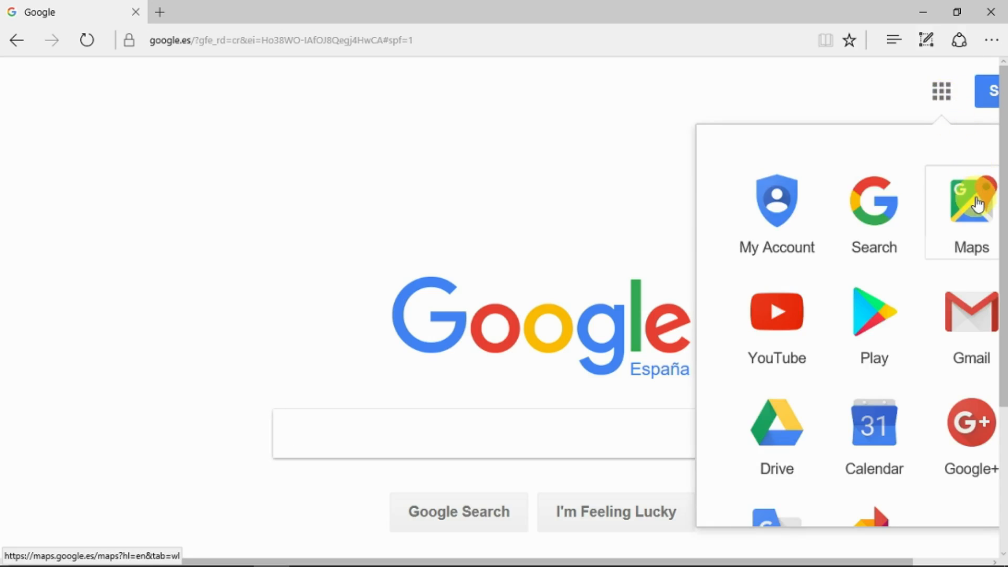
{"action": "left_click", "coordinate": [970, 202]}
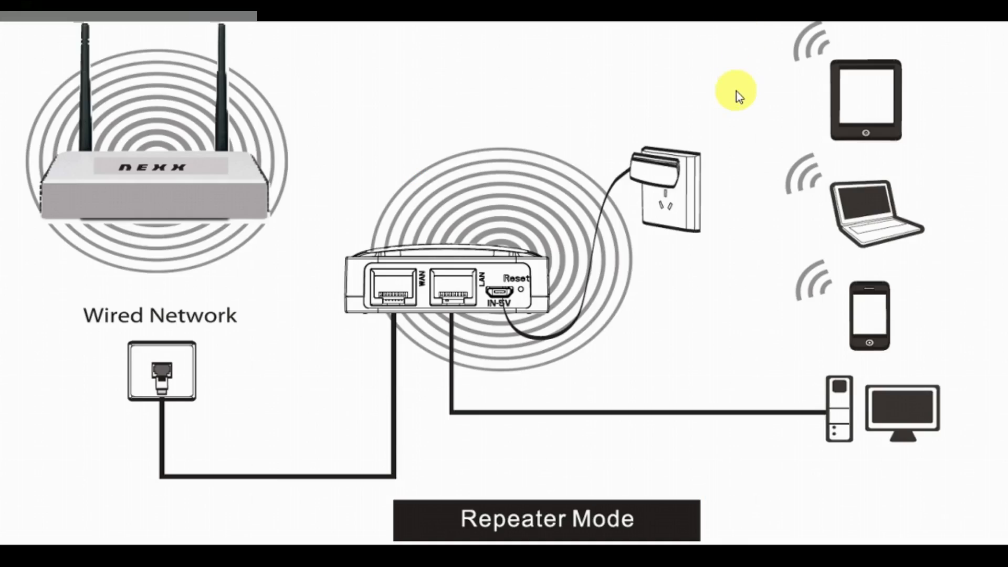
{"action": "mouse_move", "coordinate": [596, 521]}
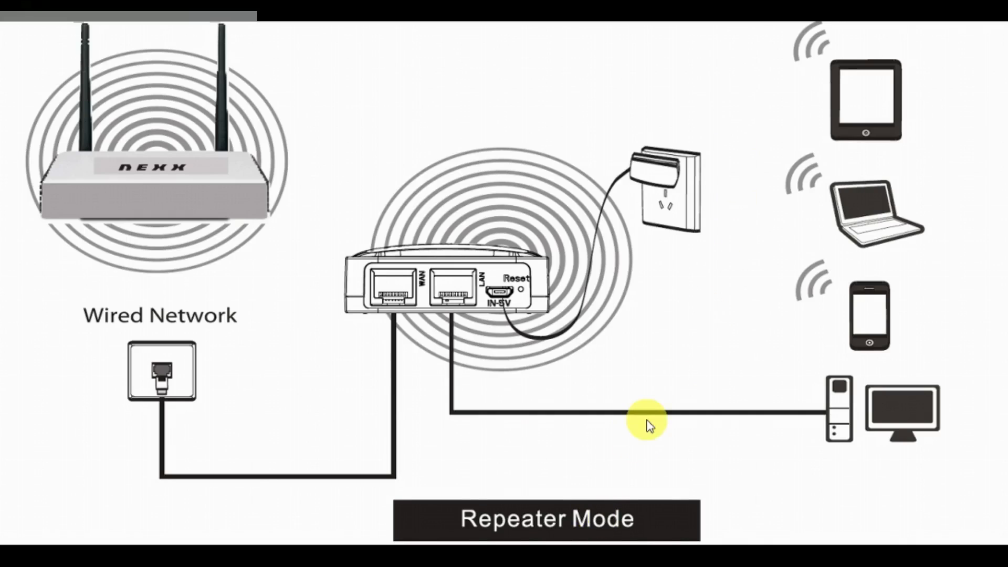
{"action": "mouse_move", "coordinate": [594, 145]}
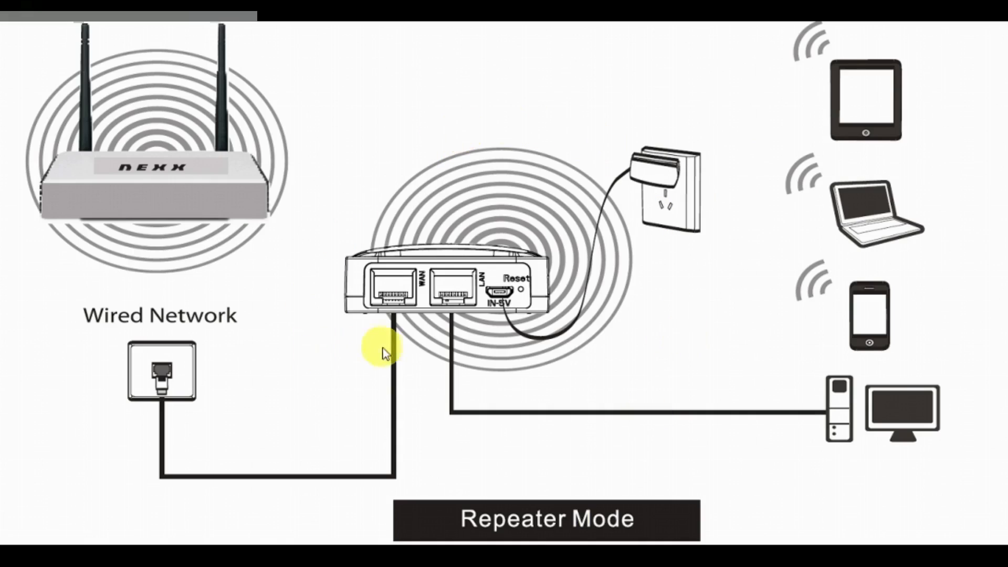
{"action": "mouse_move", "coordinate": [248, 399]}
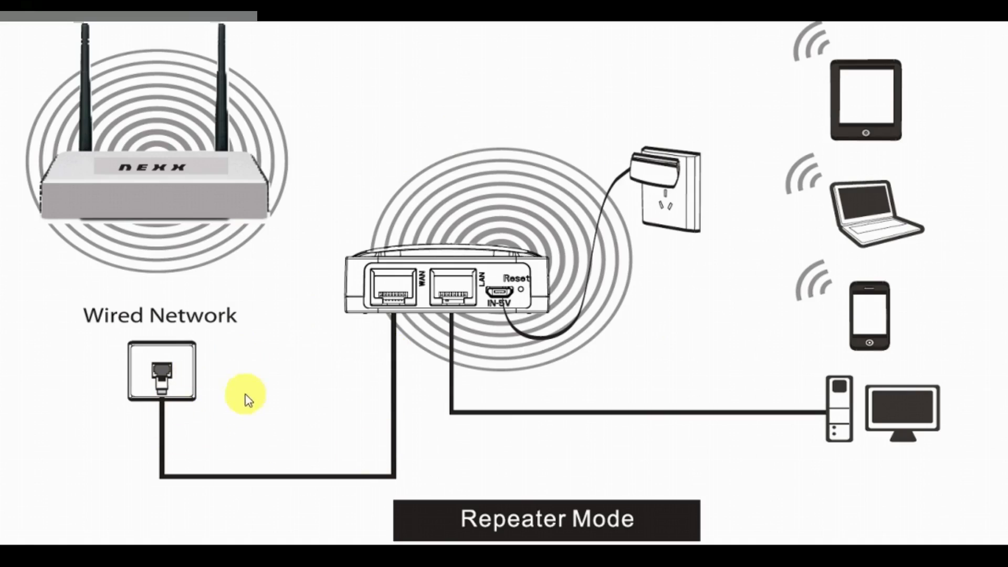
{"action": "mouse_move", "coordinate": [287, 356]}
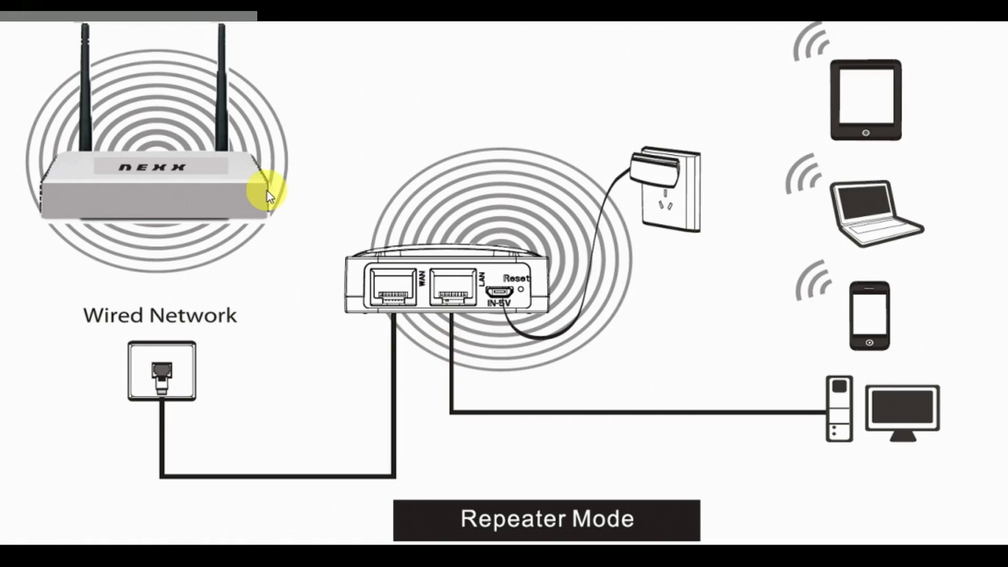
{"action": "mouse_move", "coordinate": [180, 145]}
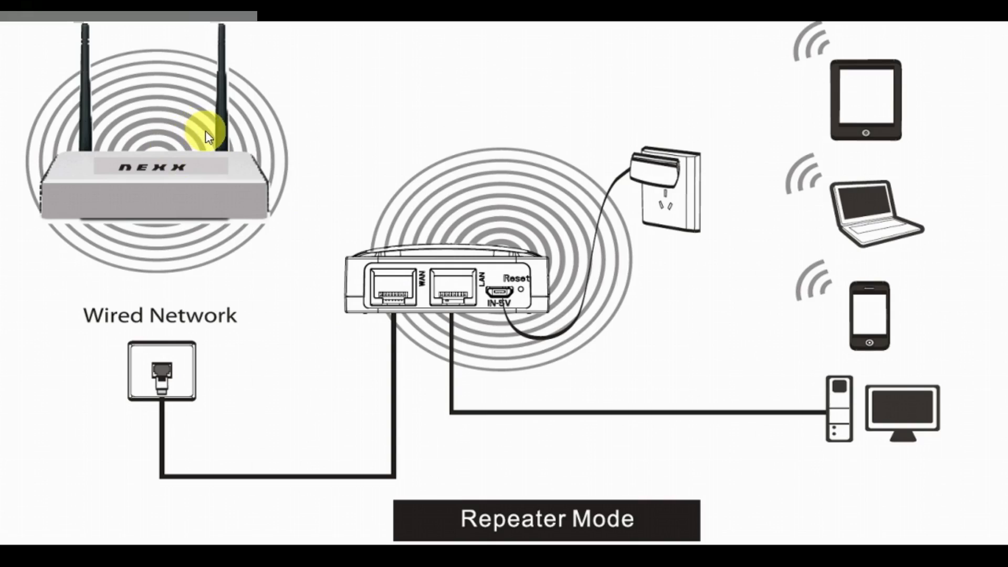
{"action": "mouse_move", "coordinate": [506, 217]}
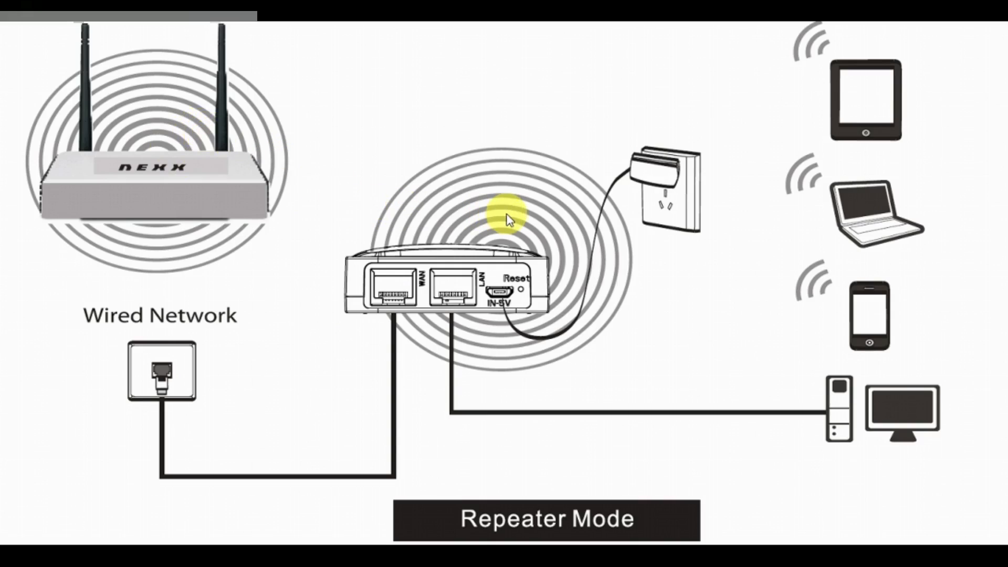
{"action": "mouse_move", "coordinate": [874, 391]}
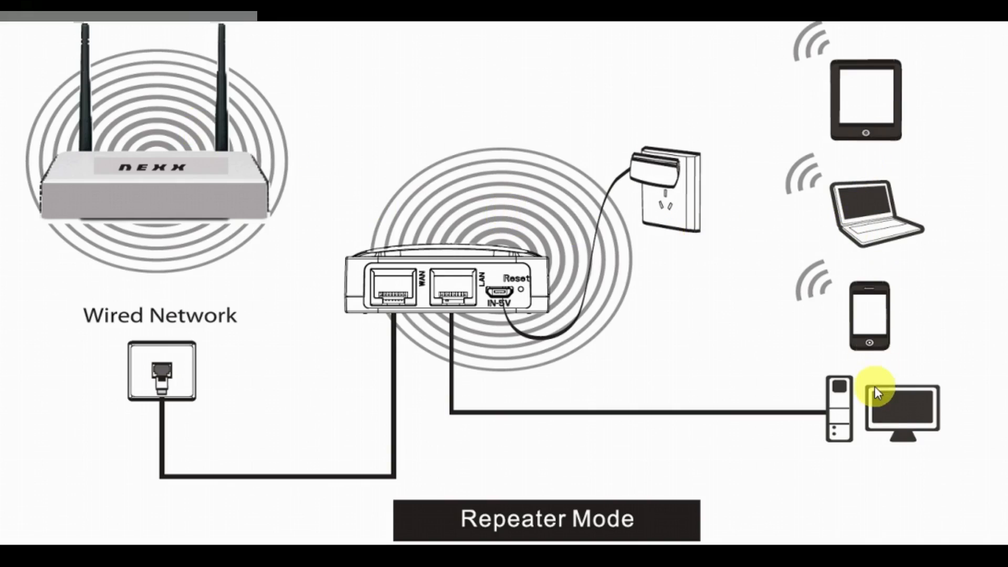
{"action": "mouse_move", "coordinate": [686, 351]}
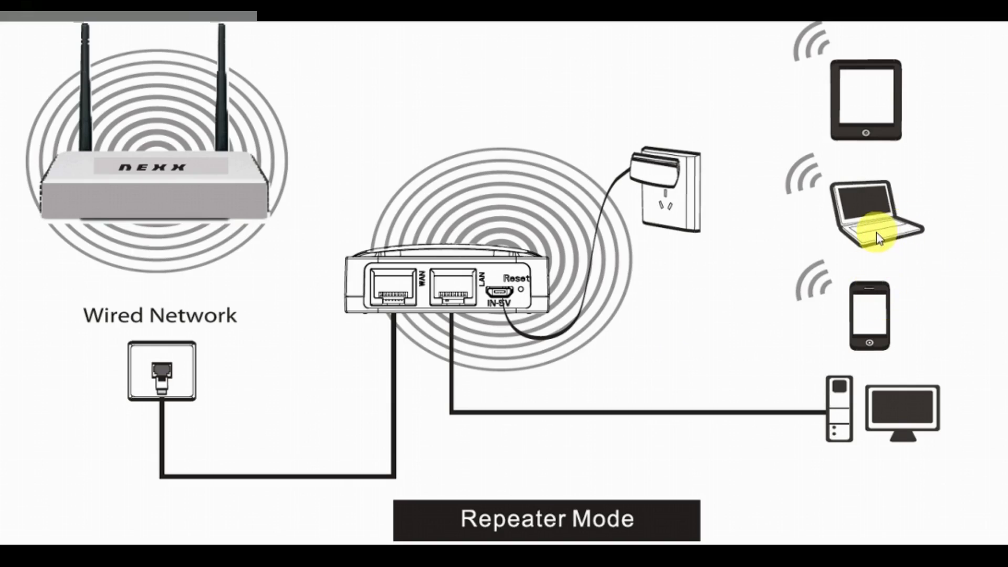
{"action": "mouse_move", "coordinate": [760, 125]}
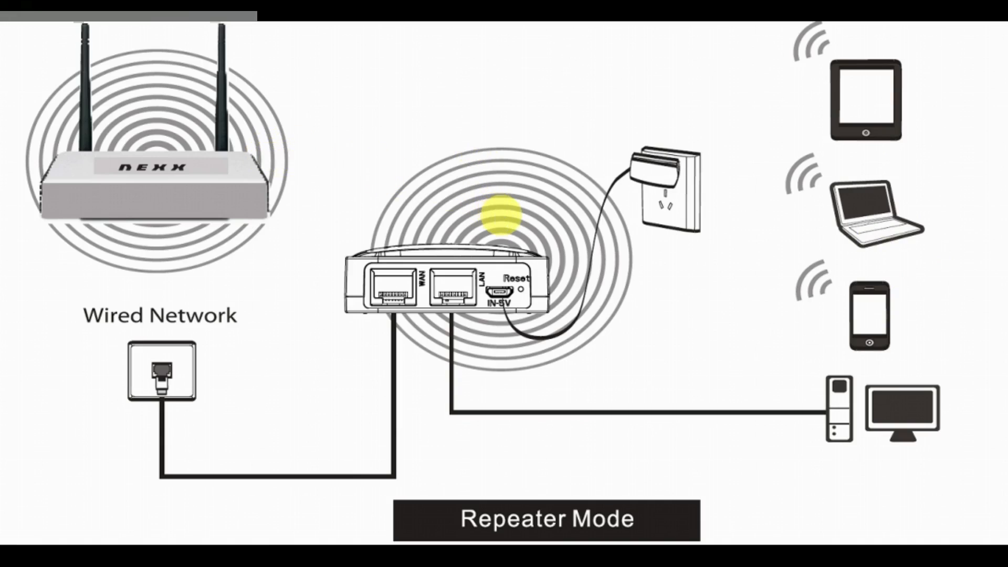
{"action": "mouse_move", "coordinate": [866, 113]}
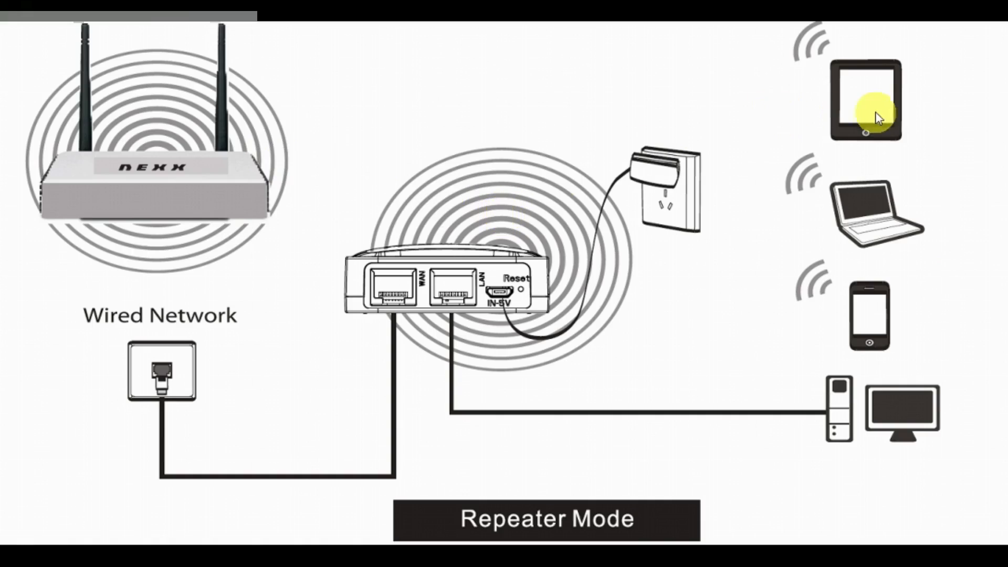
{"action": "mouse_move", "coordinate": [253, 208]}
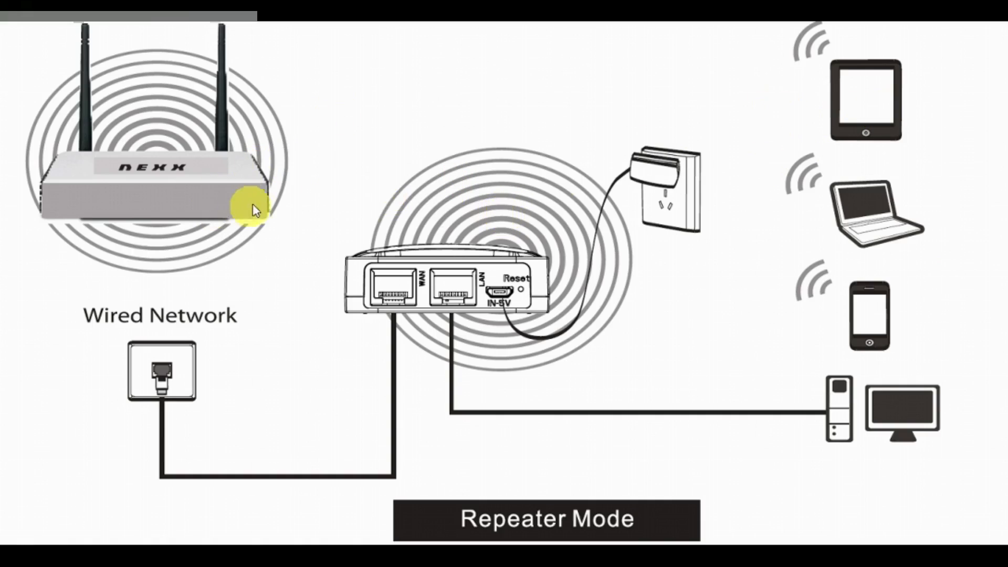
{"action": "mouse_move", "coordinate": [205, 160]}
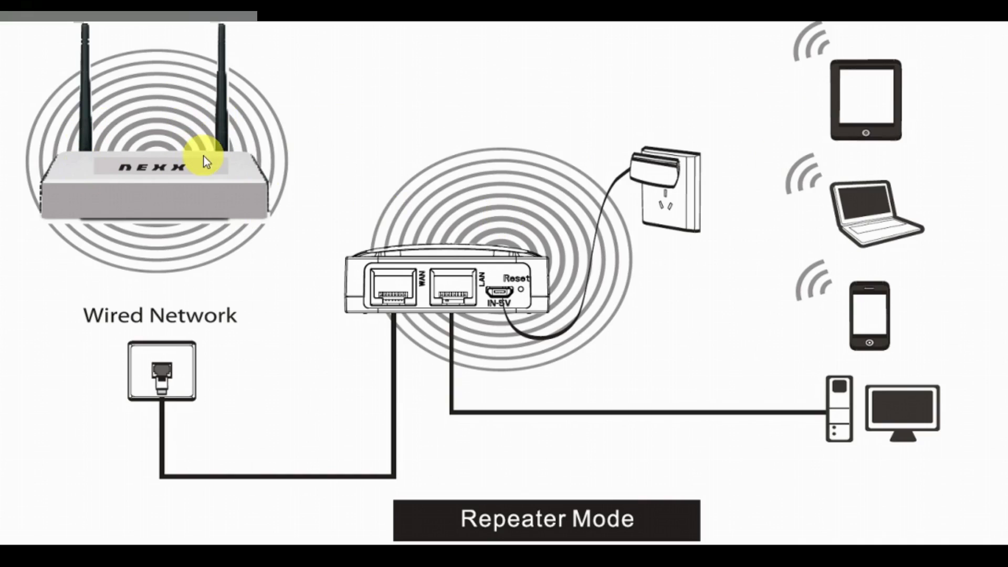
{"action": "mouse_move", "coordinate": [482, 142]}
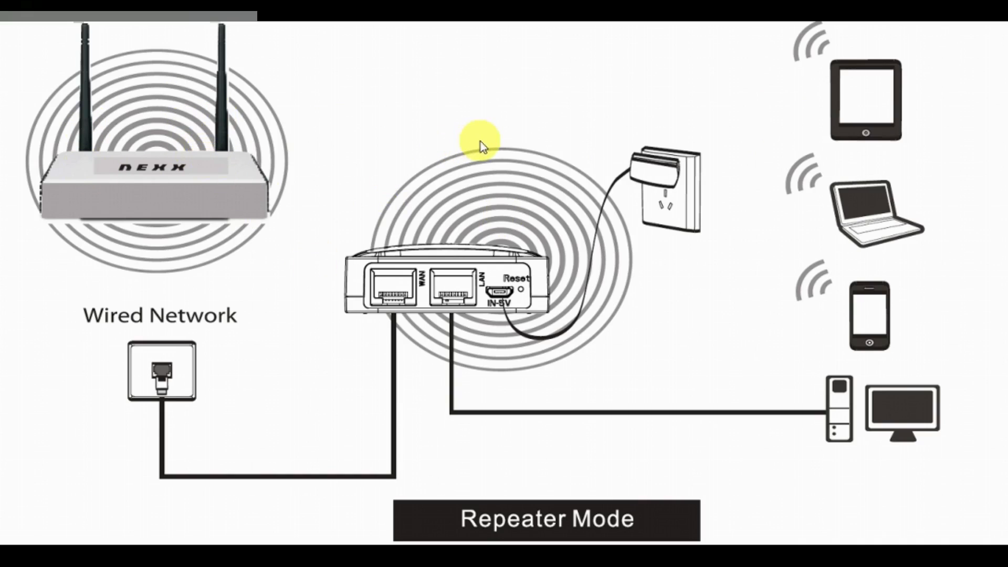
{"action": "key", "text": "alt+tab"}
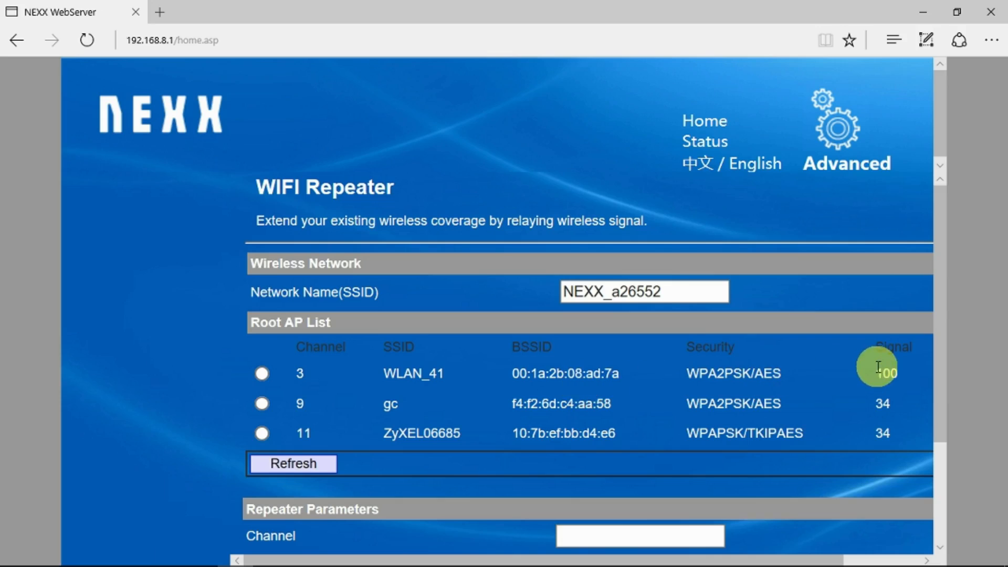
- Choose WLAN_41 in the Root AP List as the network to repeat
{"action": "scroll", "scroll_direction": "down", "scroll_amount": 3}
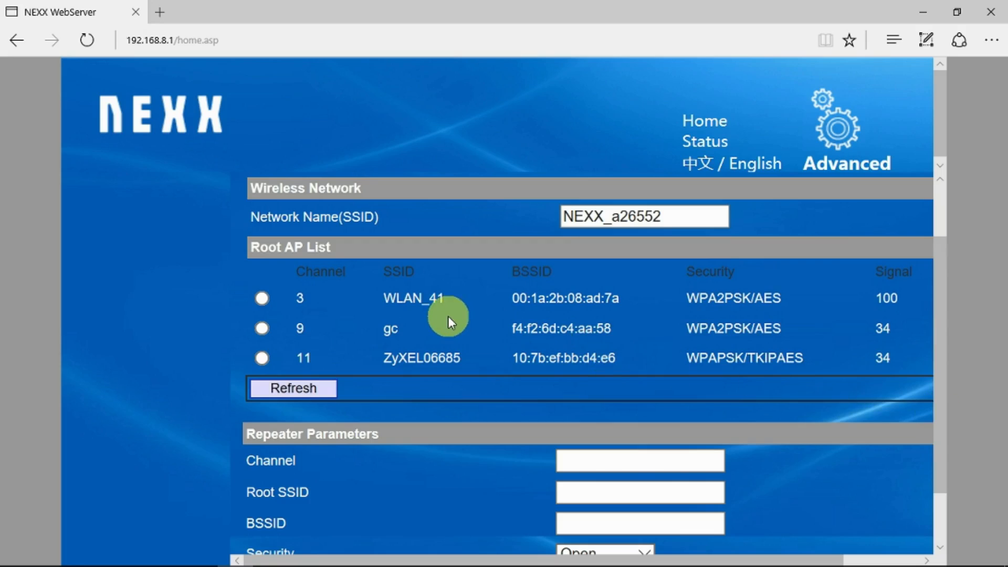
{"action": "left_click", "coordinate": [261, 297]}
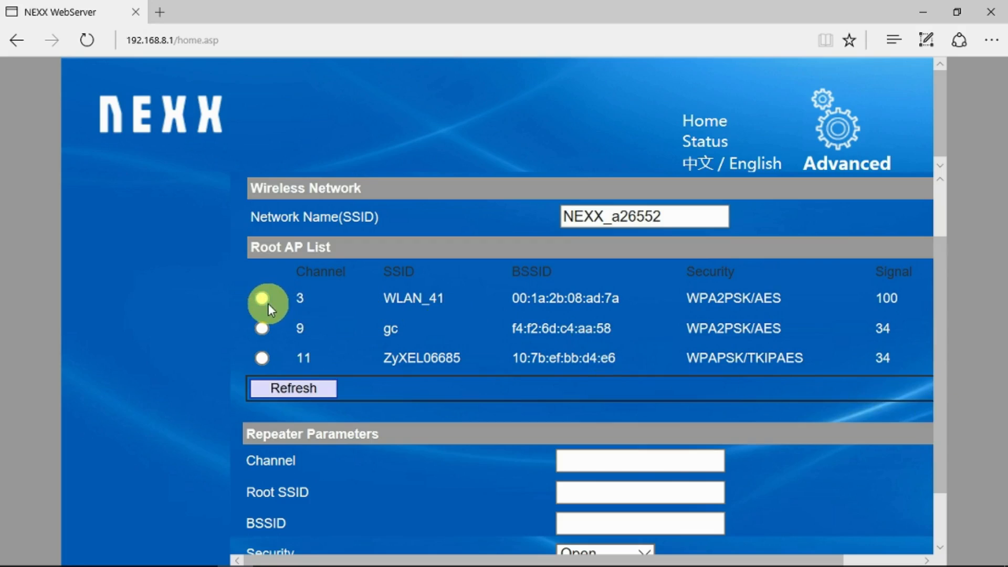
{"action": "left_click", "coordinate": [262, 297]}
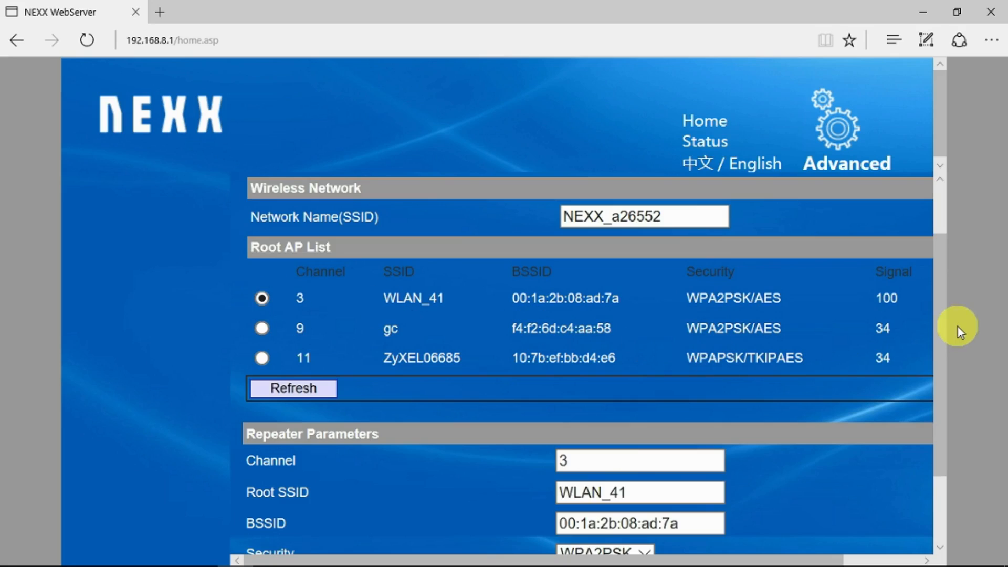
{"action": "mouse_move", "coordinate": [934, 548]}
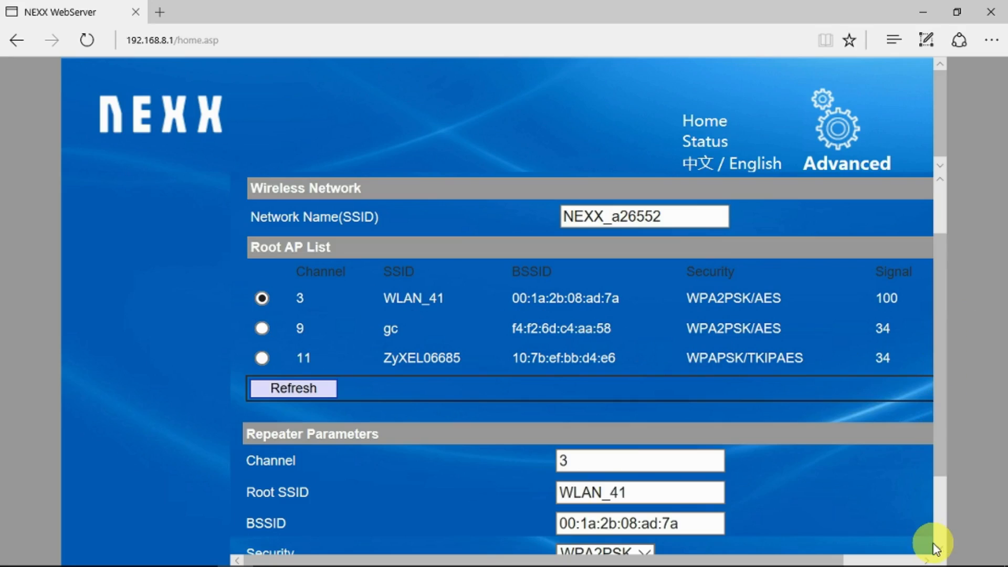
- Enter the WLAN_41 password and connect the router as a repeater
{"action": "scroll", "scroll_direction": "down", "scroll_amount": 3}
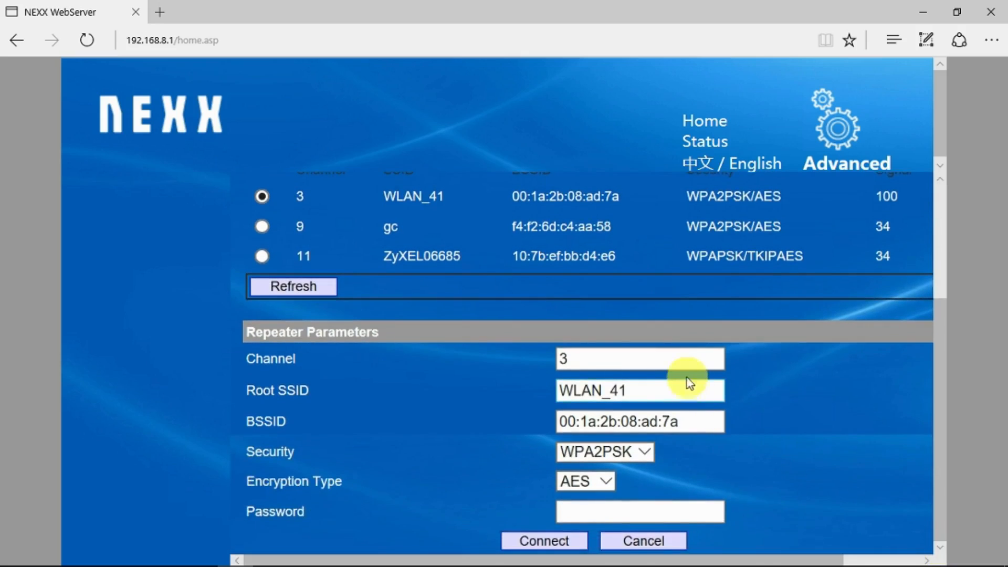
{"action": "mouse_move", "coordinate": [680, 394]}
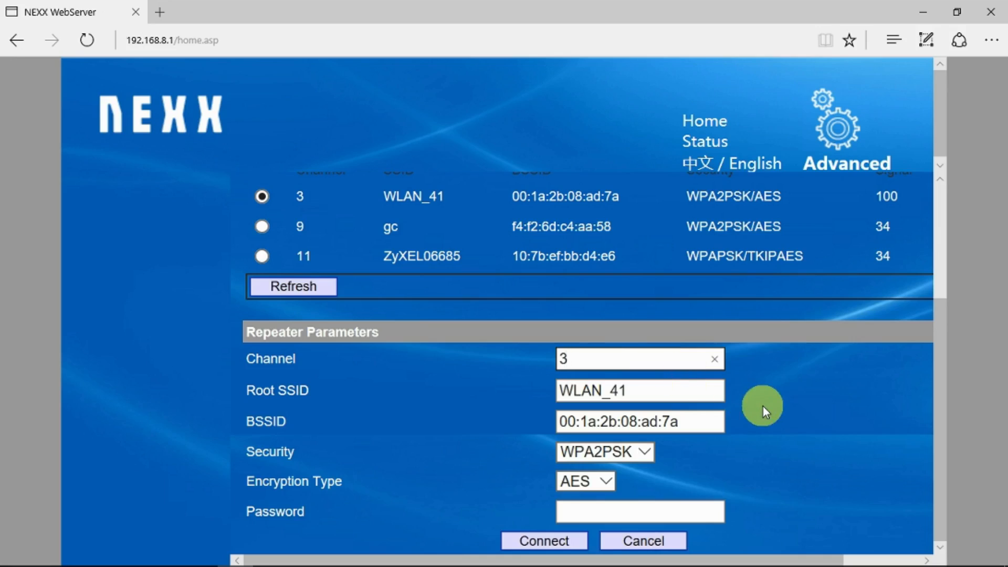
{"action": "left_click", "coordinate": [639, 359]}
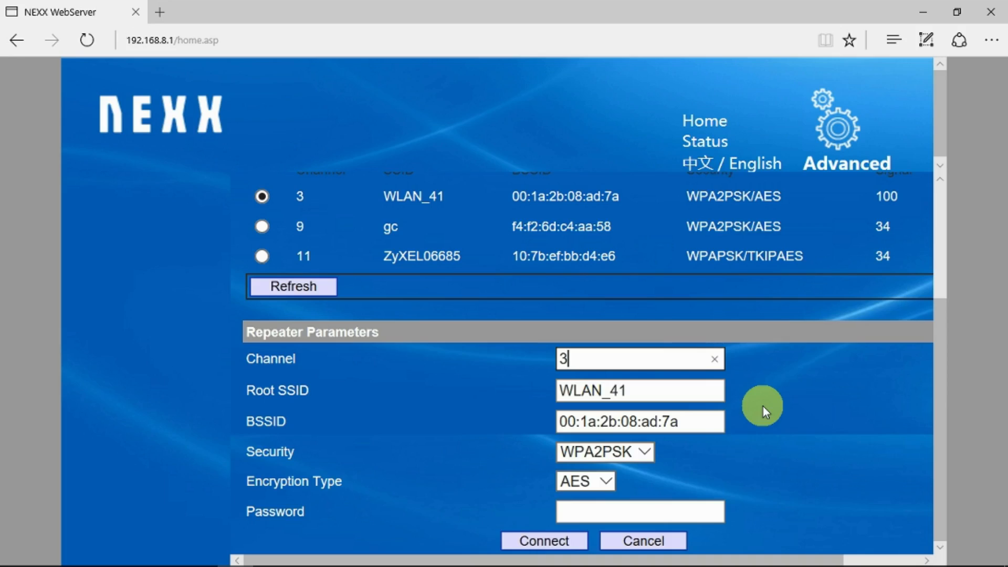
{"action": "mouse_move", "coordinate": [729, 466]}
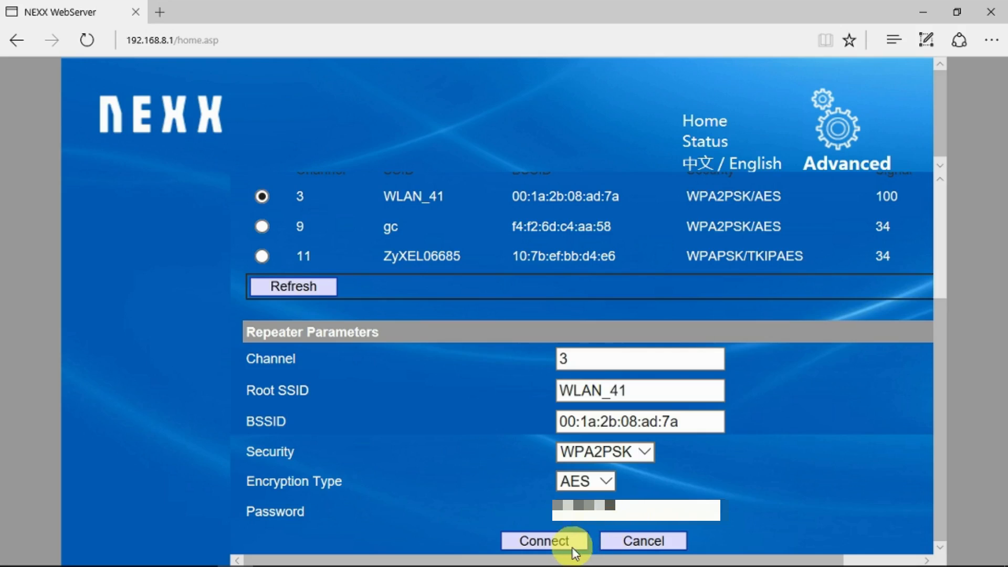
{"action": "left_click", "coordinate": [545, 540]}
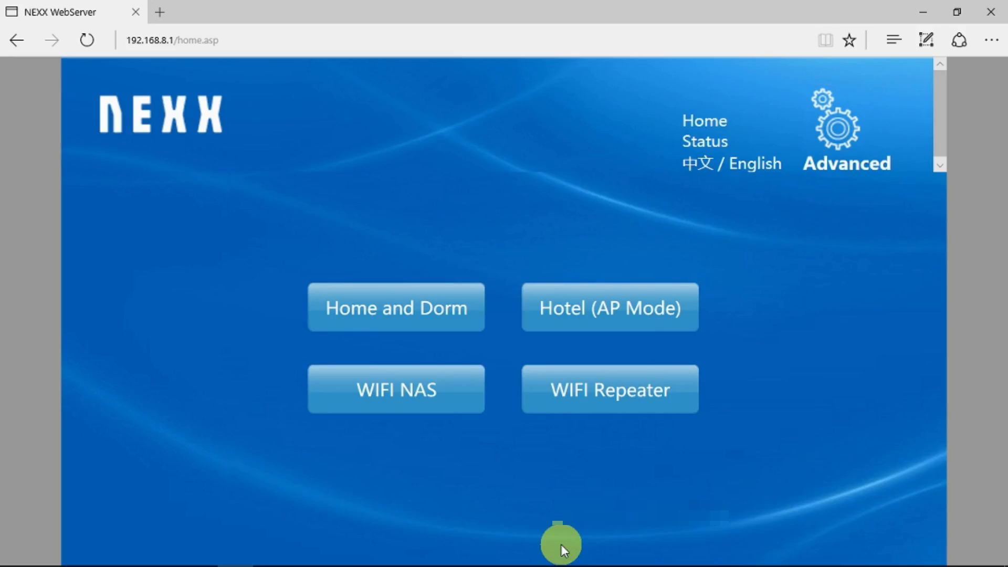
{"action": "mouse_move", "coordinate": [649, 146]}
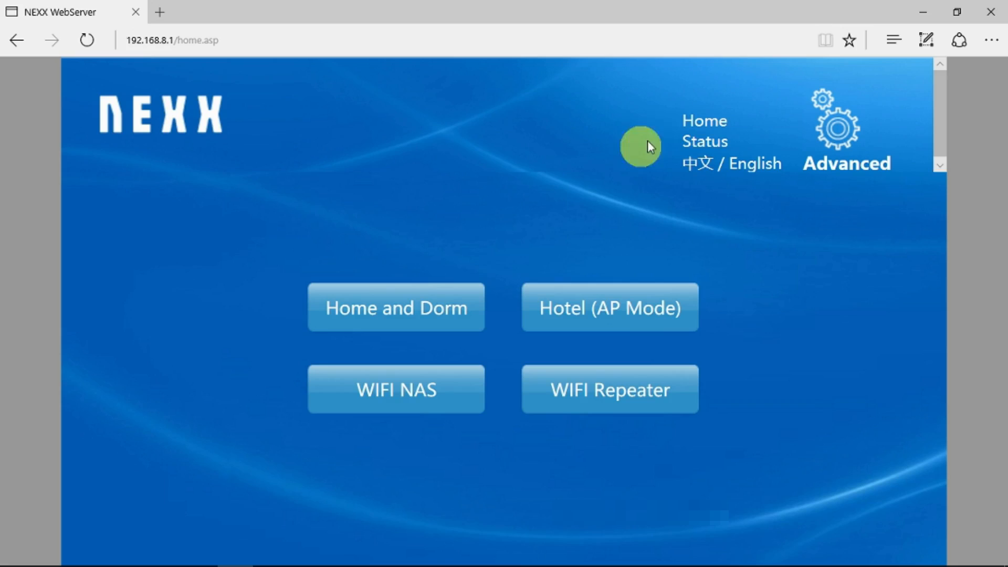
- Show the Status page reporting WiFi Repeater mode connected successfully at 192.168.7.25
{"action": "left_click", "coordinate": [703, 141]}
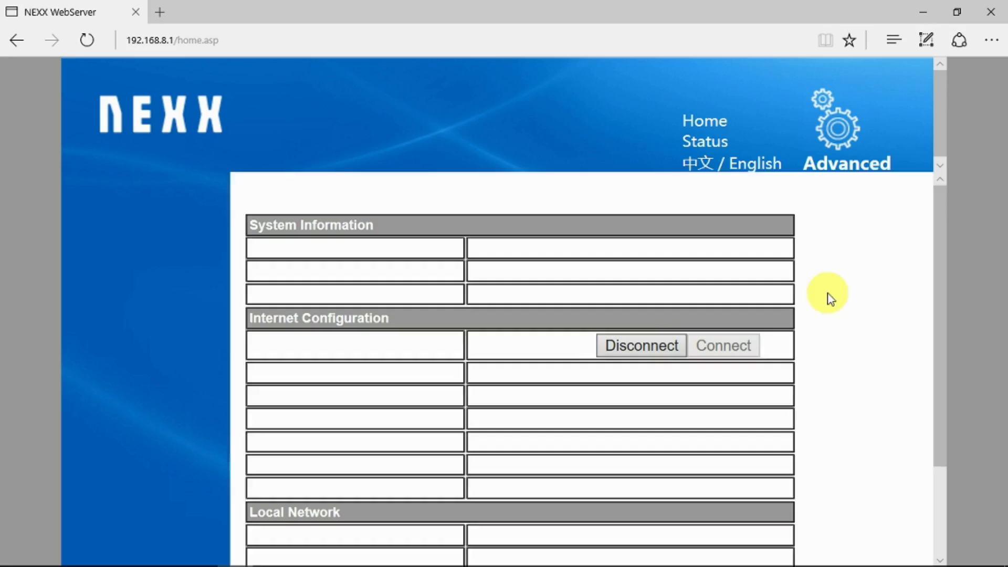
{"action": "left_click", "coordinate": [703, 140]}
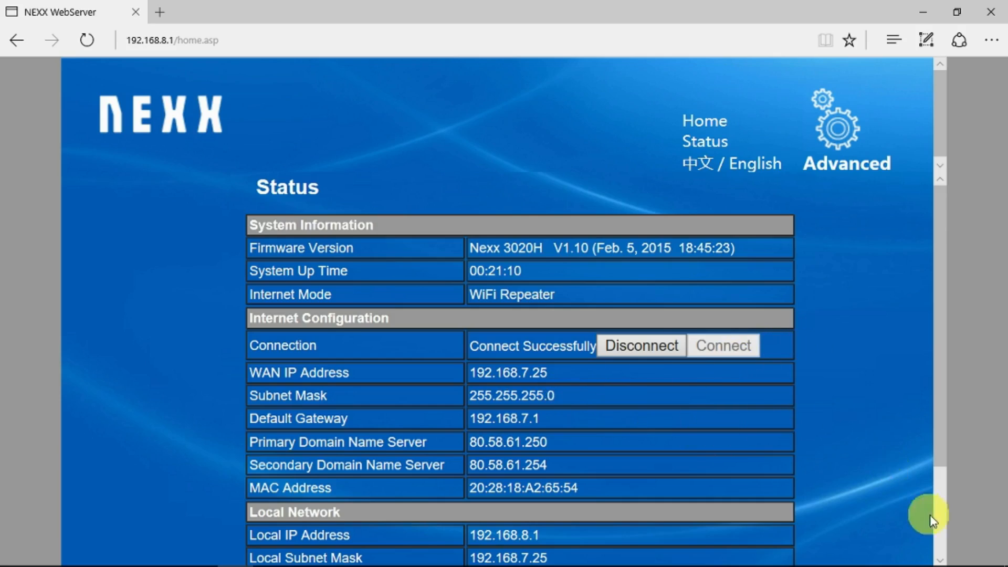
{"action": "mouse_move", "coordinate": [944, 539]}
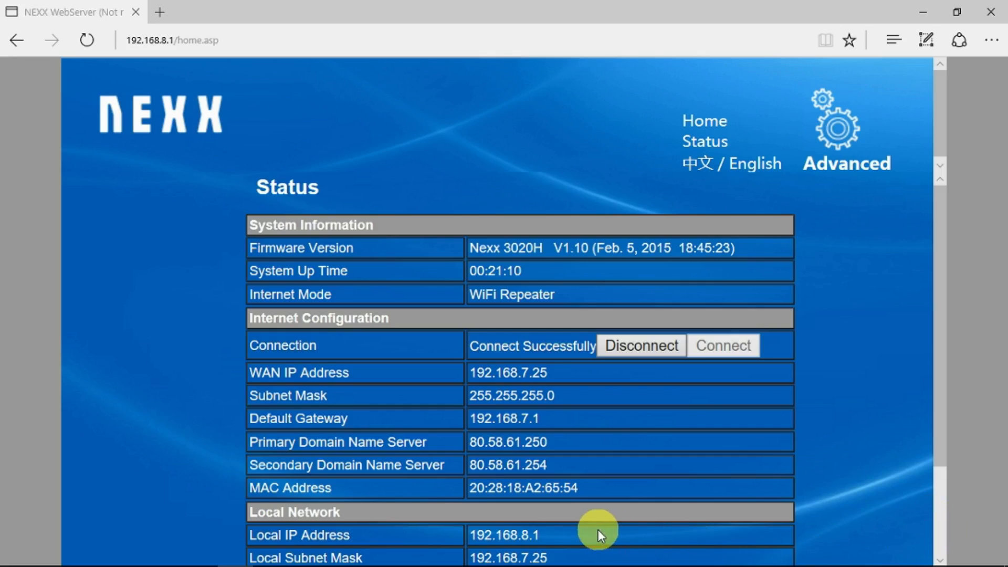
{"action": "mouse_move", "coordinate": [595, 533]}
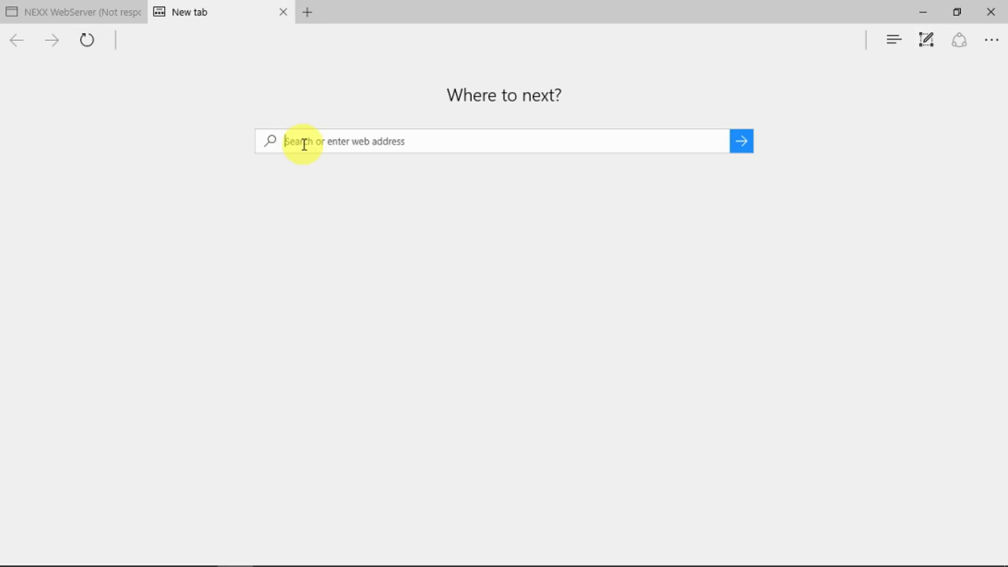
- Enter google.com in a new Edge tab to test the internet connection
{"action": "type", "text": "google.com/"}
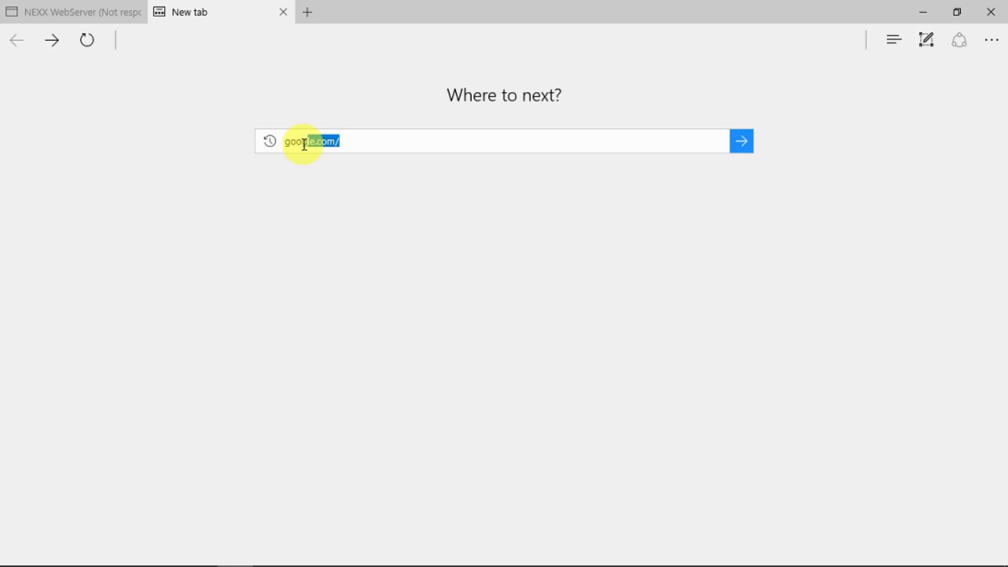